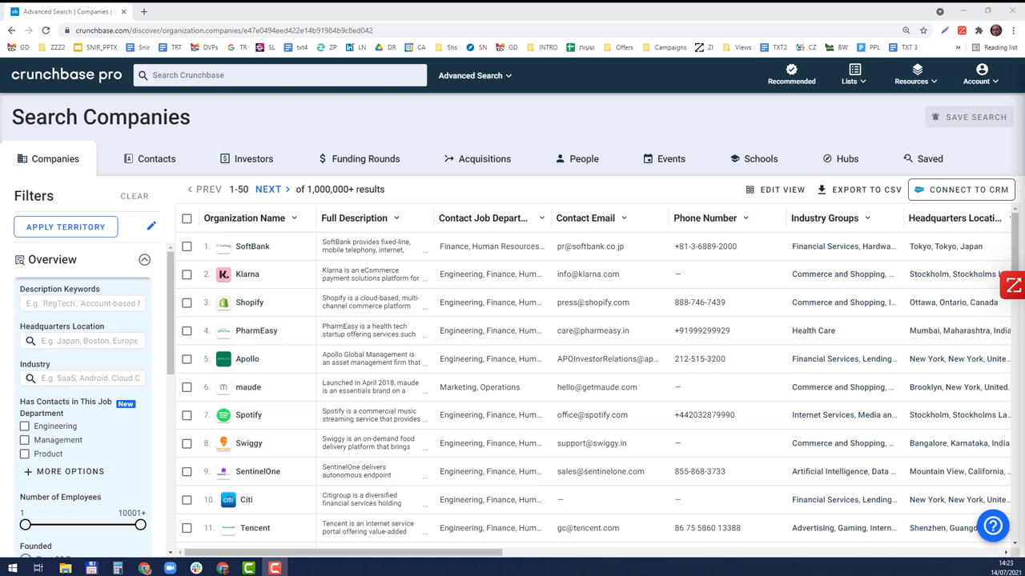
mouse_move(35, 301)
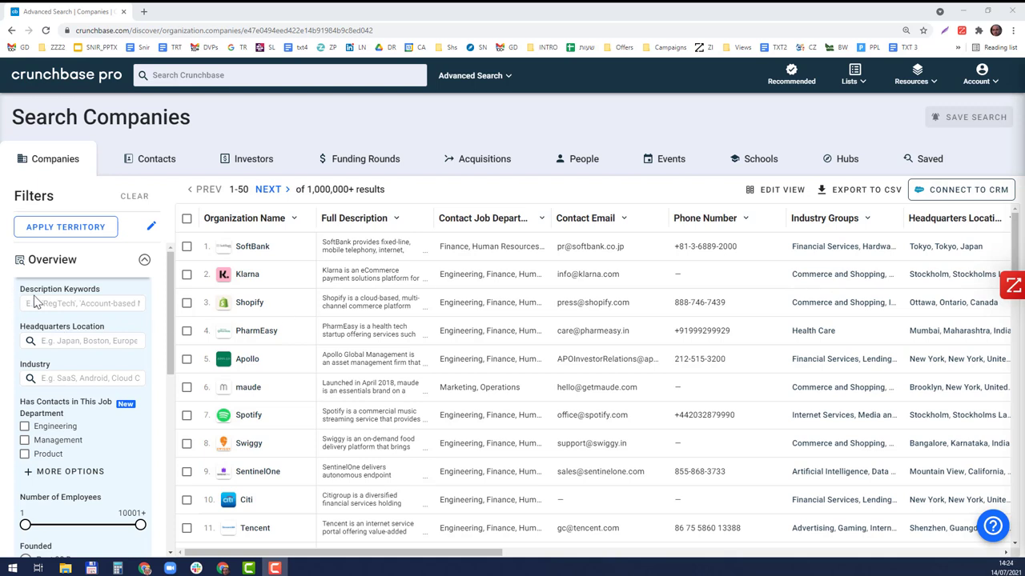
- Add 'e commerce' as a Description Keywords filter
click(80, 304)
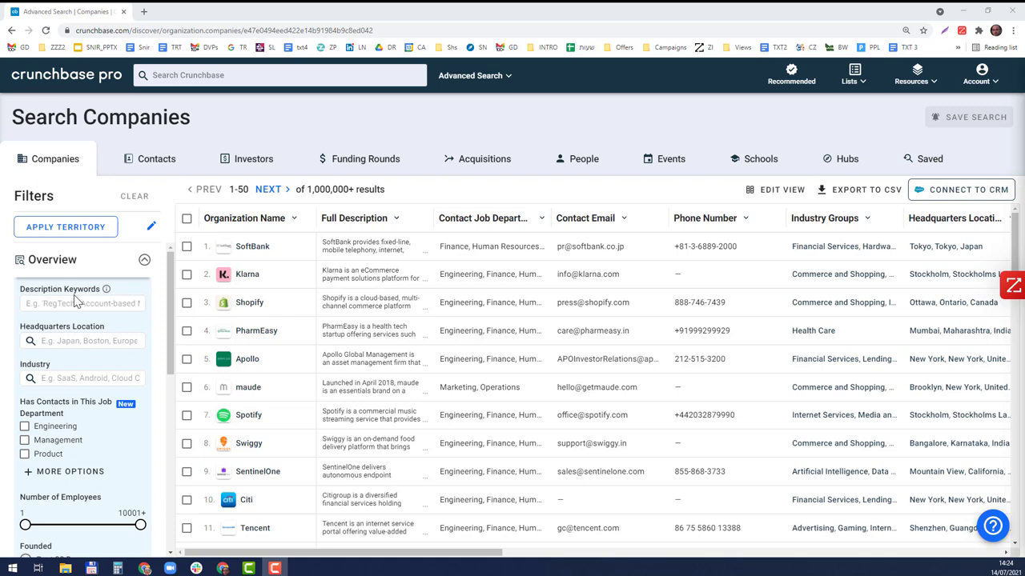
click(83, 303)
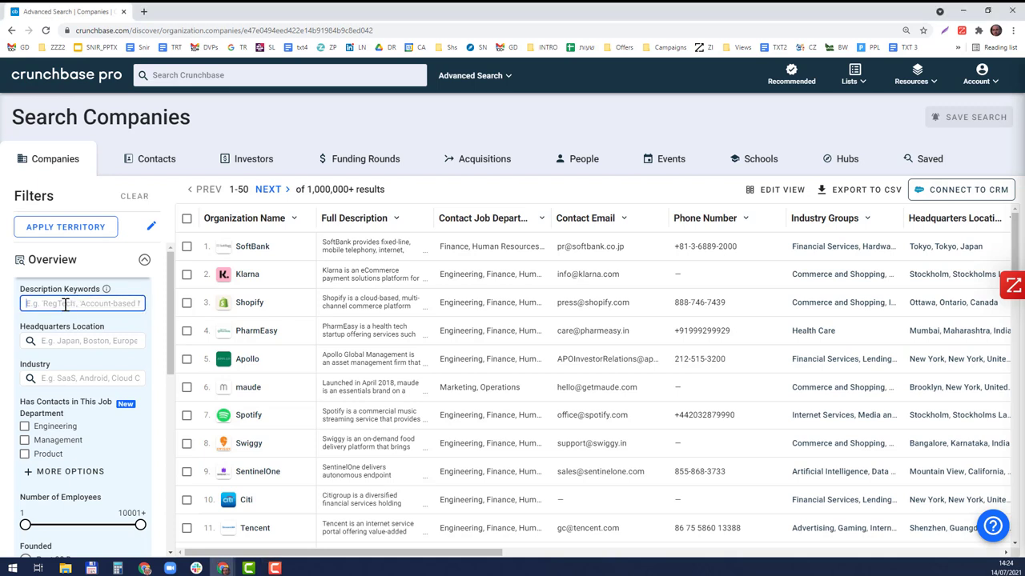
text(e commerce)
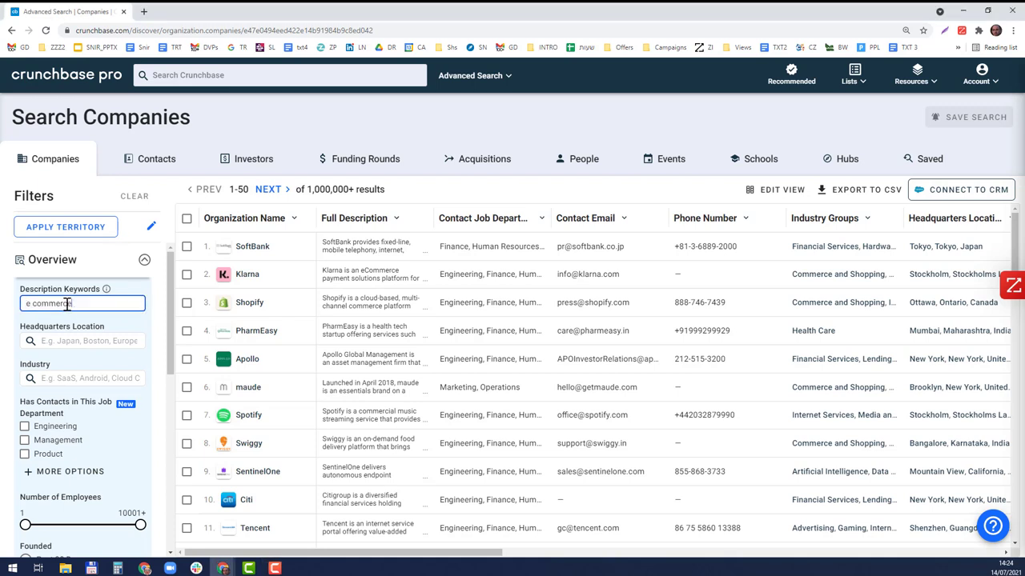
key(Return)
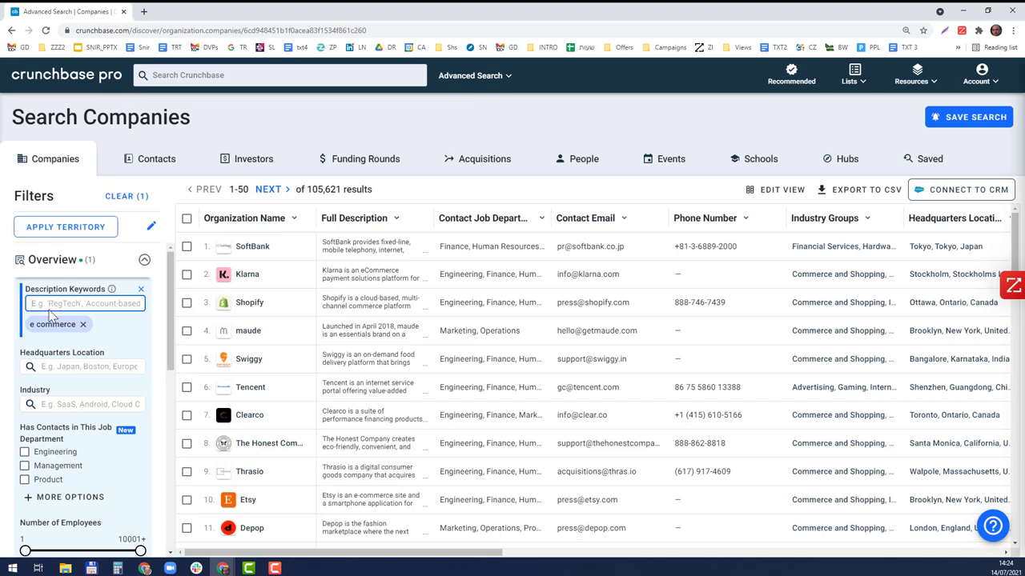
- Begin entering a second description keyword after 'e commerce'
text(e commerce)
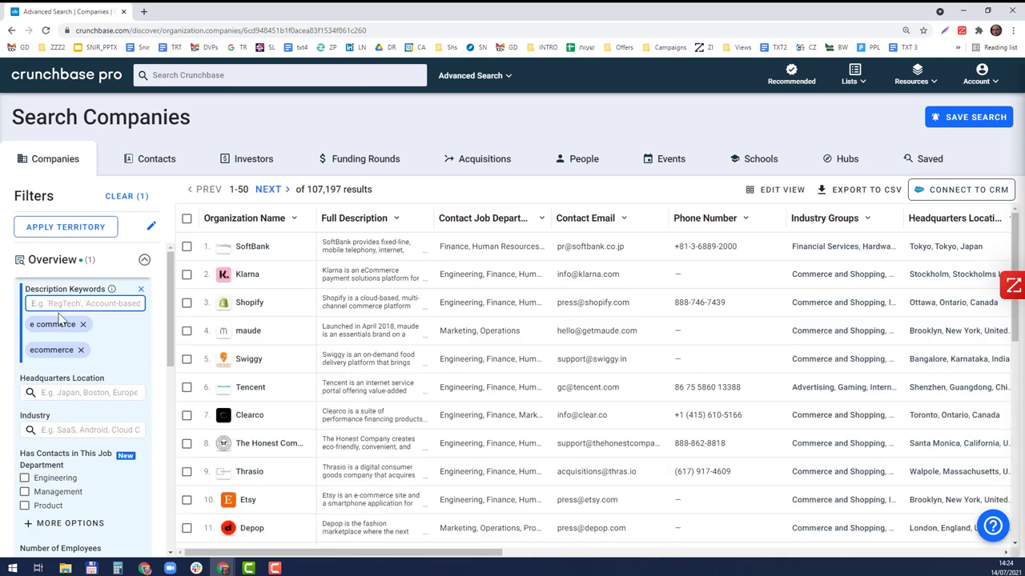
click(83, 304)
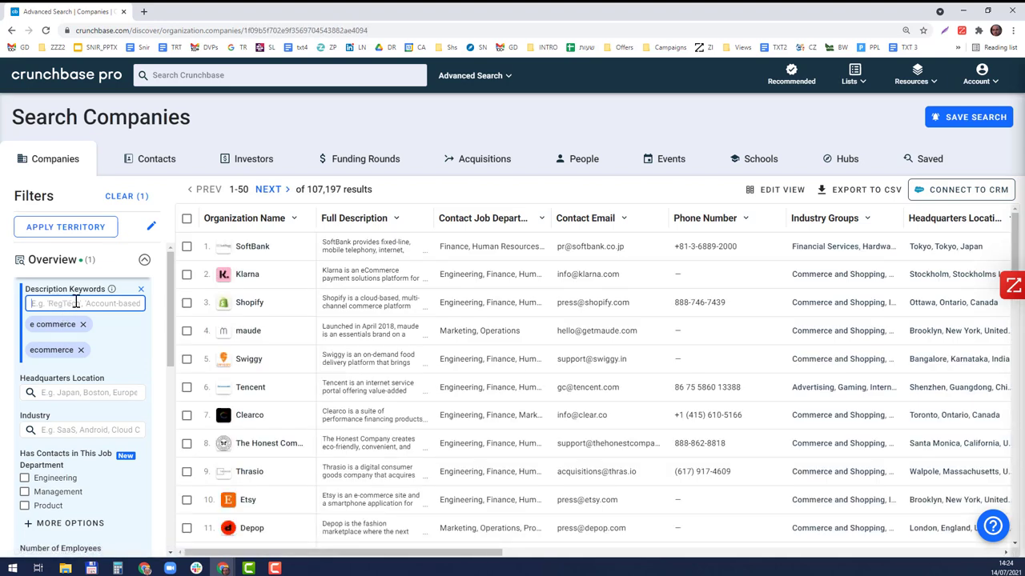
text(Reg)
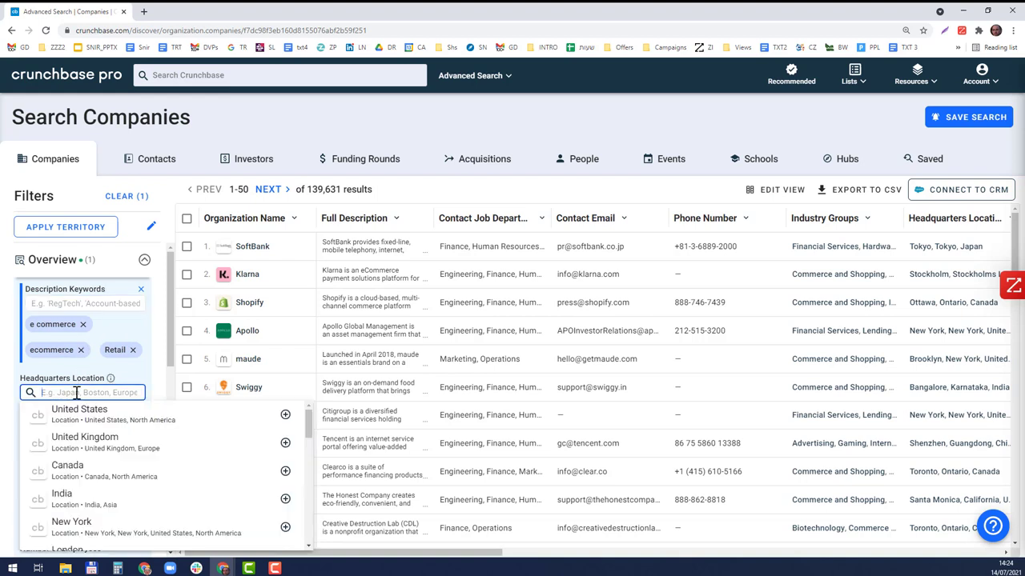
- Set Headquarters Location to Germany, Austria and Switzerland
text(German)
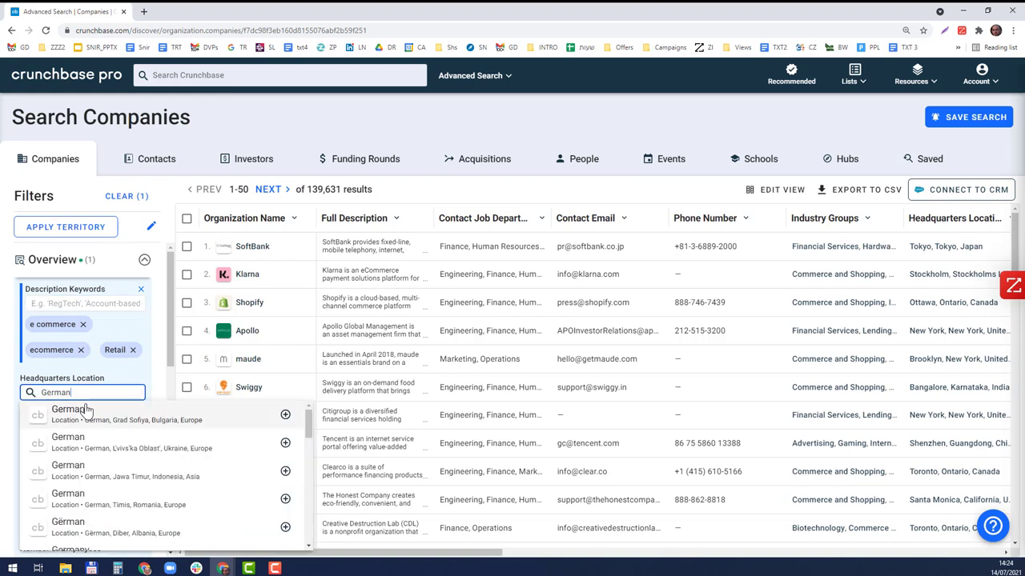
text(y)
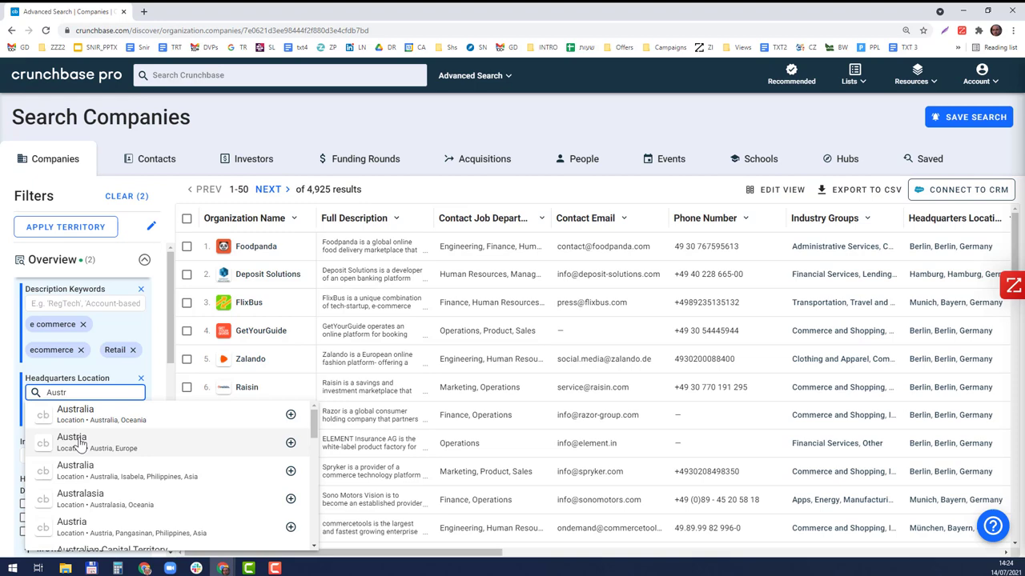
click(71, 437)
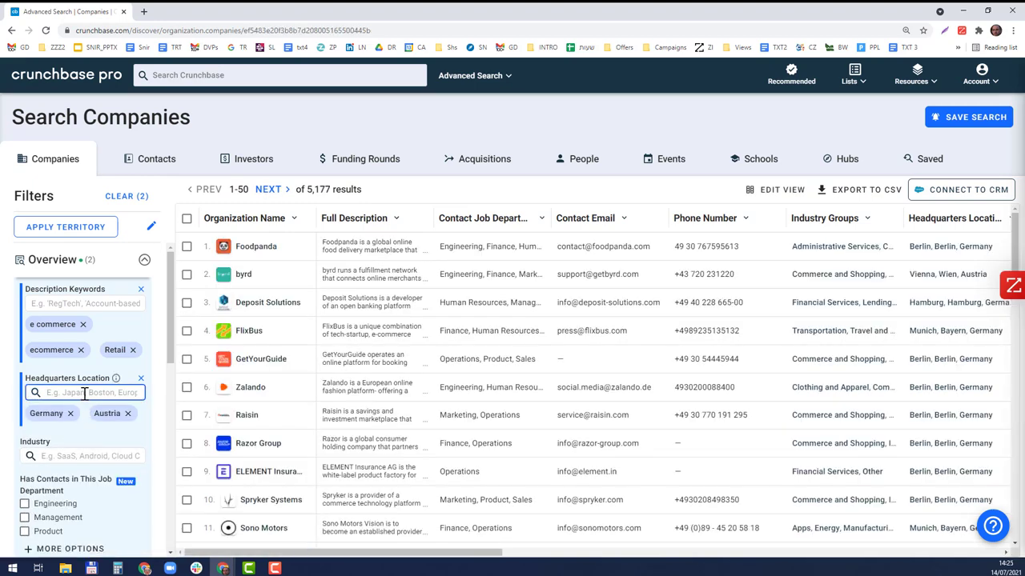
text(Swit)
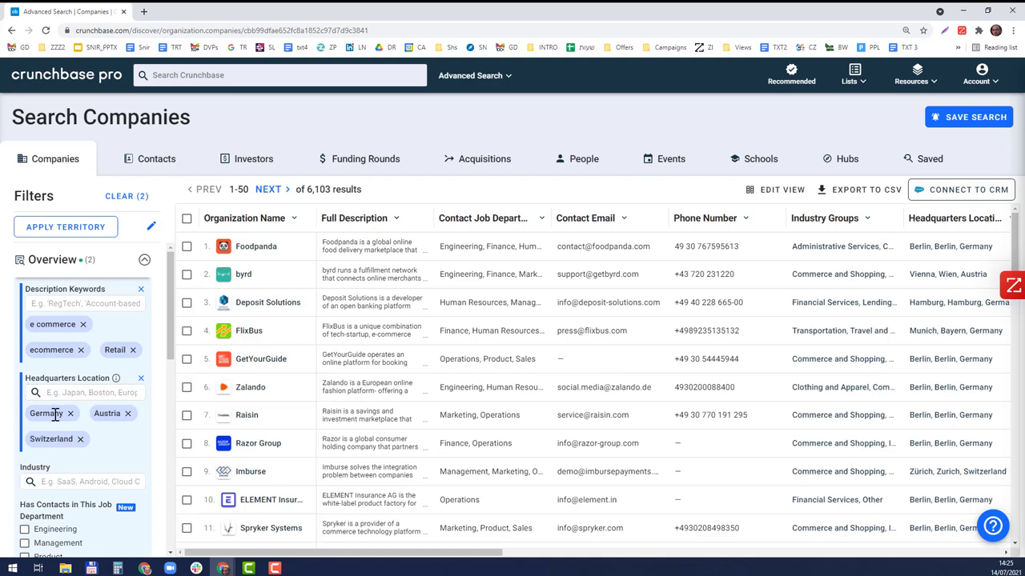
mouse_move(67, 432)
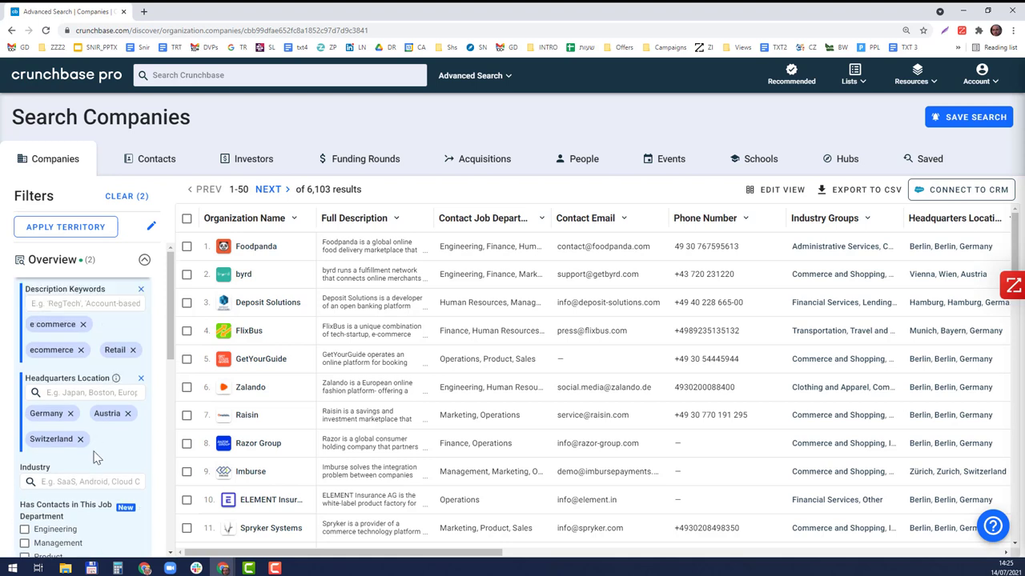
- Set the Number of Employees range to 5001 and above, leaving 77 results
scroll(down, 3)
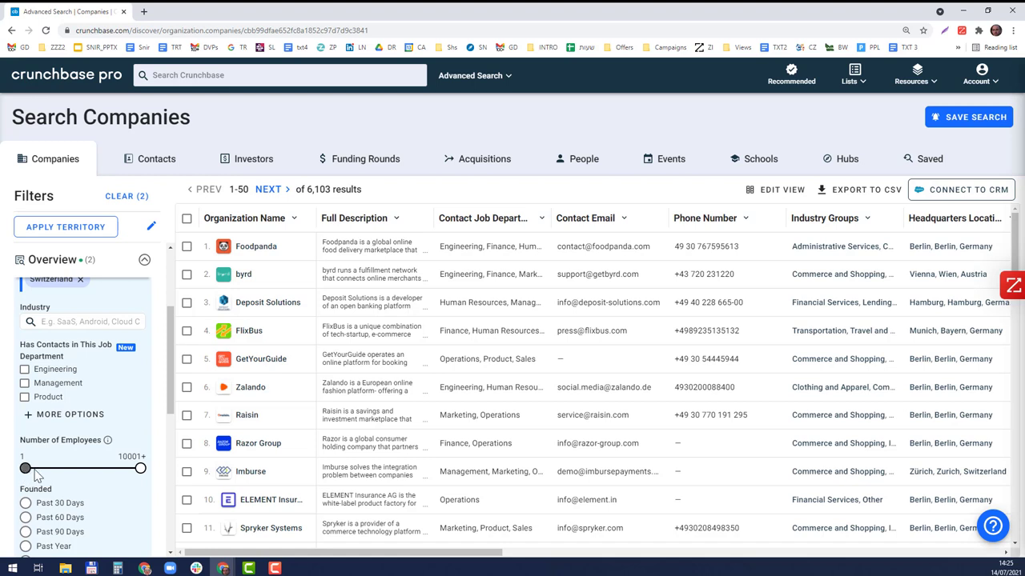
drag(24, 467, 115, 468)
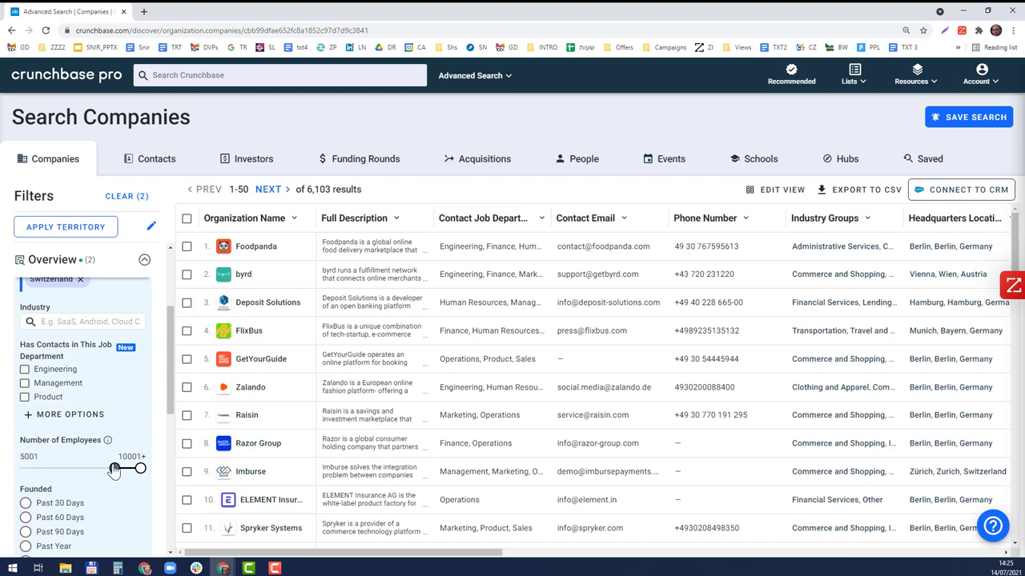
drag(116, 468, 99, 468)
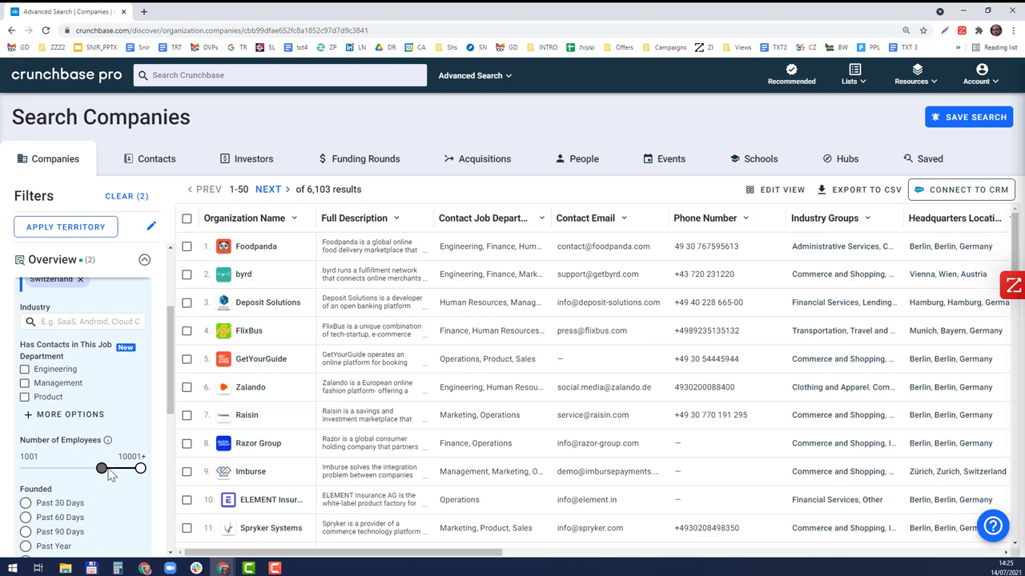
drag(99, 468, 114, 467)
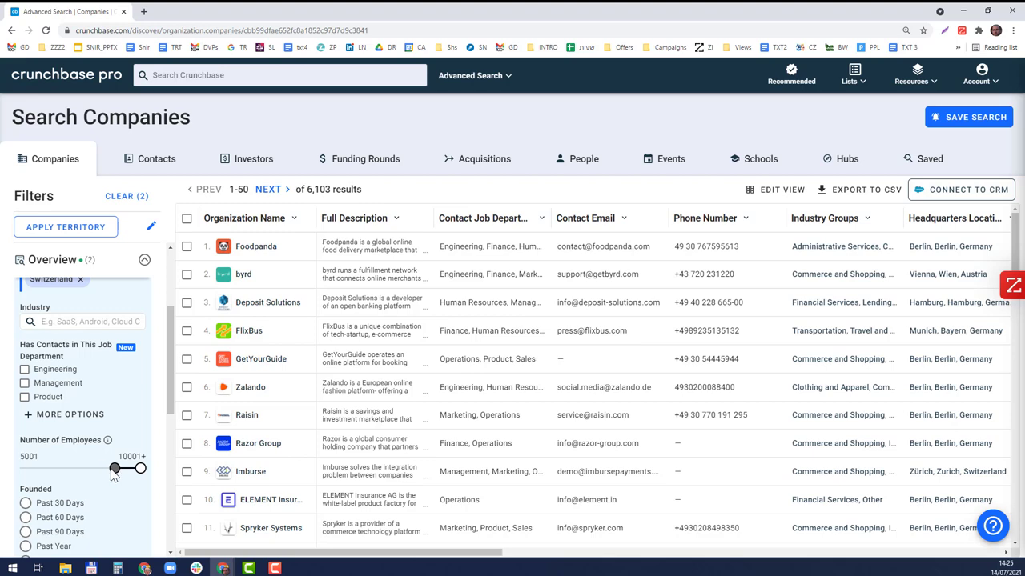
drag(109, 468, 115, 467)
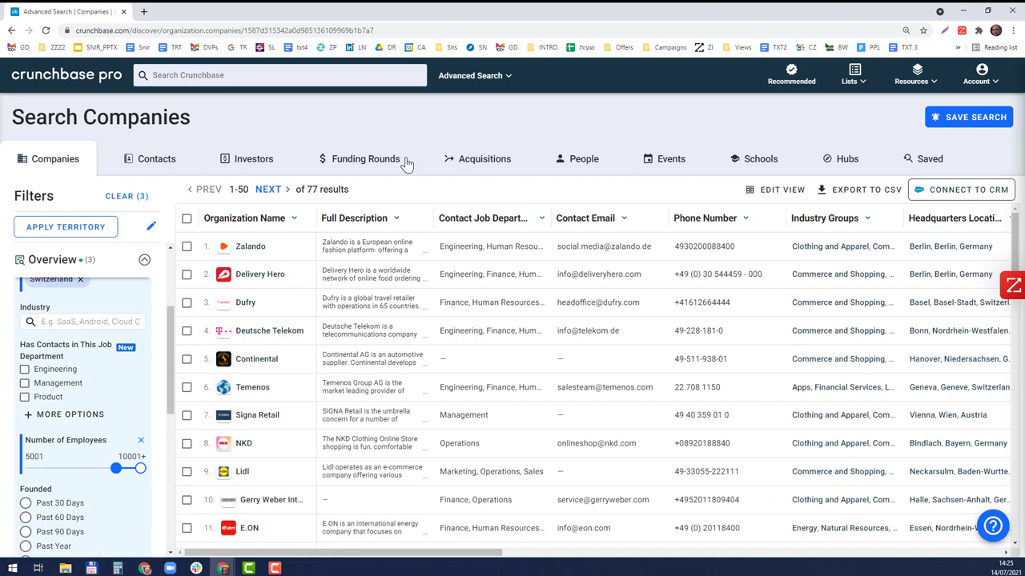
mouse_move(281, 320)
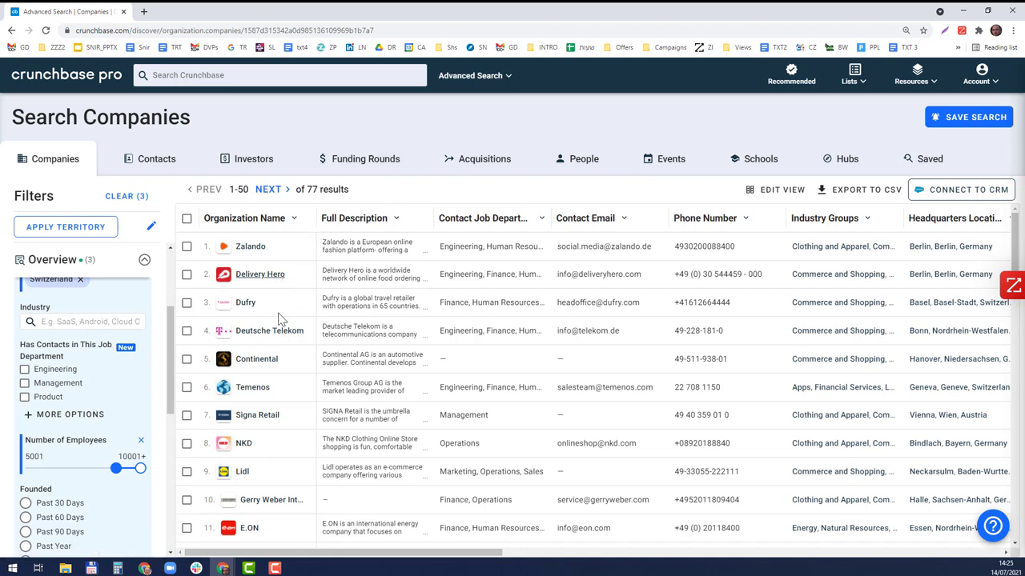
mouse_move(746, 324)
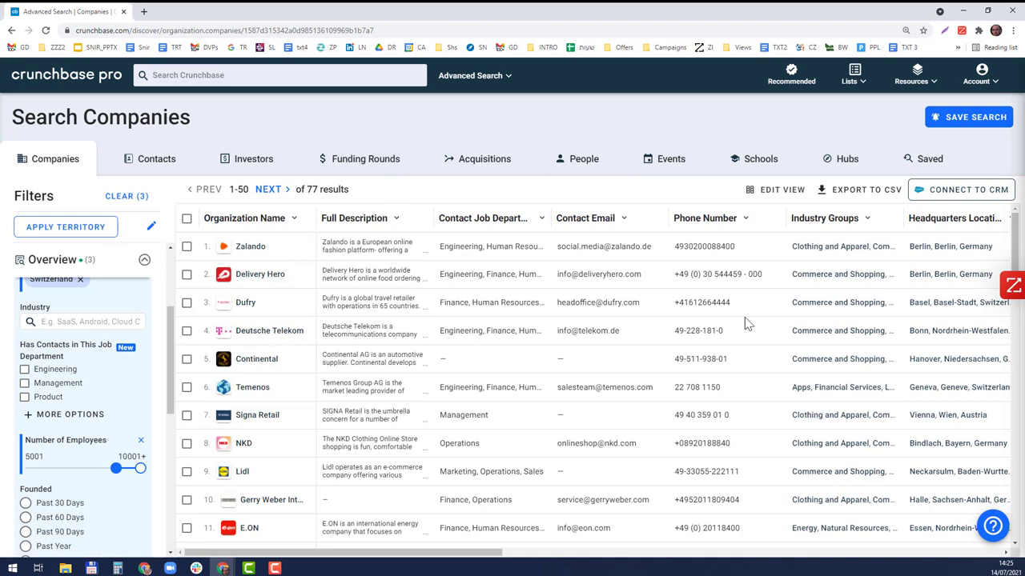
mouse_move(600, 292)
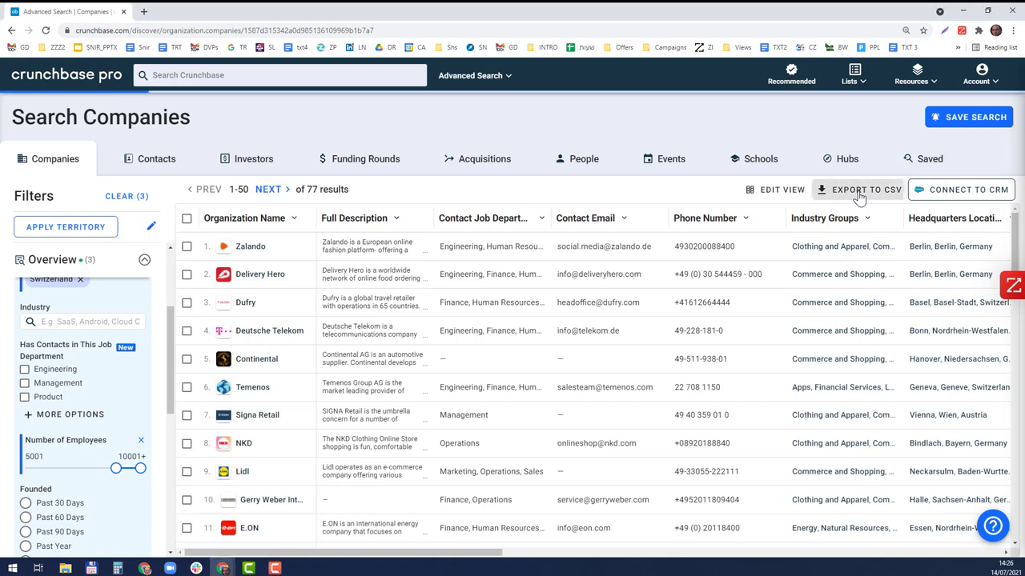
- Export the 77 companies to CSV and select all columns except organization names for deletion
click(858, 189)
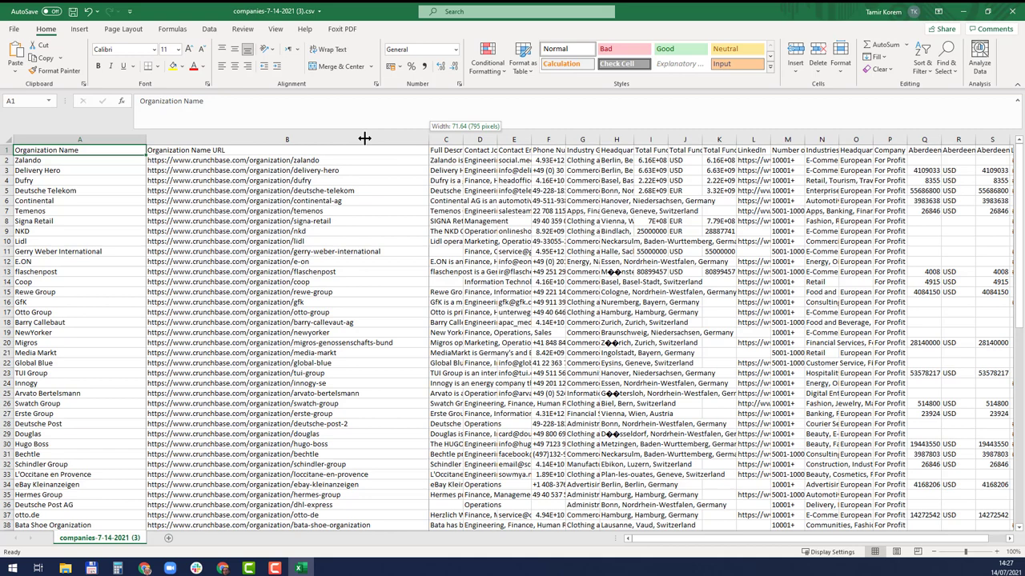
drag(365, 138, 304, 137)
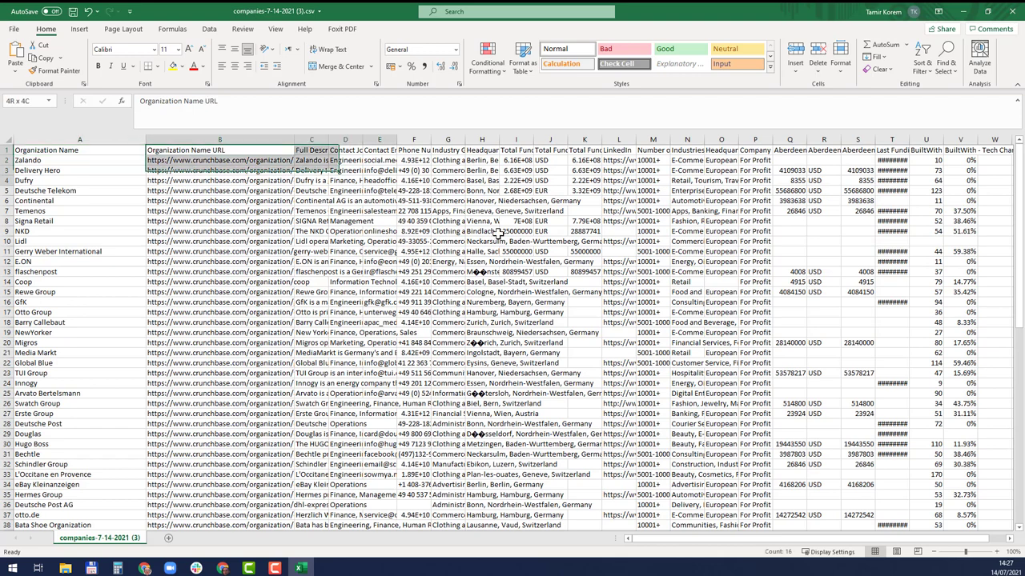
drag(147, 160, 973, 495)
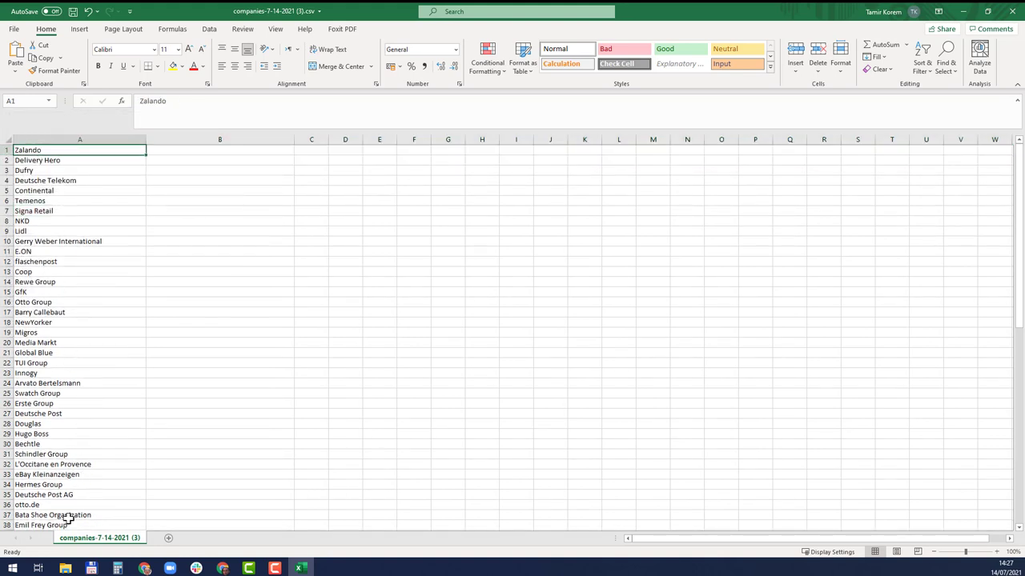
scroll(down, 3)
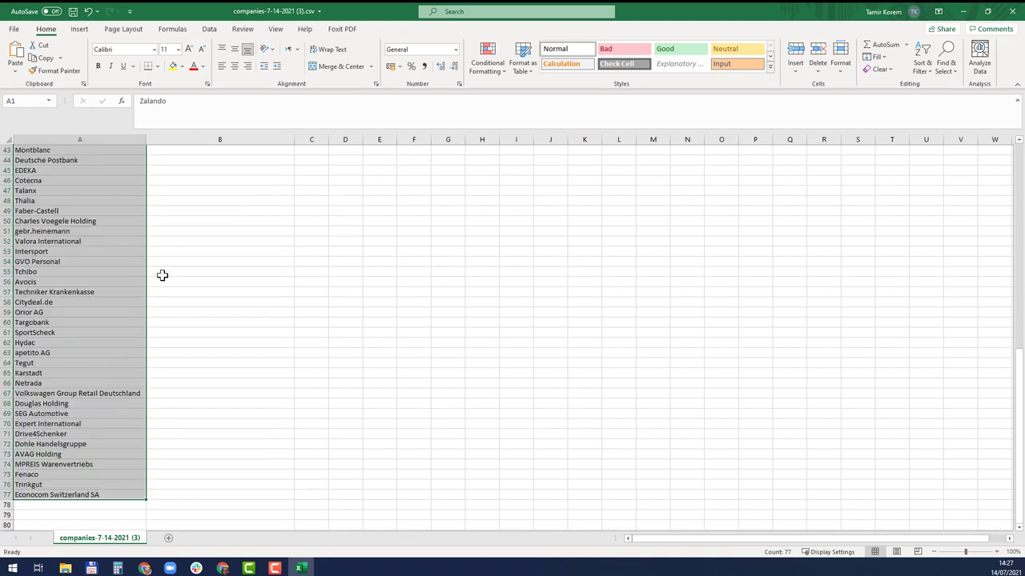
scroll(up, 3)
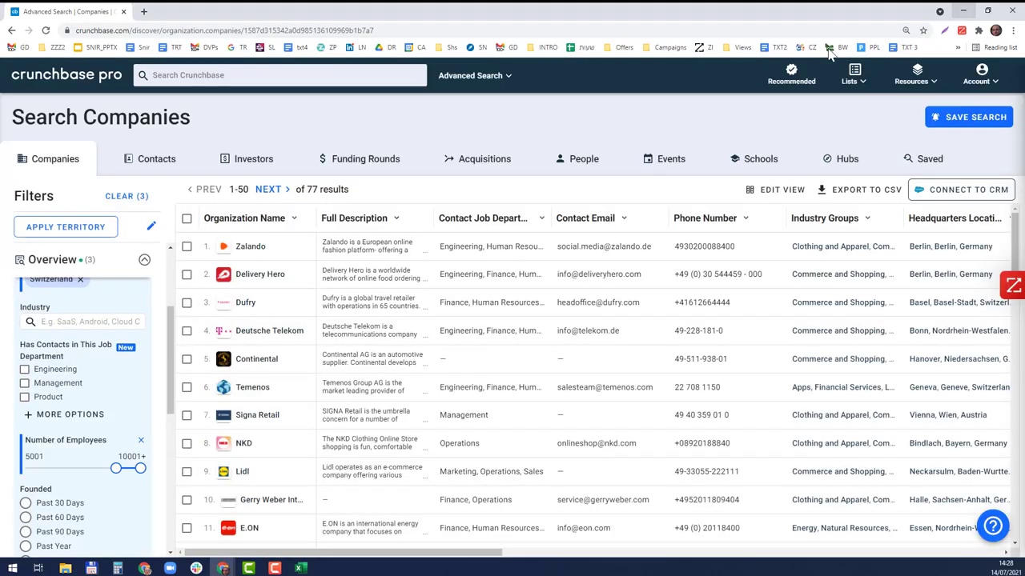
mouse_move(288, 135)
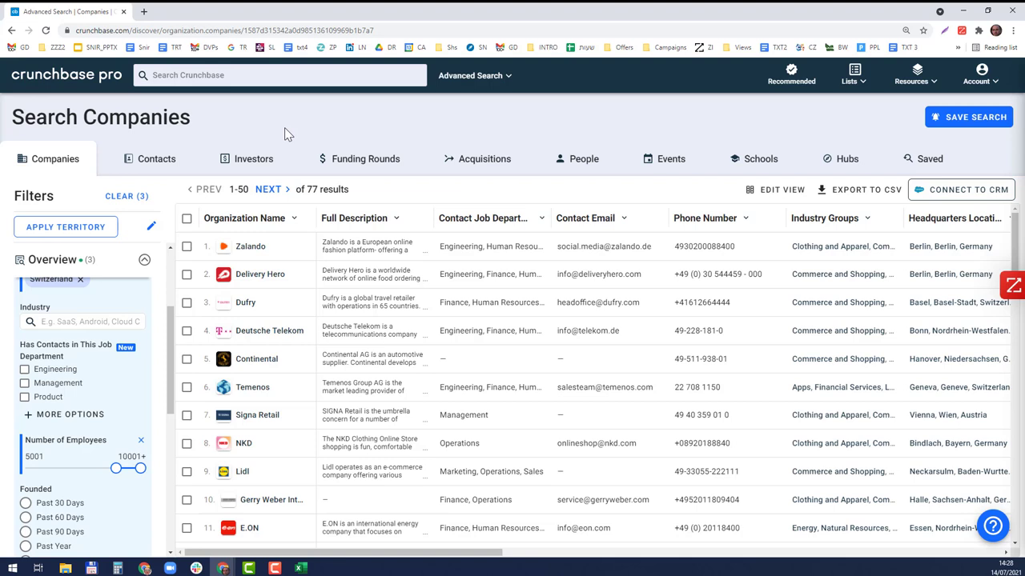
mouse_move(3, 258)
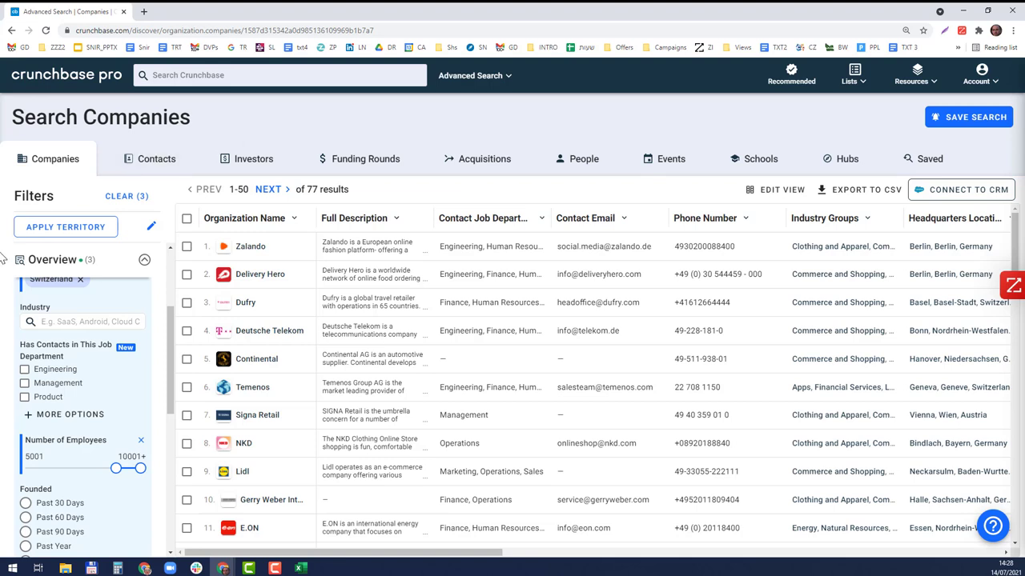
mouse_move(573, 72)
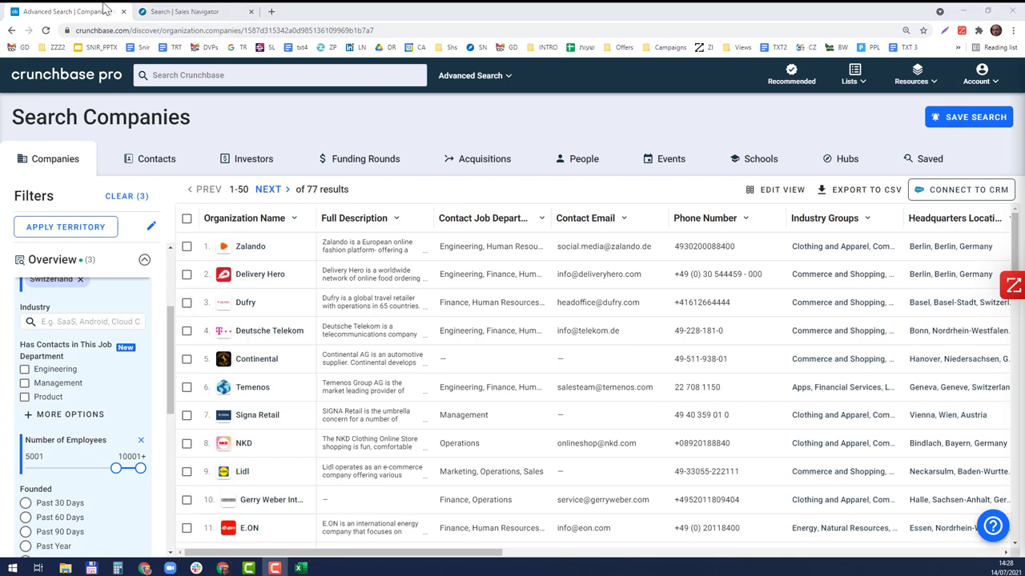
- Switch to the Sales Navigator lead search browser tab
click(192, 12)
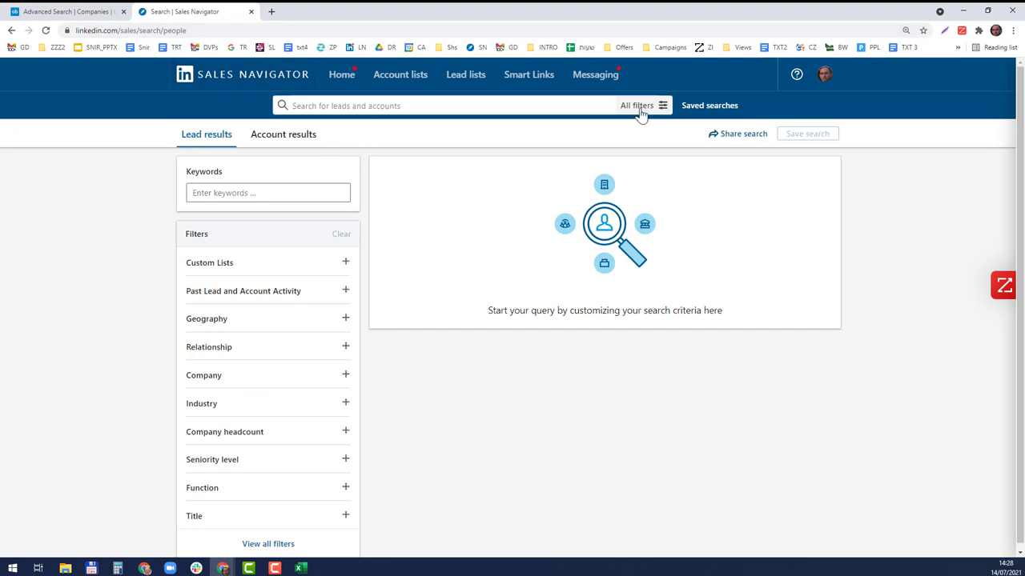
mouse_move(260, 389)
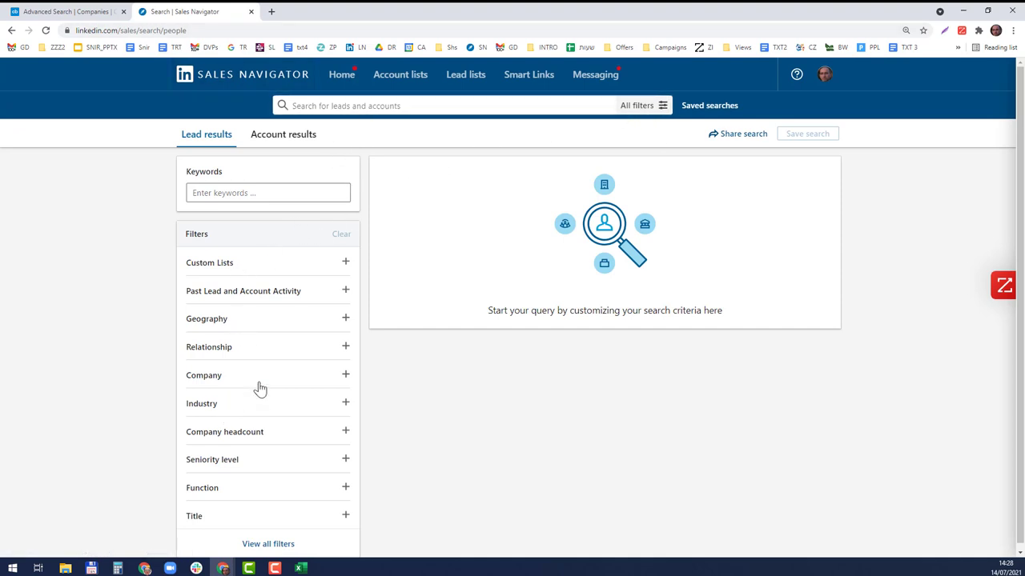
mouse_move(256, 404)
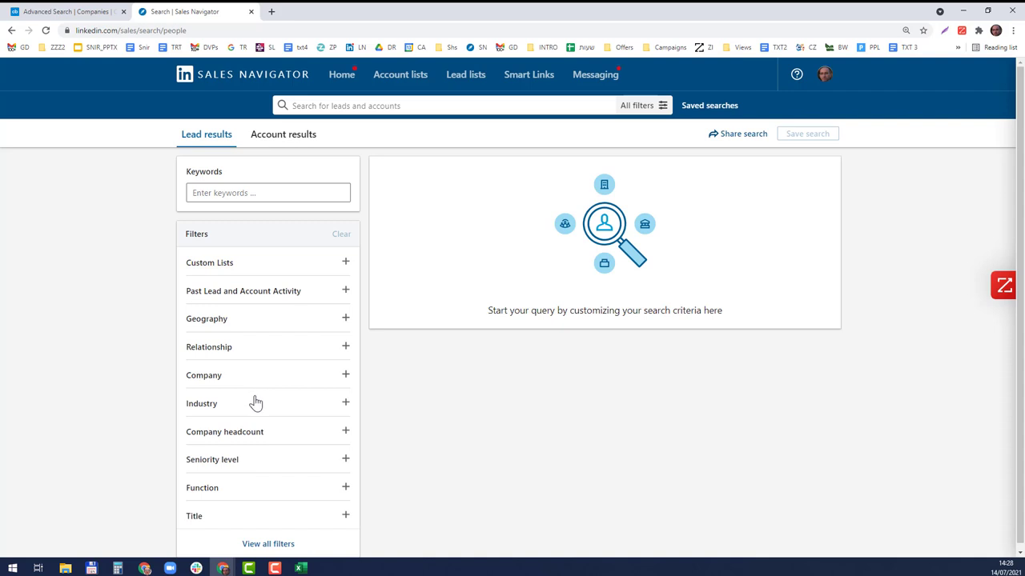
mouse_move(232, 381)
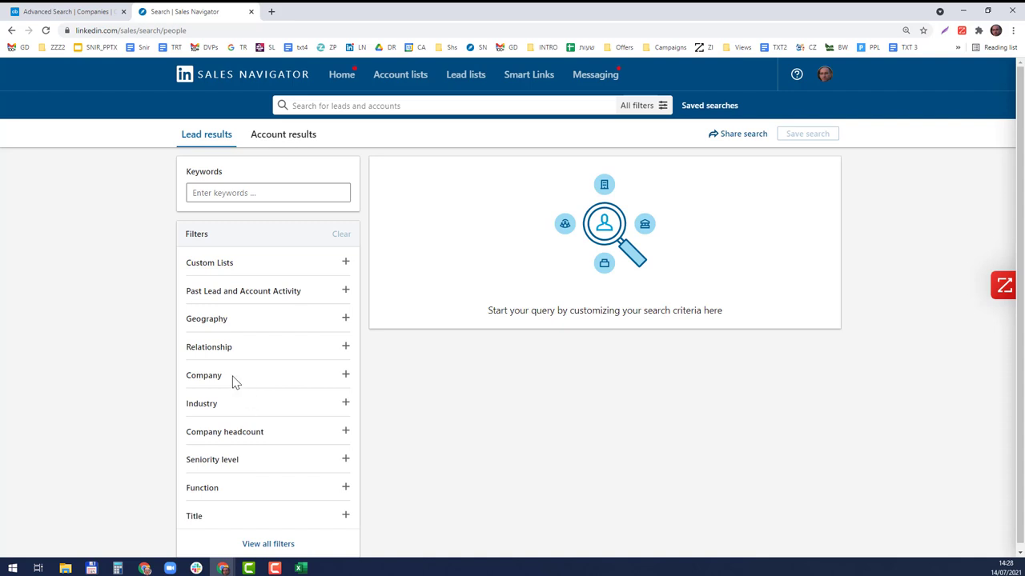
- Expand the Company filter and focus its company name field
click(346, 375)
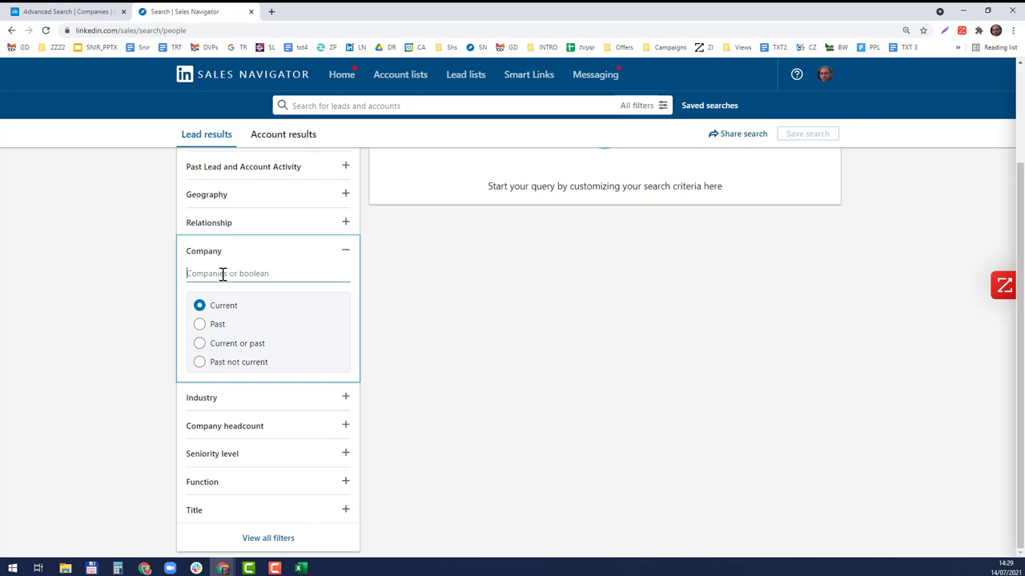
click(299, 568)
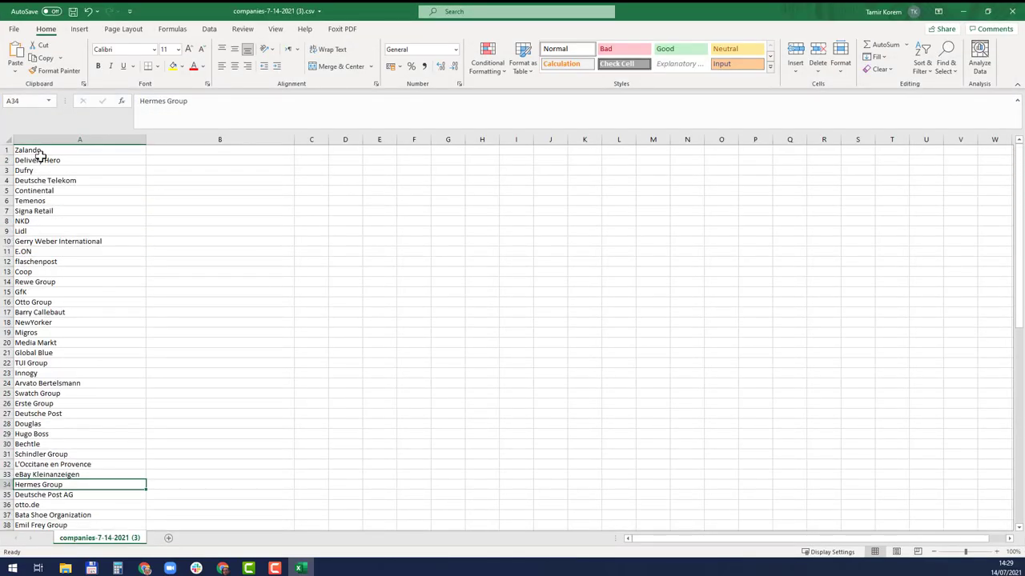
- Copy the company name Zalando from the Excel sheet
right_click(29, 150)
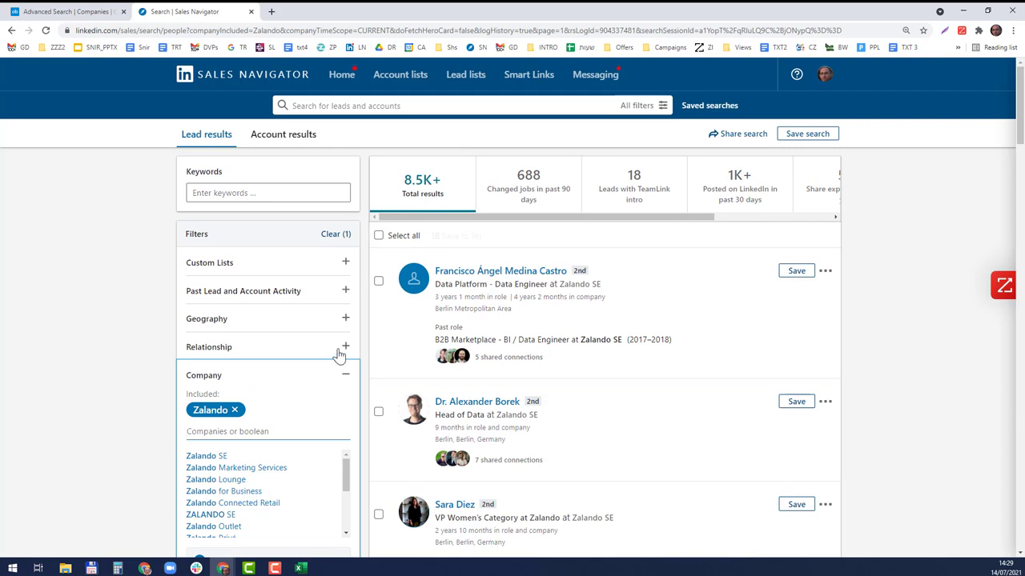
mouse_move(301, 416)
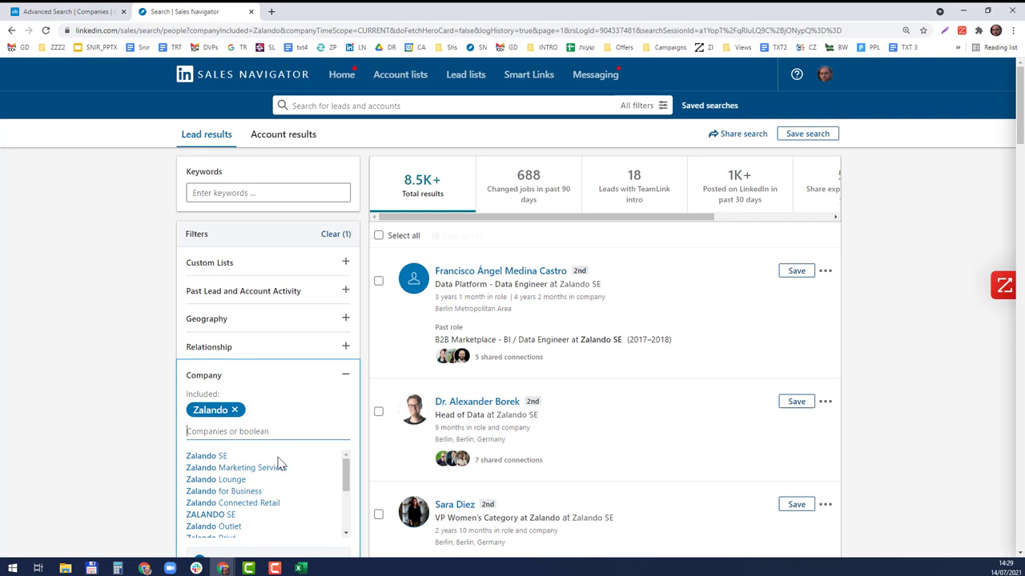
mouse_move(124, 180)
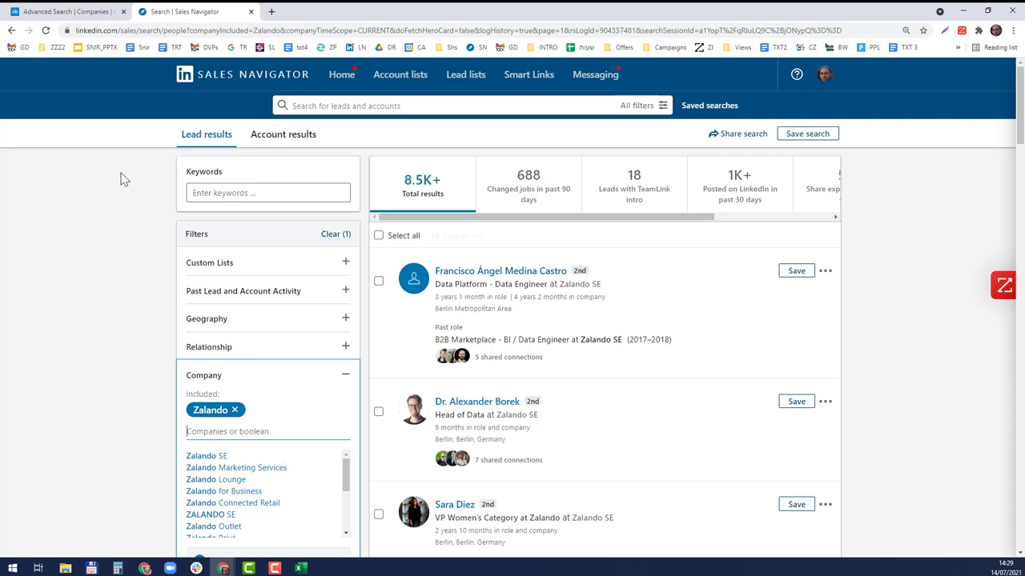
mouse_move(567, 189)
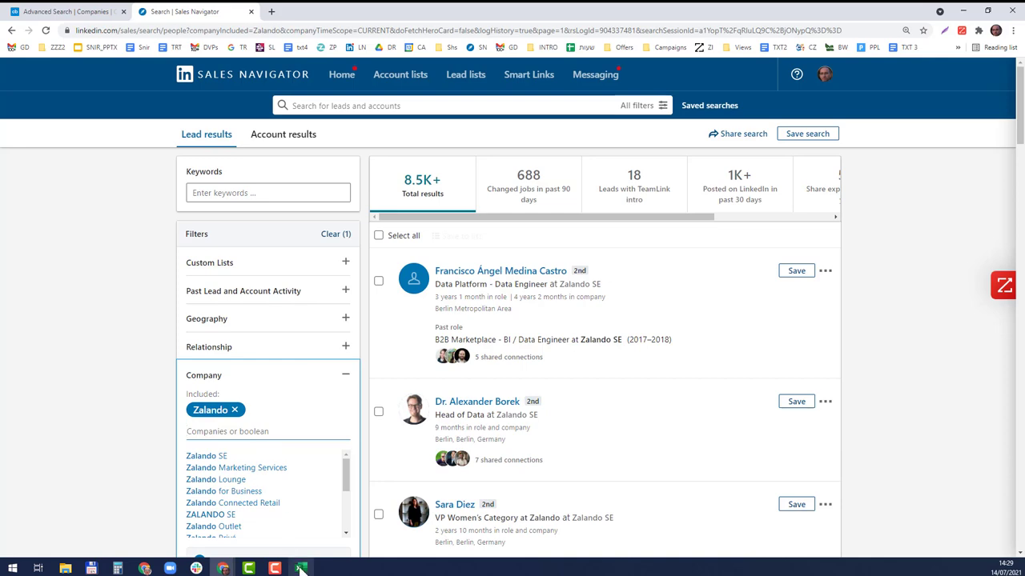
- Paste the company names transposed across row 1 from B1 and delete the original column A
click(300, 568)
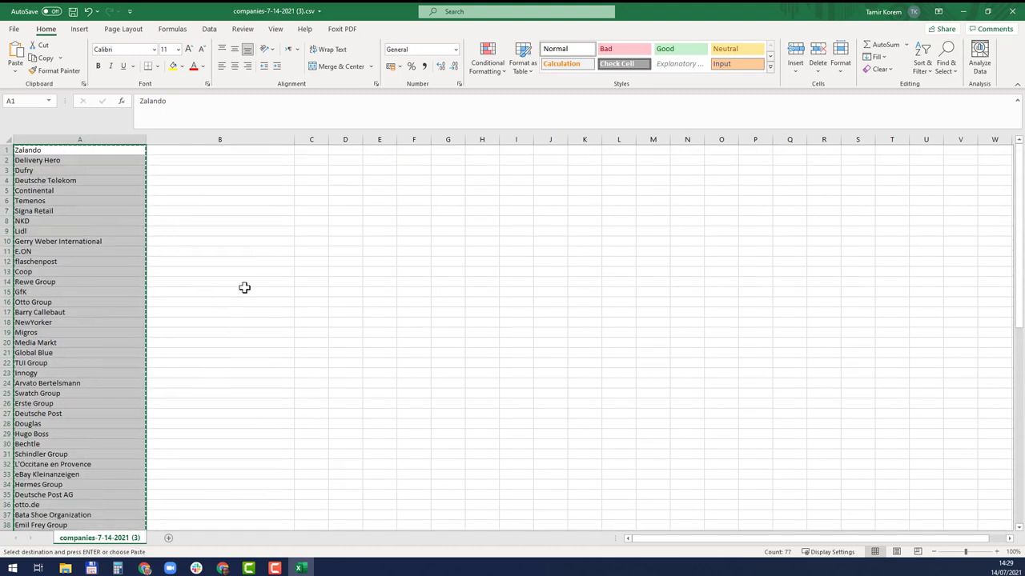
mouse_move(301, 160)
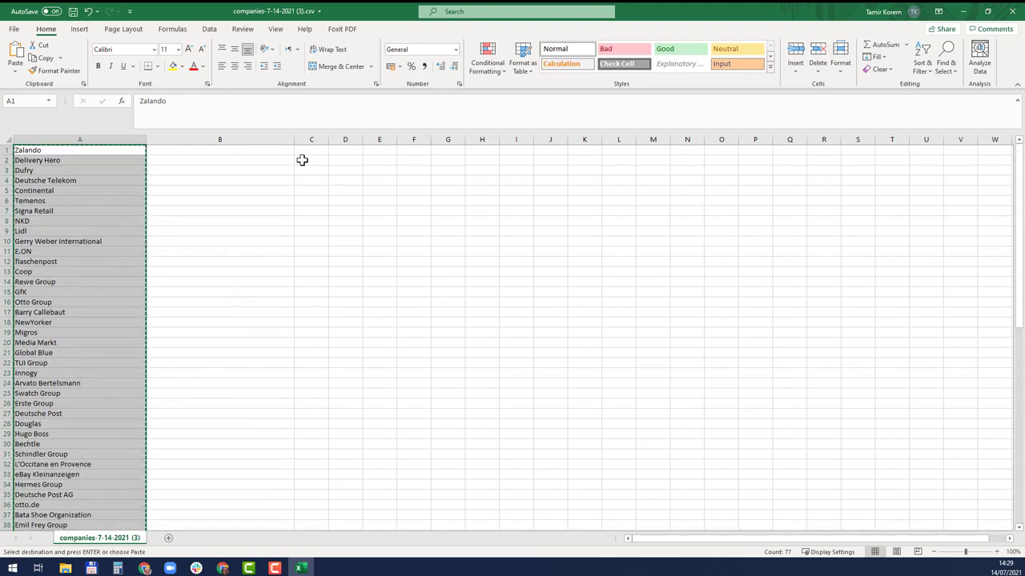
click(219, 151)
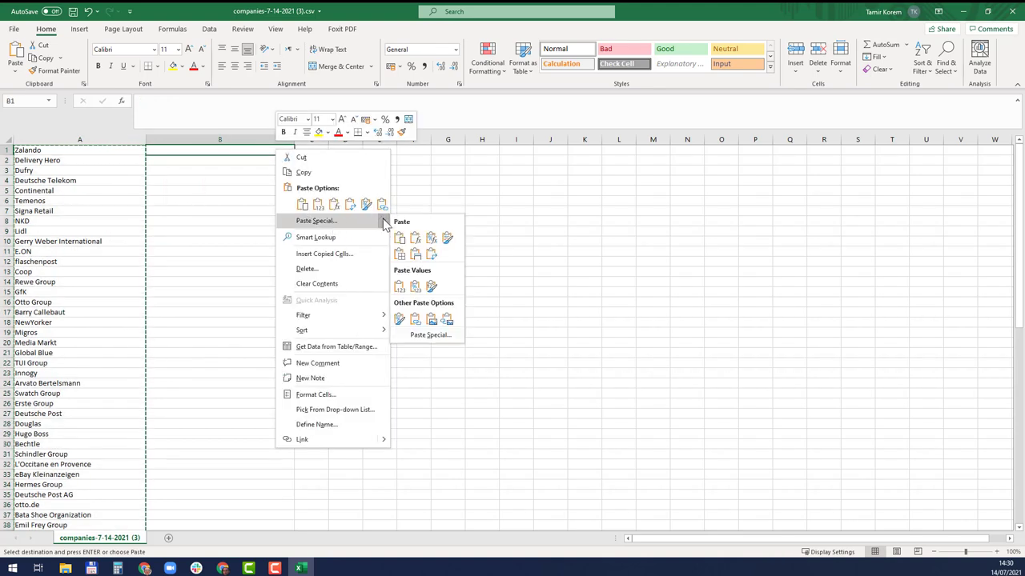
click(431, 254)
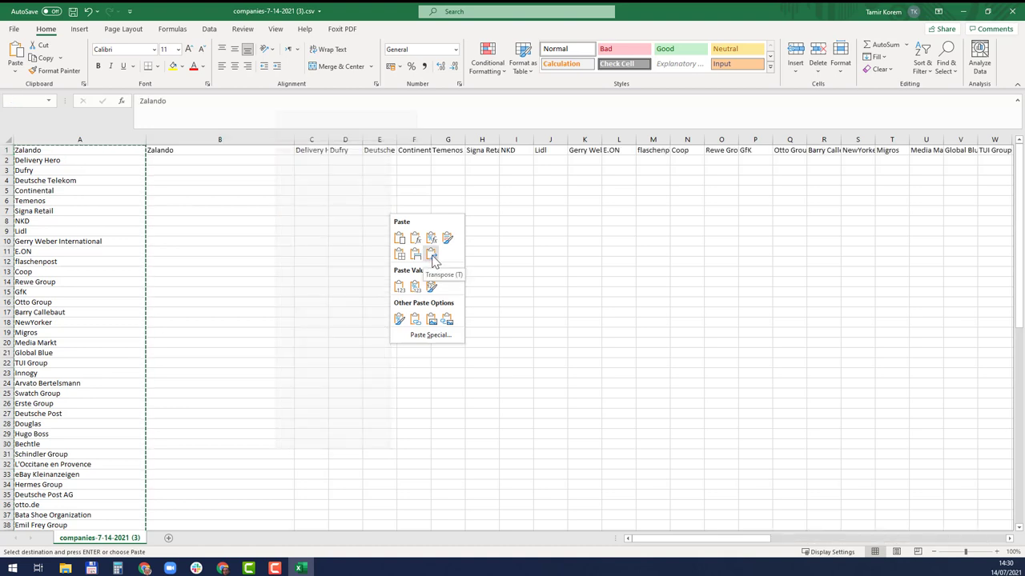
click(433, 253)
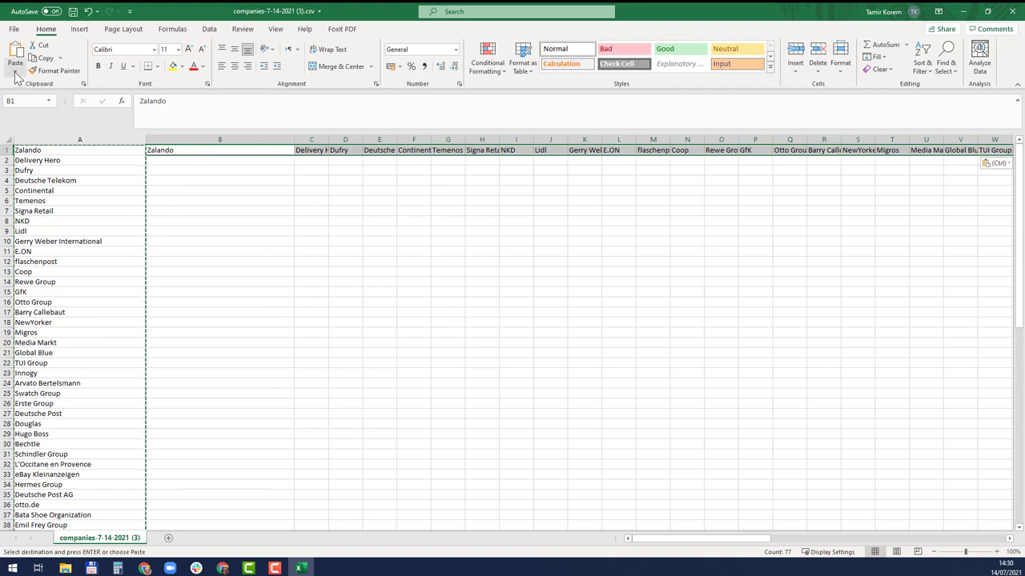
click(14, 64)
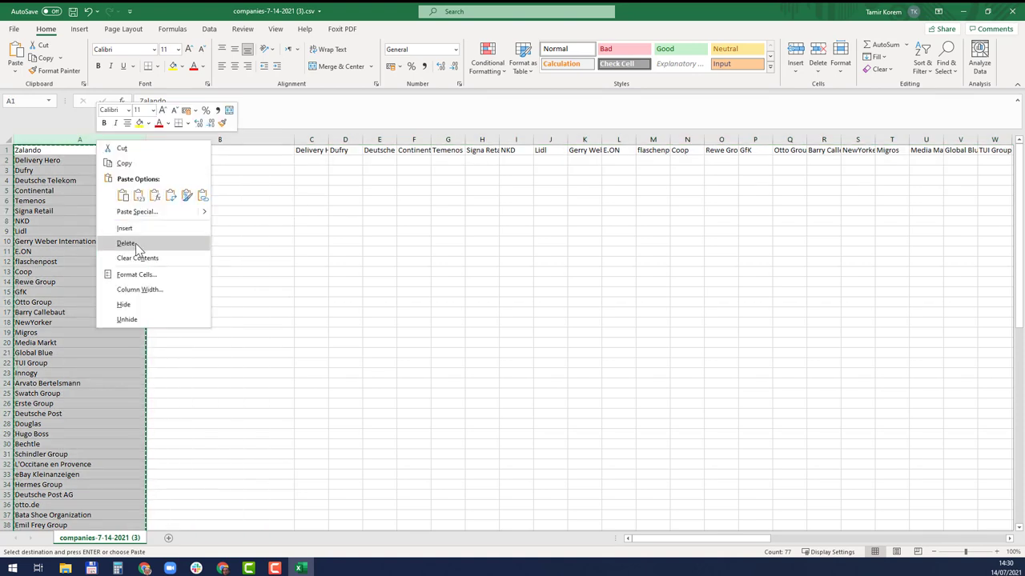
click(125, 243)
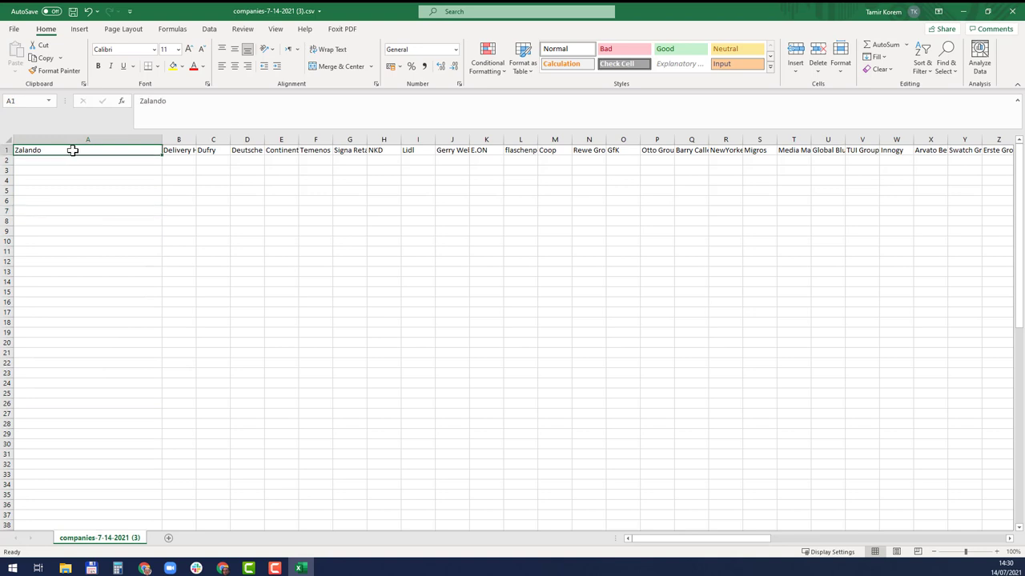
mouse_move(317, 176)
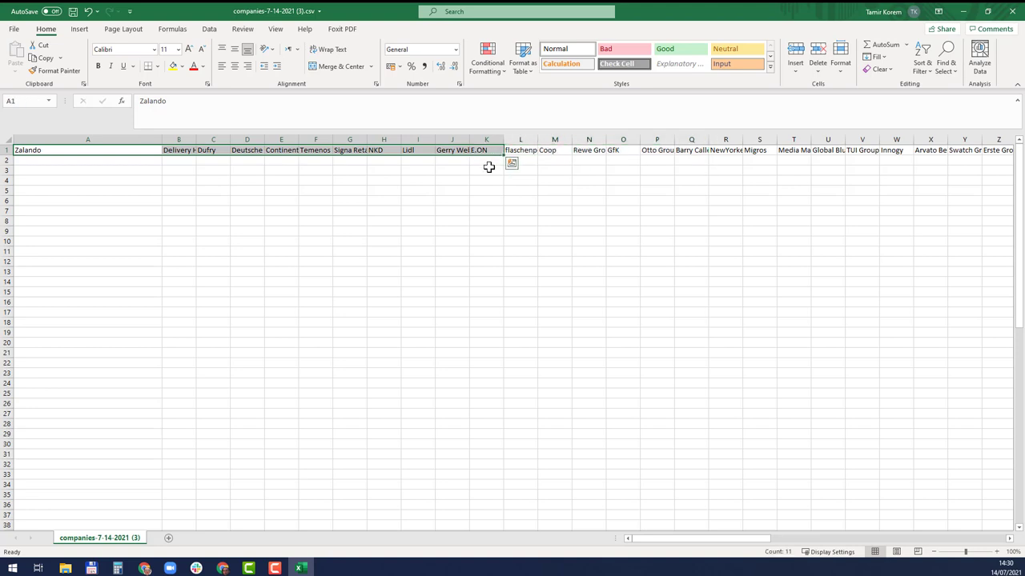
- Move ten names starting at Flaschenpost into row 2 and delete the emptied columns
click(521, 150)
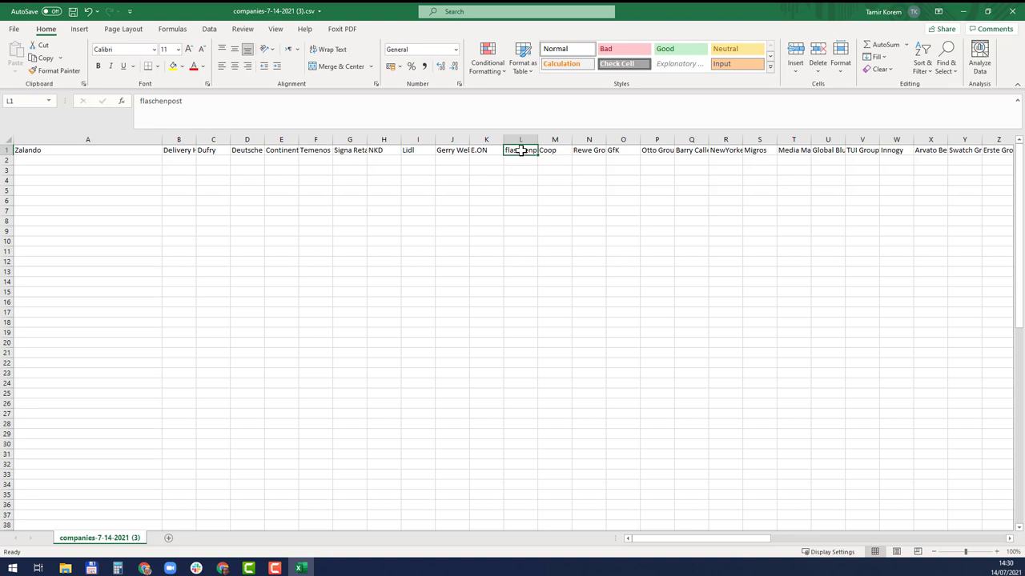
drag(520, 150, 759, 151)
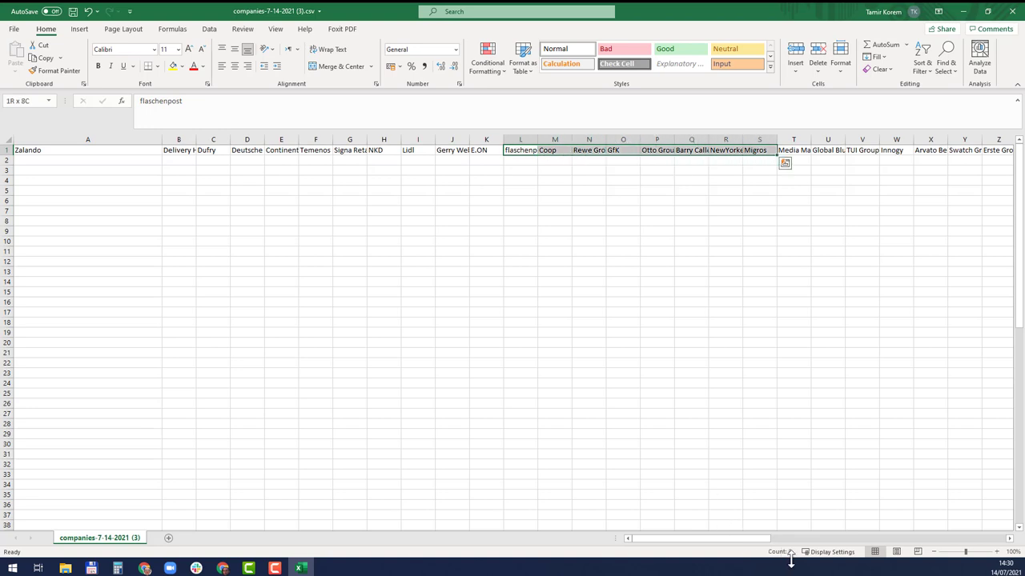
mouse_move(788, 551)
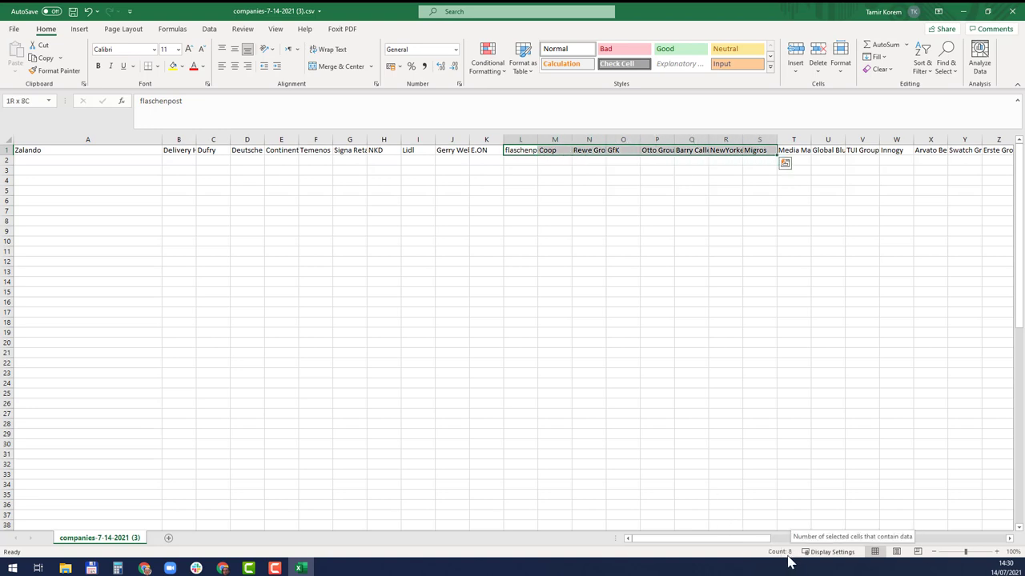
drag(520, 150, 826, 150)
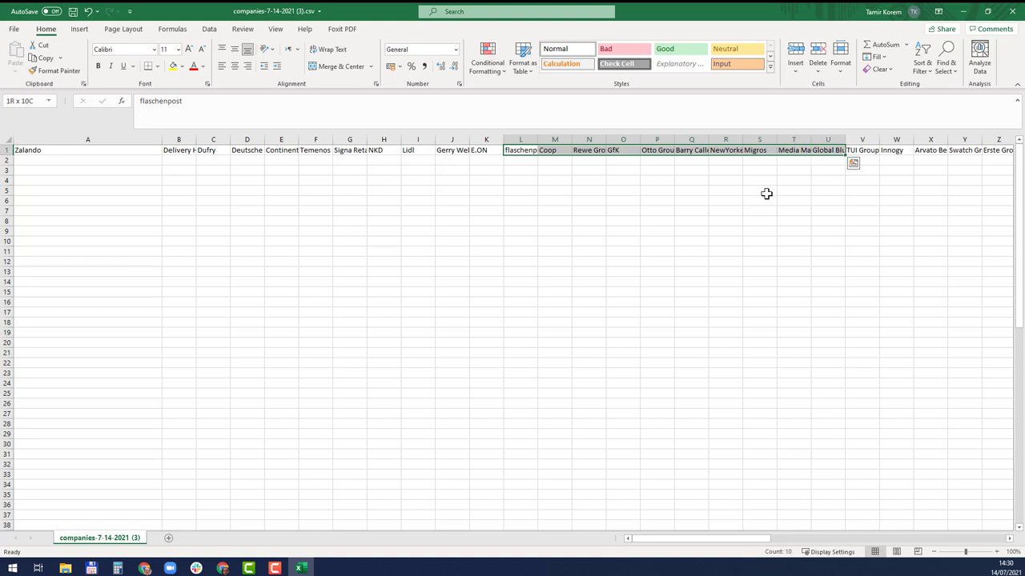
click(521, 160)
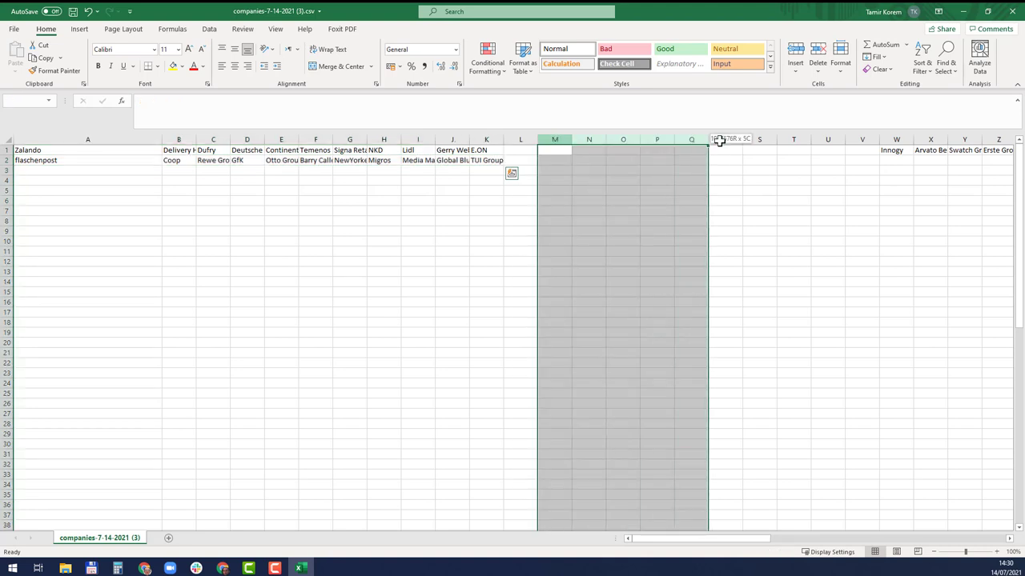
right_click(787, 152)
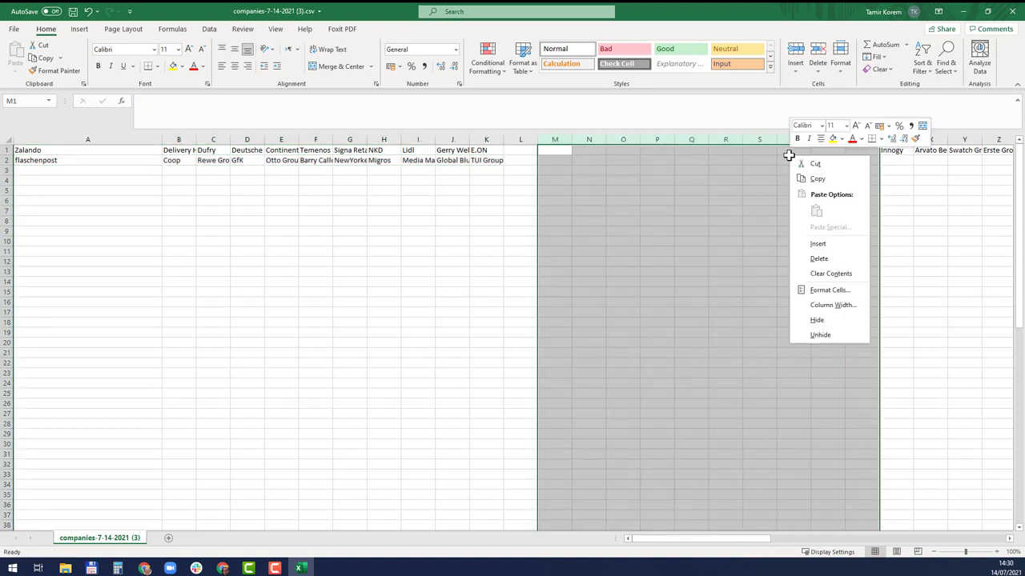
click(820, 335)
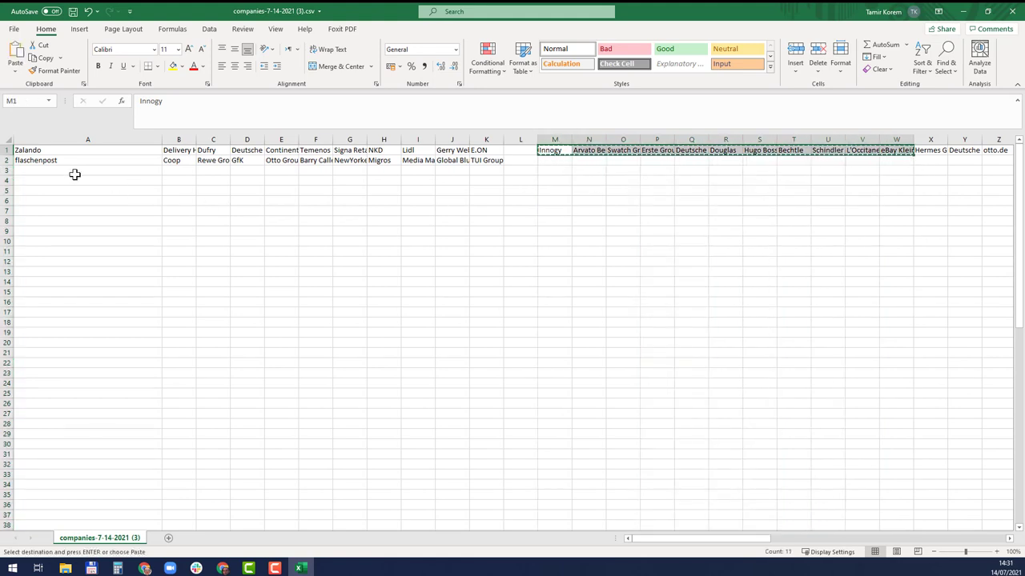
- Place the next batch of names into row 3 and delete the freed columns
click(88, 170)
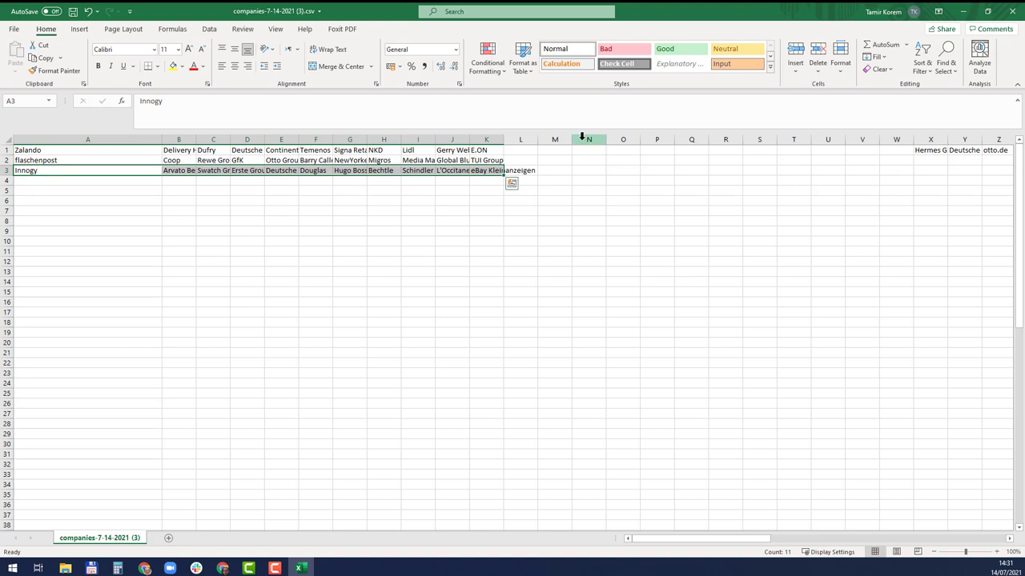
right_click(589, 139)
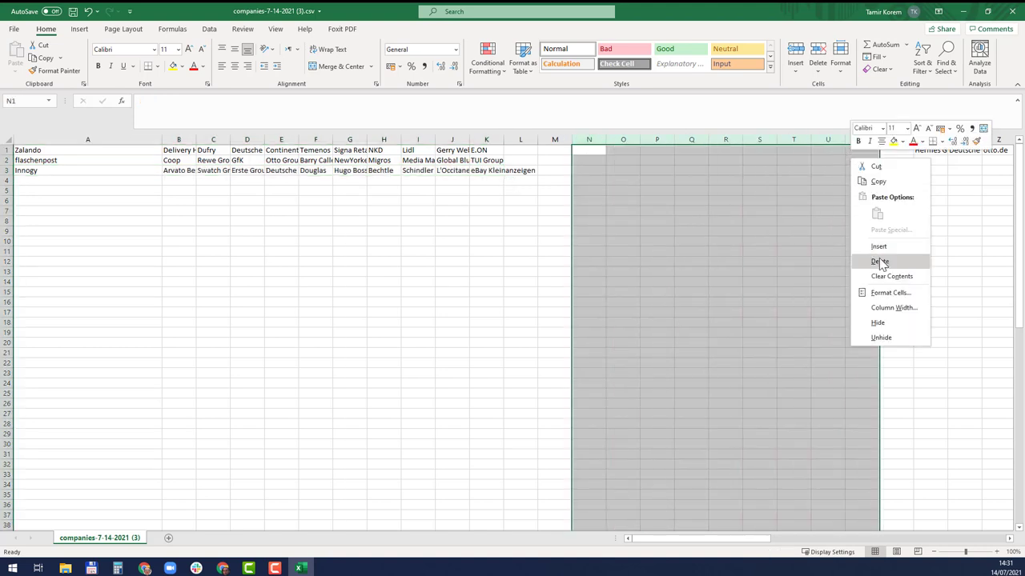
click(879, 261)
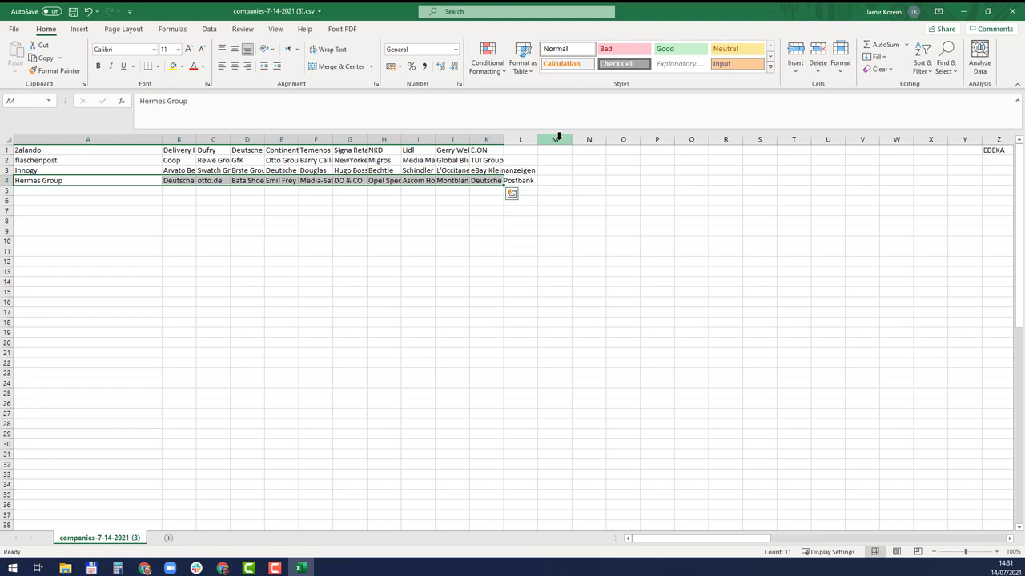
- Delete leftover columns so the remaining name groups fill rows 5–7
click(554, 150)
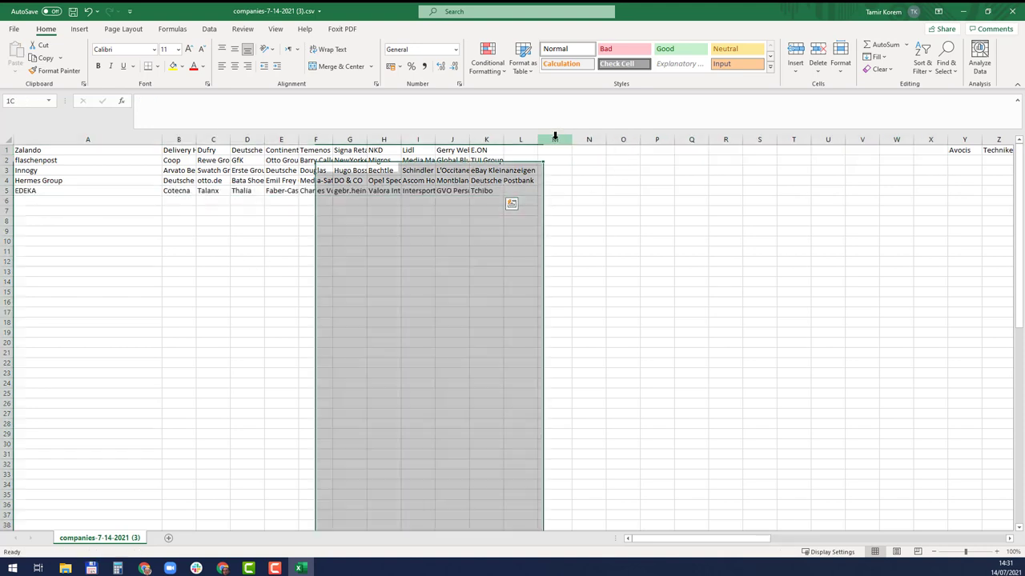
right_click(554, 151)
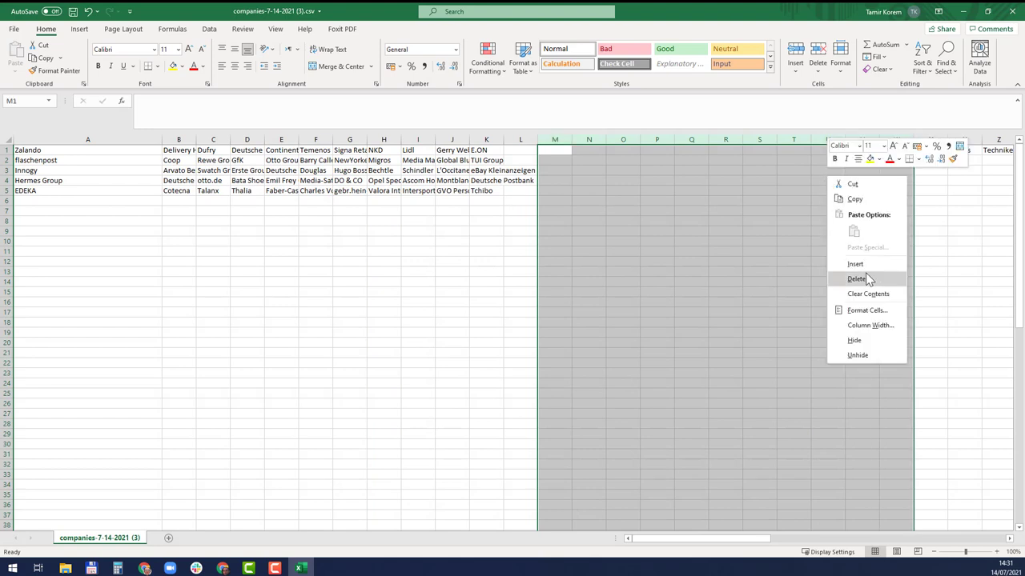
click(855, 279)
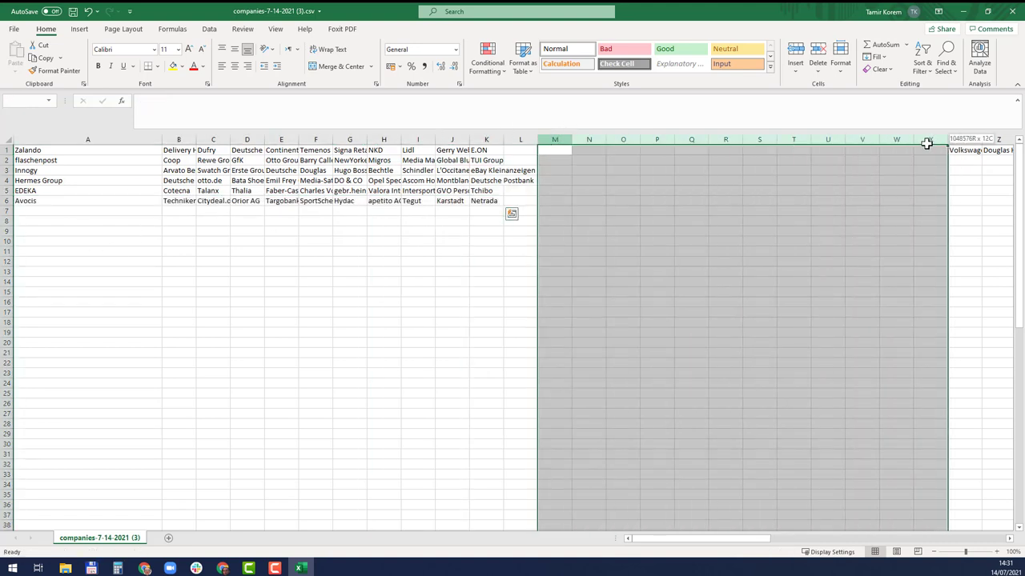
click(589, 150)
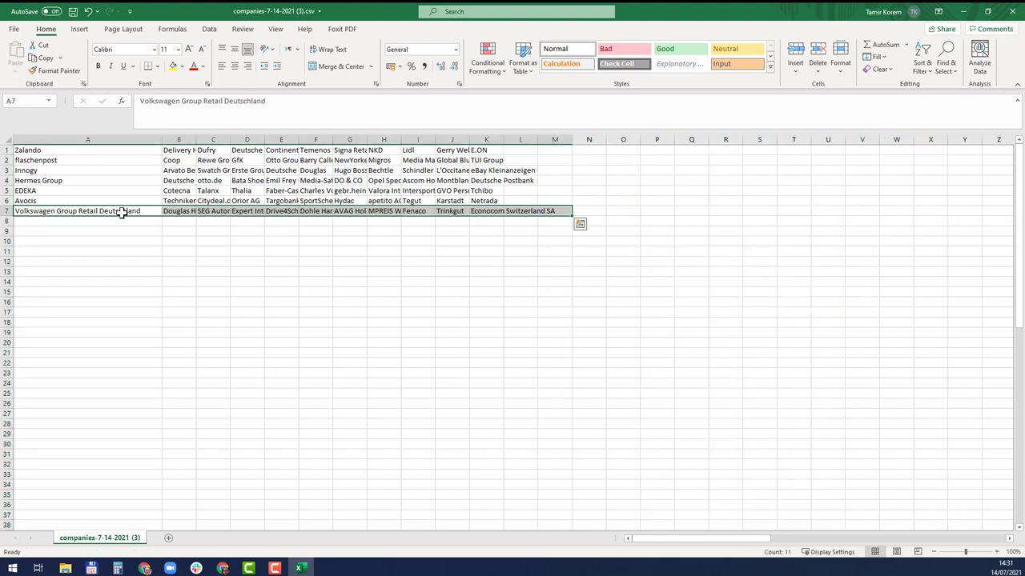
- Review the seven rows of company names, save the sheet and switch to Notepad++
drag(87, 150, 86, 190)
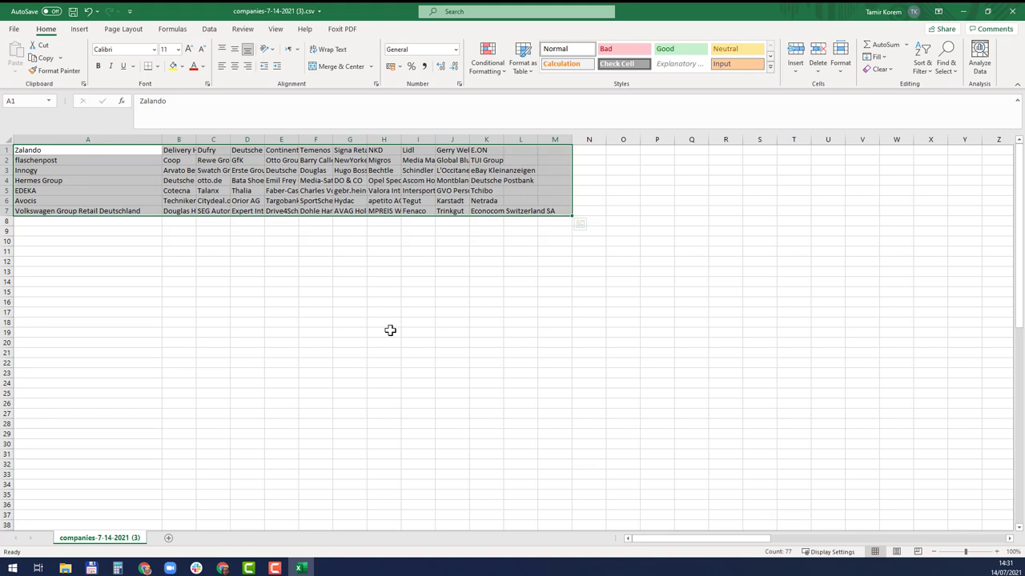
click(384, 291)
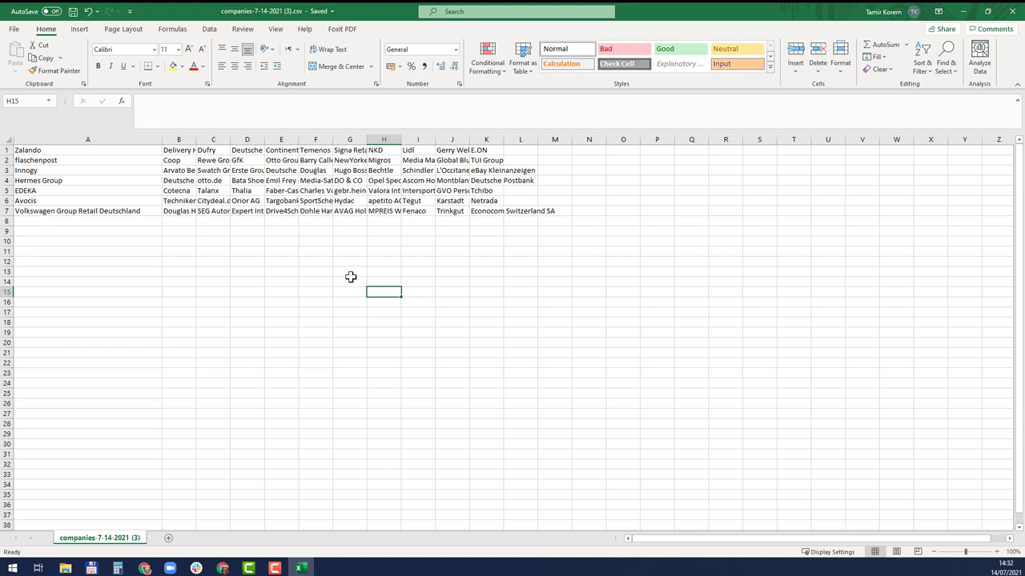
mouse_move(365, 262)
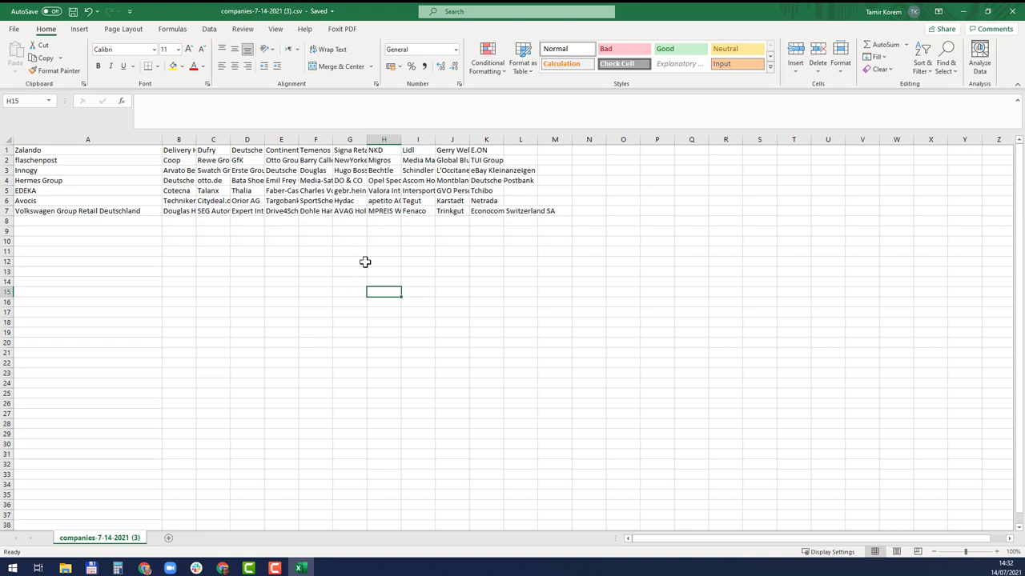
mouse_move(230, 232)
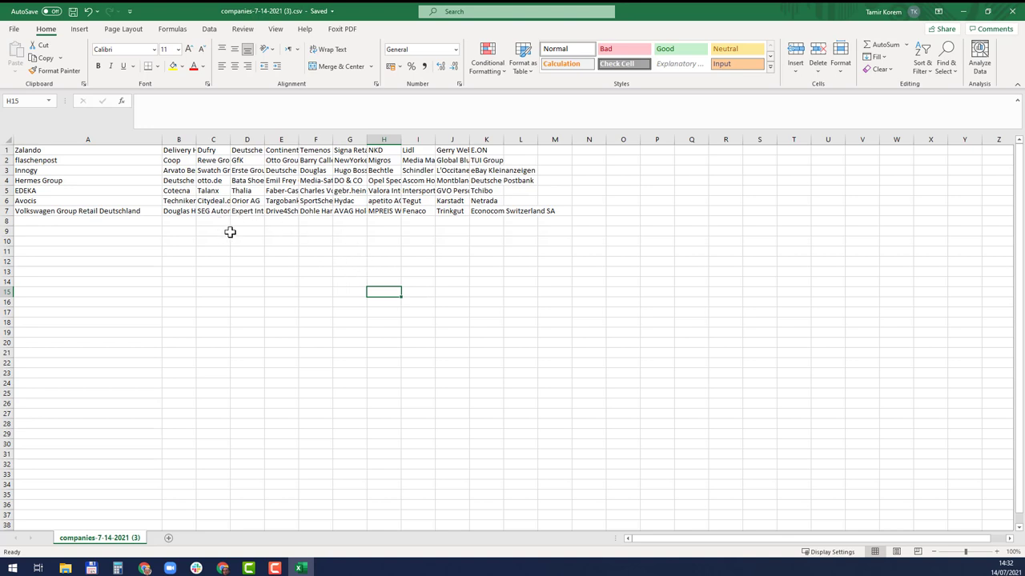
click(282, 240)
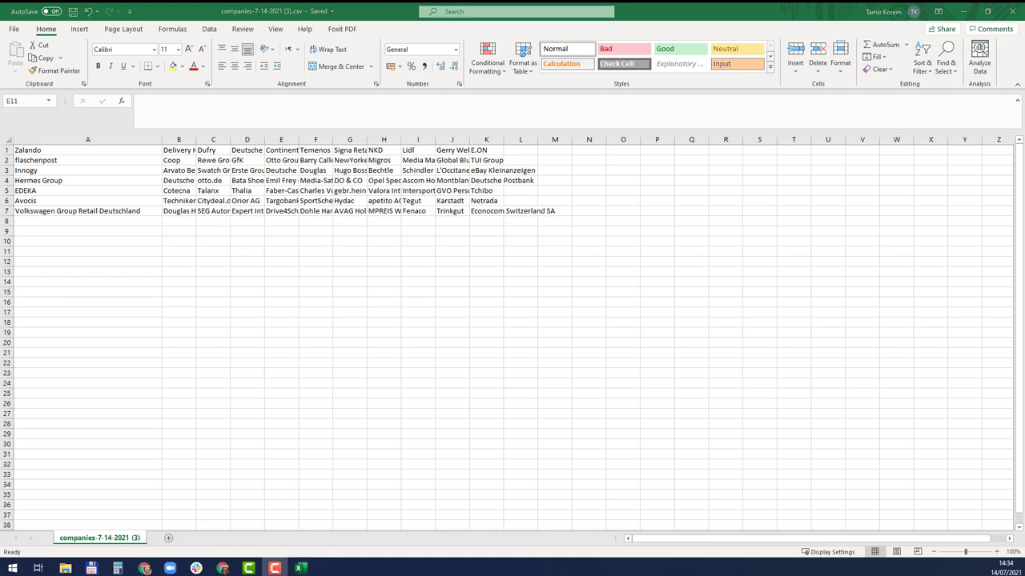
click(13, 567)
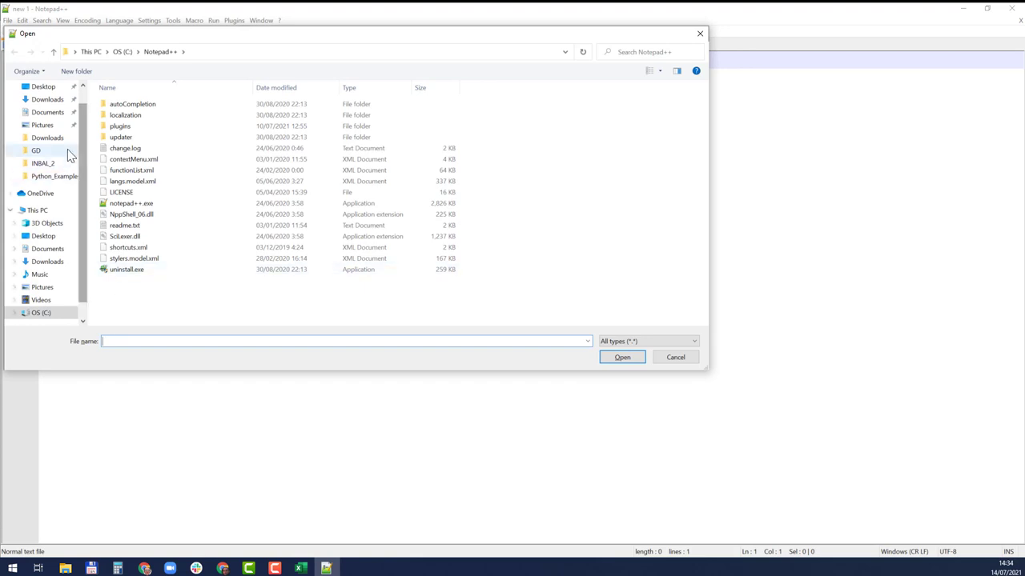
- Open the companies CSV from Downloads and begin prefixing lines with ("
click(48, 138)
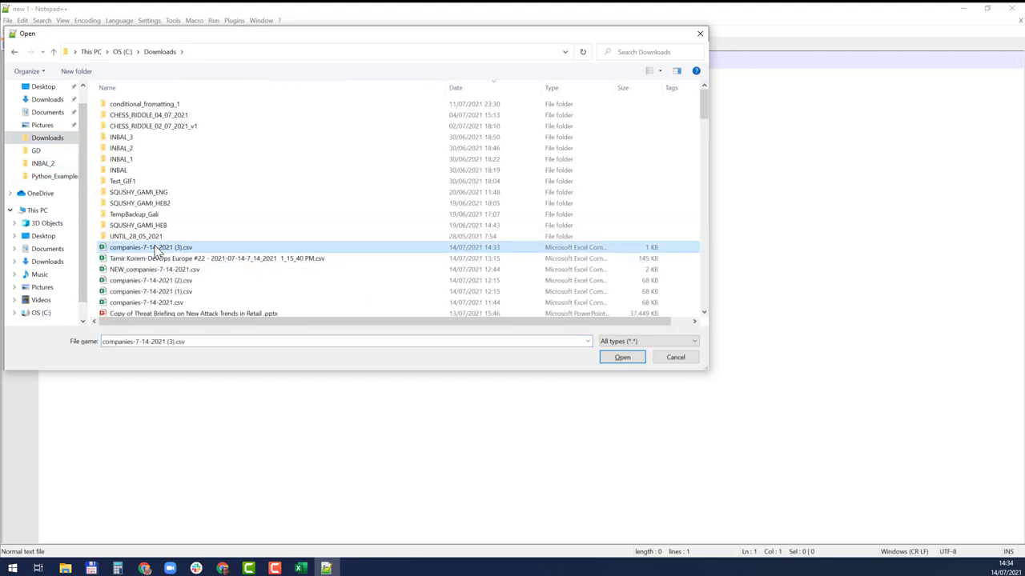
click(621, 357)
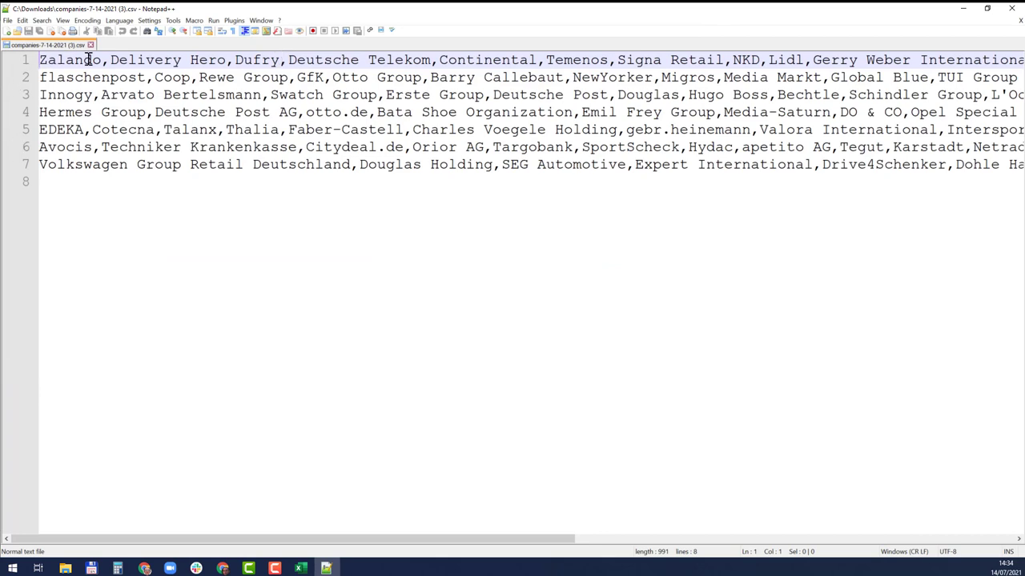
mouse_move(600, 115)
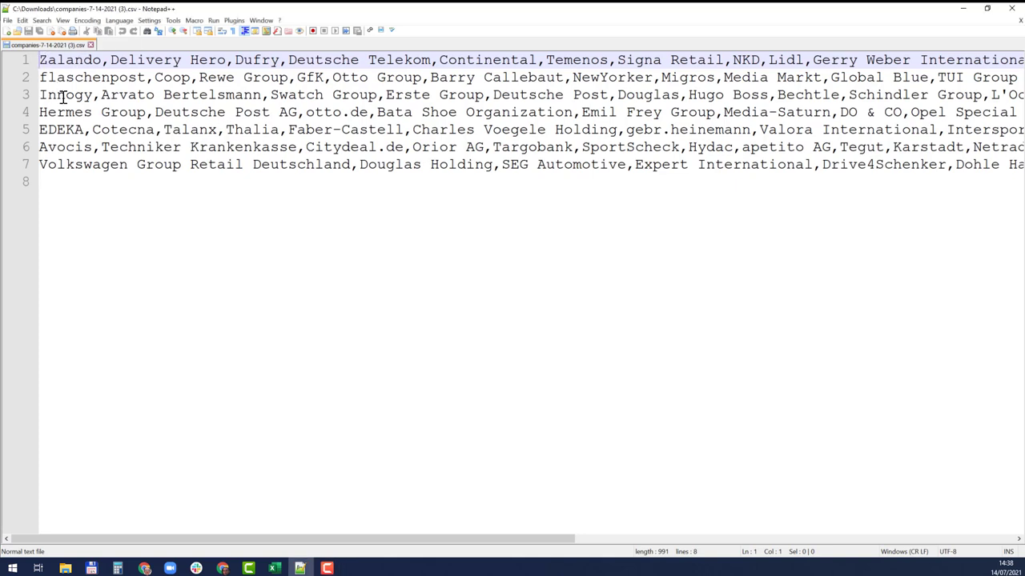
text((")
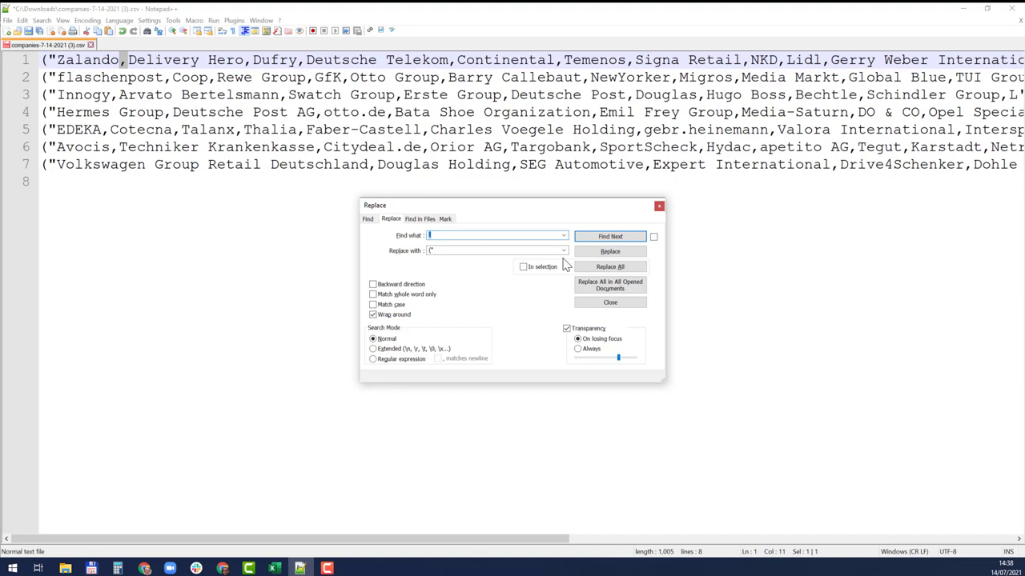
- Replace every comma with '" OR "' across the whole file via Replace All
click(467, 249)
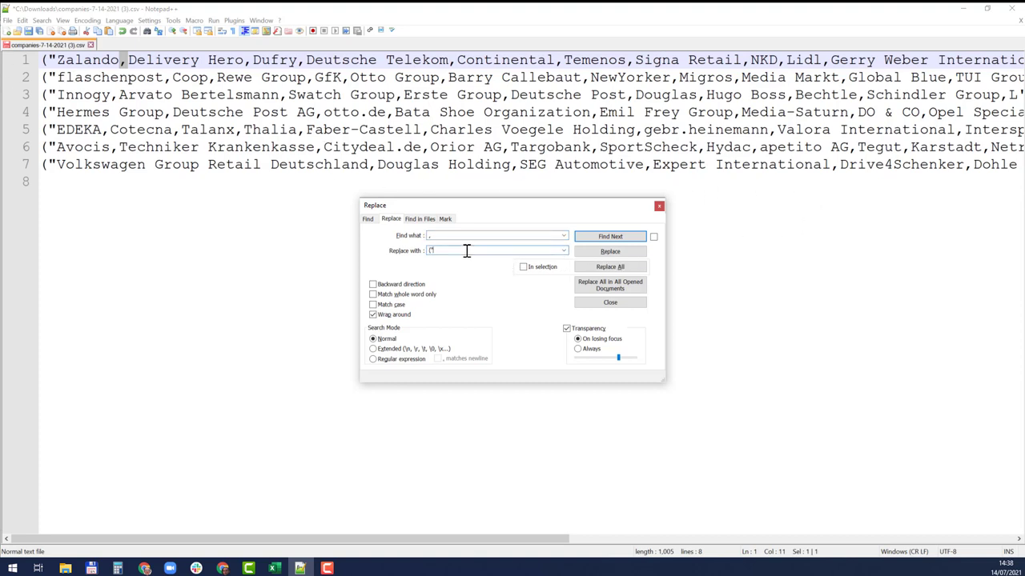
text(1)
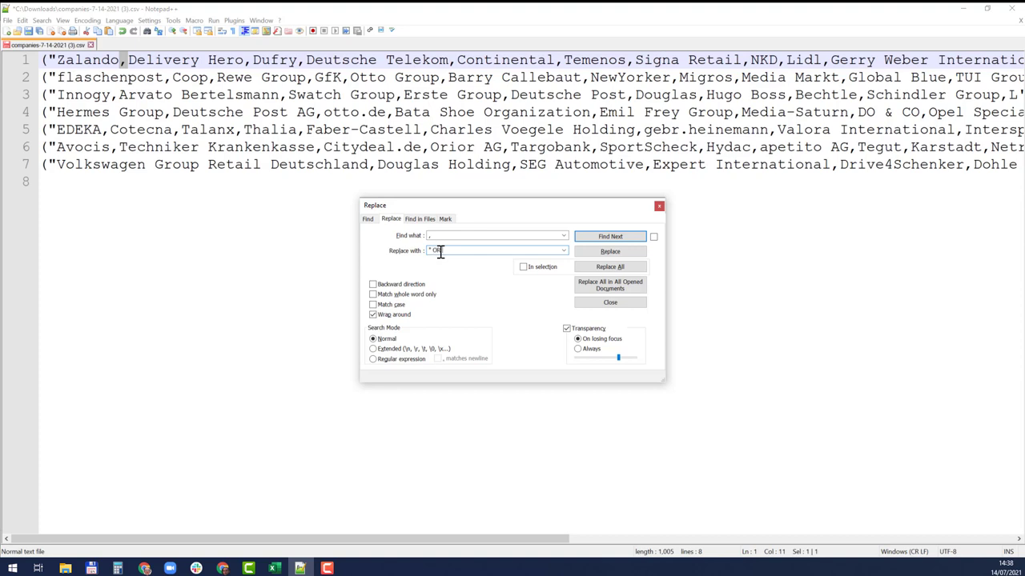
text(")
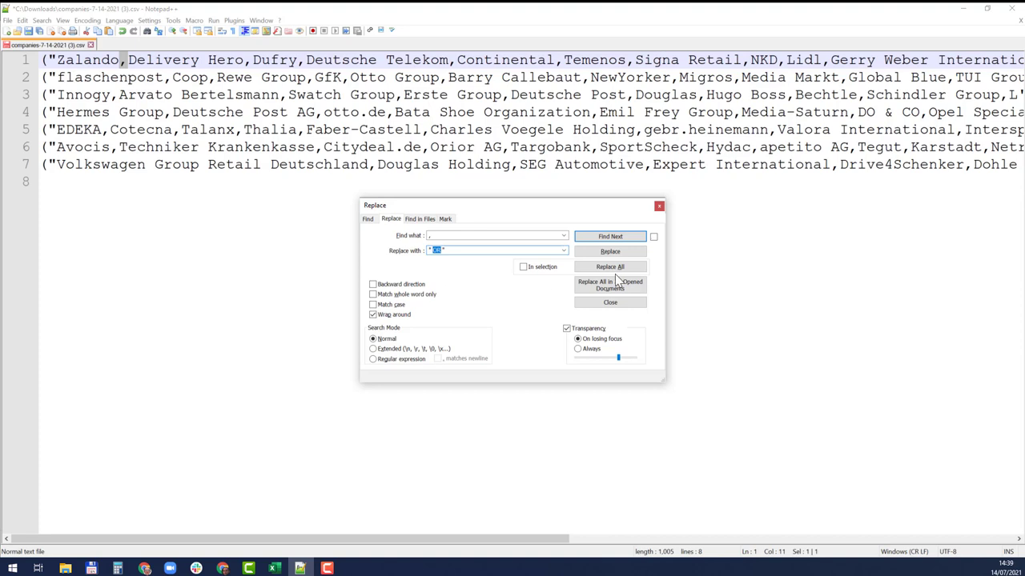
click(609, 265)
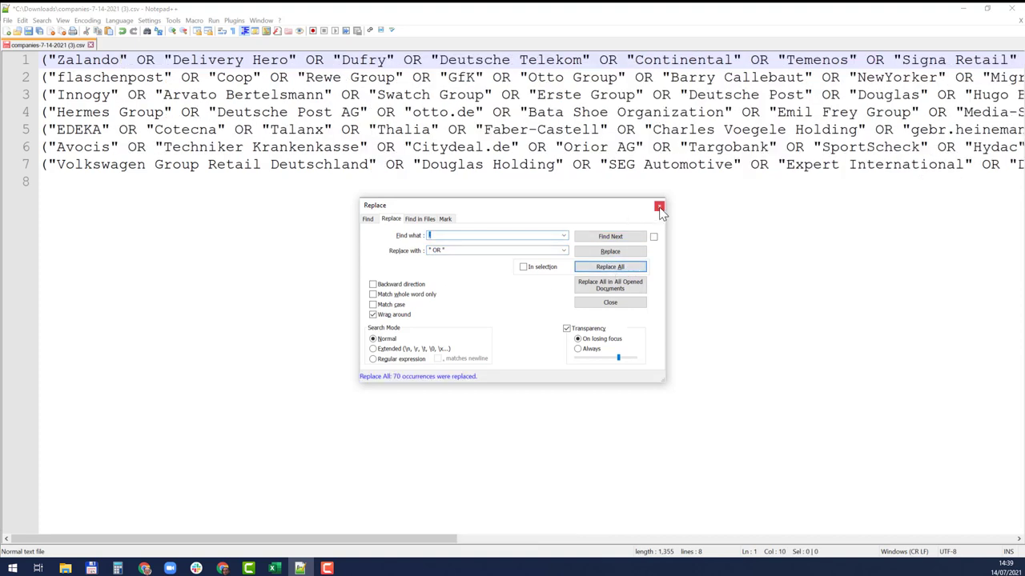
click(660, 205)
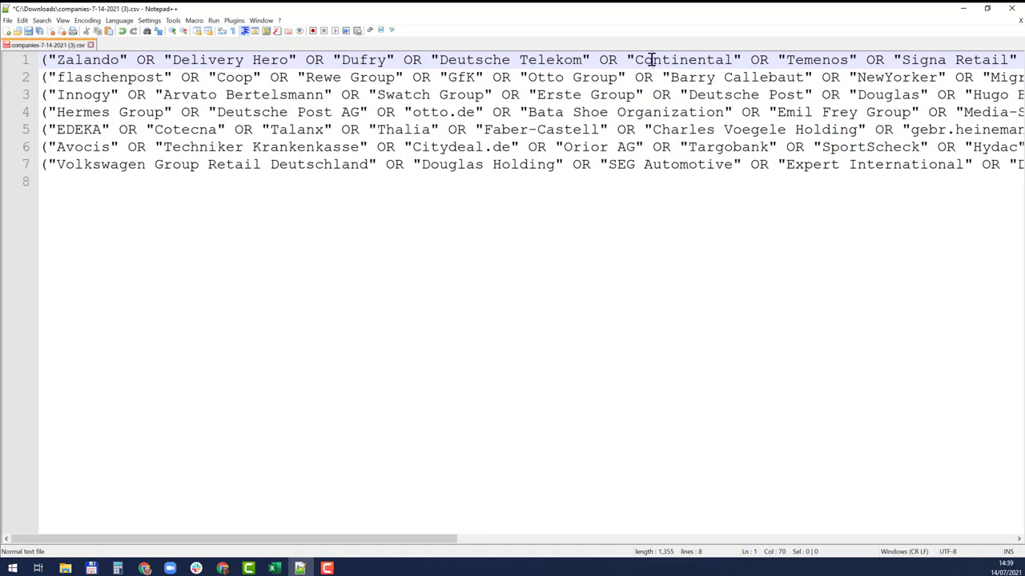
- End line 1 with "E.ON") to close its boolean company list
scroll(right, 3)
text(")
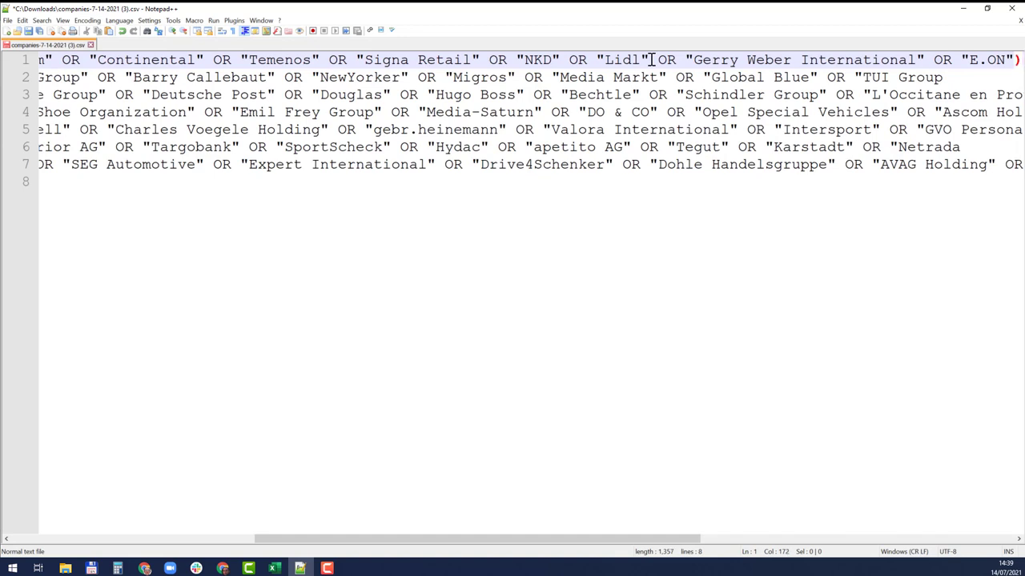
text())
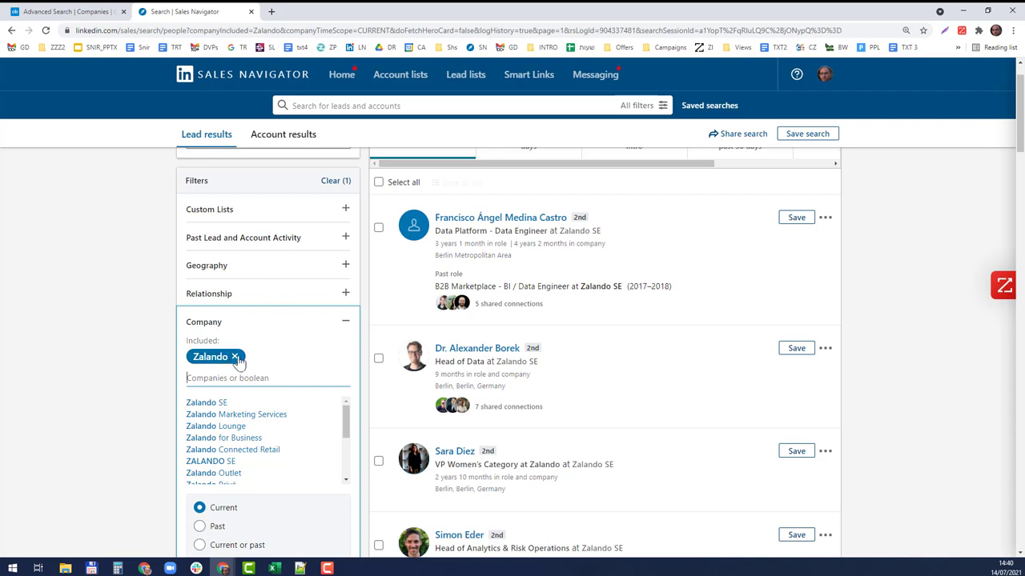
- Paste the first boolean company list ending in "E.ON" and remove the separate Zalando filter
text(" OR "Gerry Weber International" OR "E.ON")
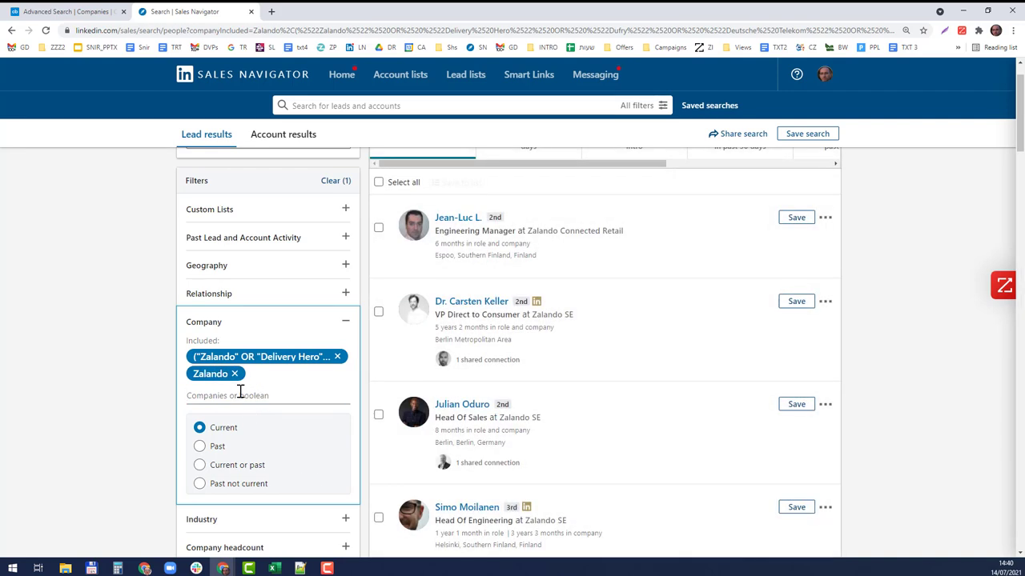
click(236, 374)
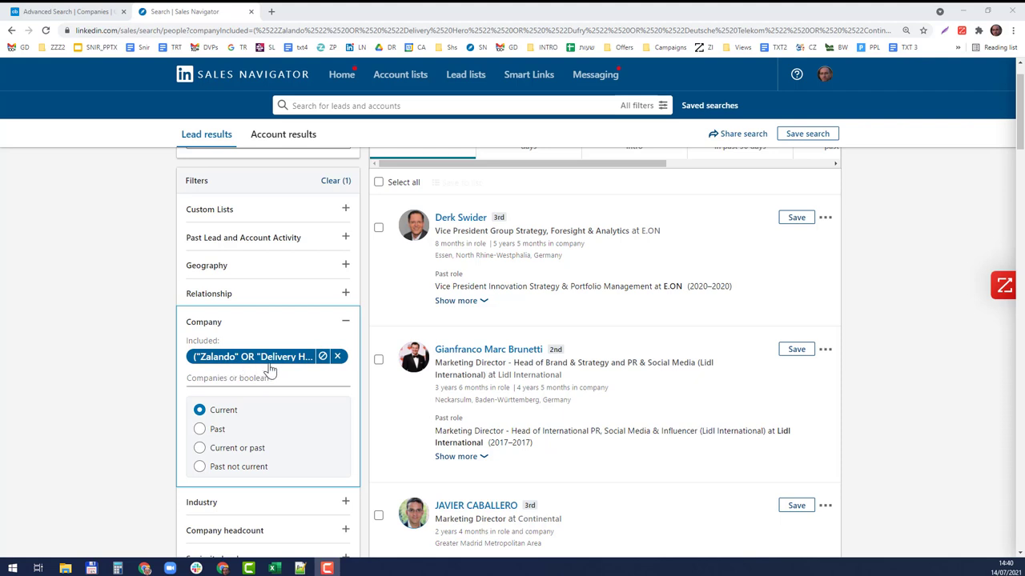
scroll(up, 3)
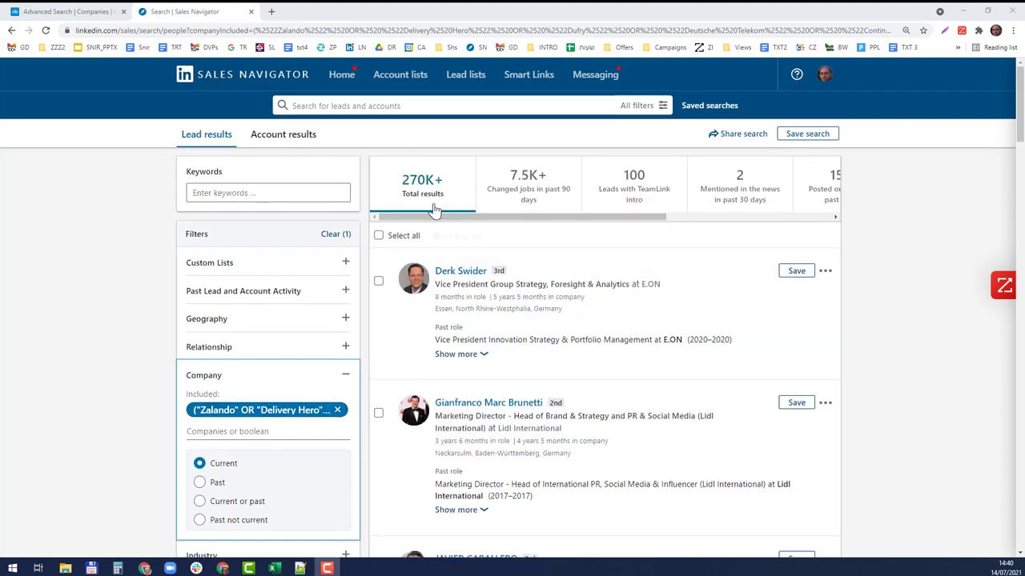
mouse_move(415, 201)
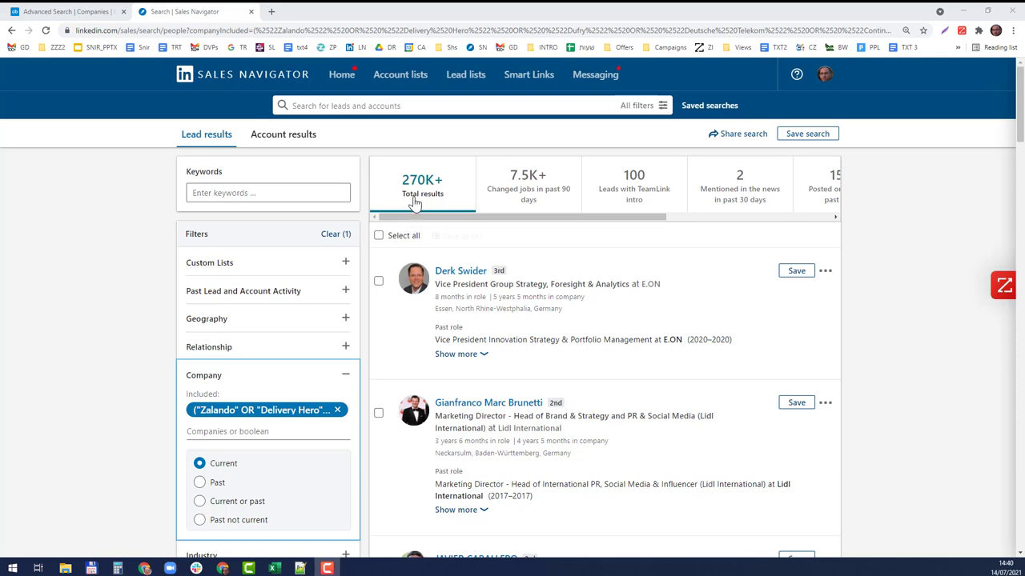
- Copy the next batches of company names and paste them as further boolean company lists
click(299, 568)
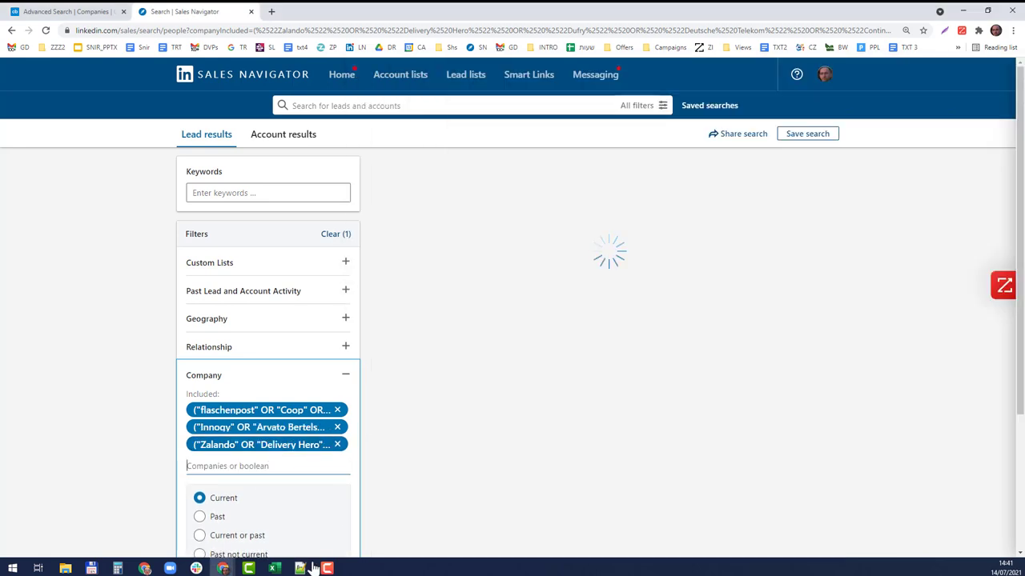
click(301, 569)
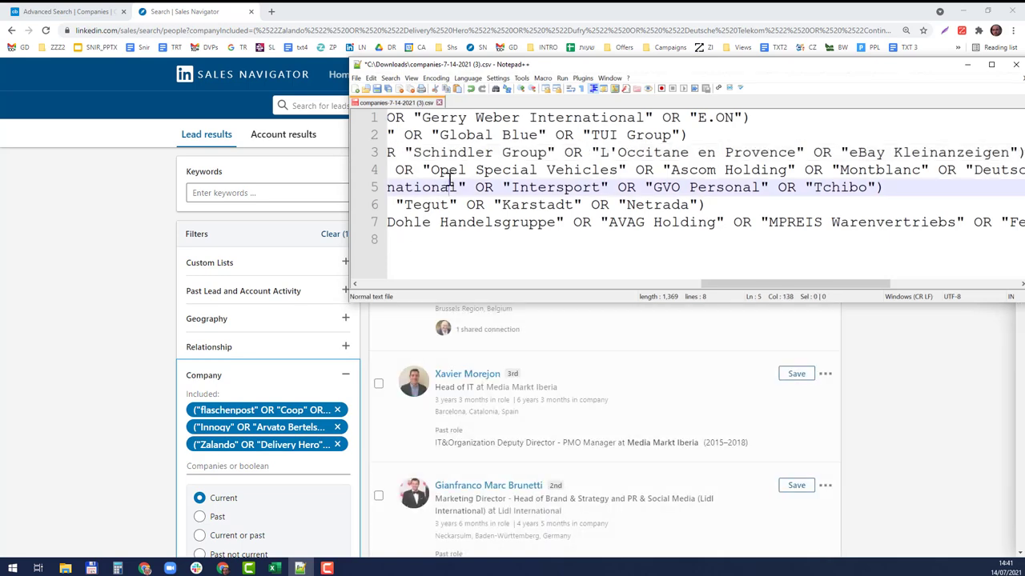
scroll(right, 3)
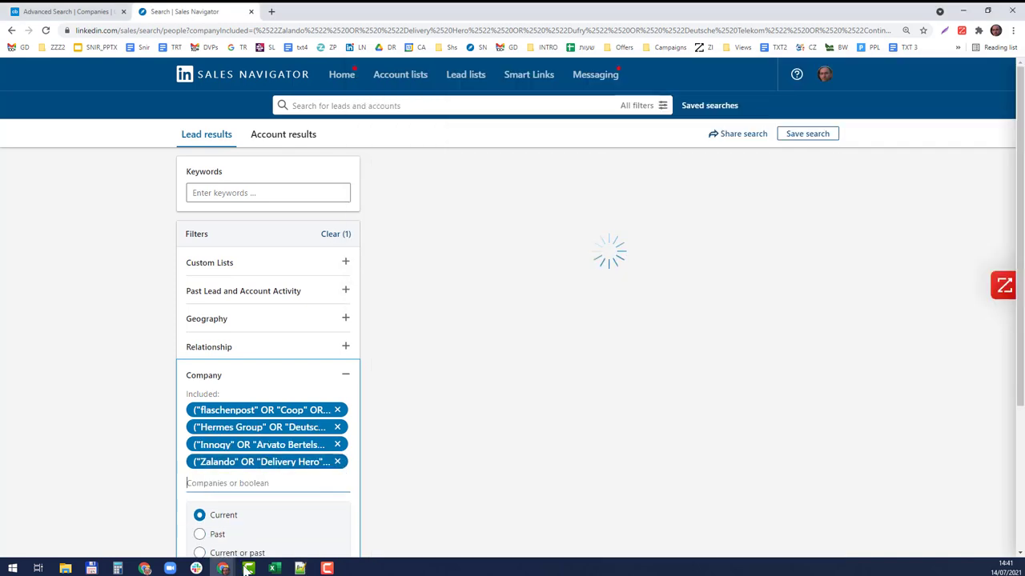
click(248, 568)
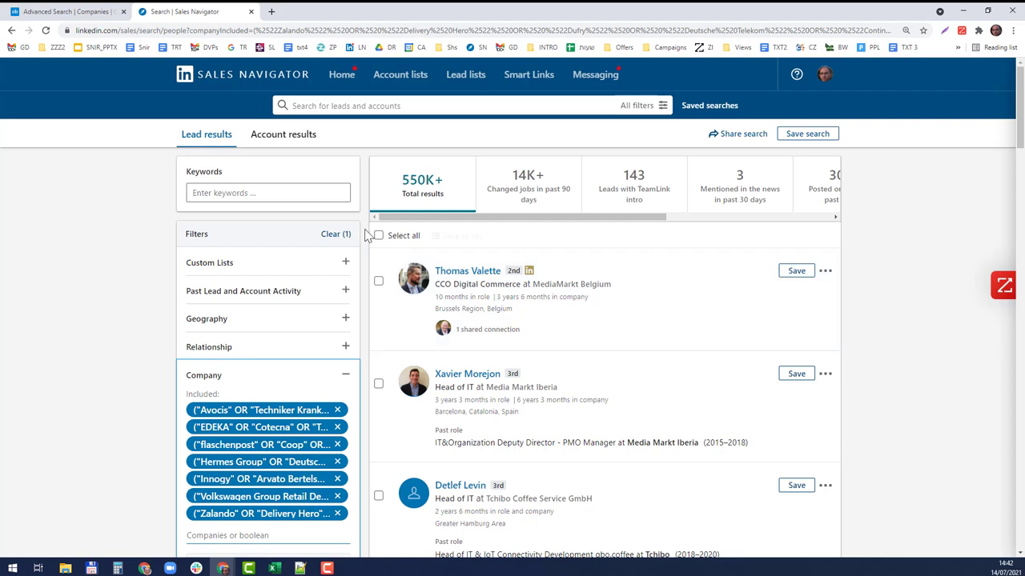
mouse_move(280, 445)
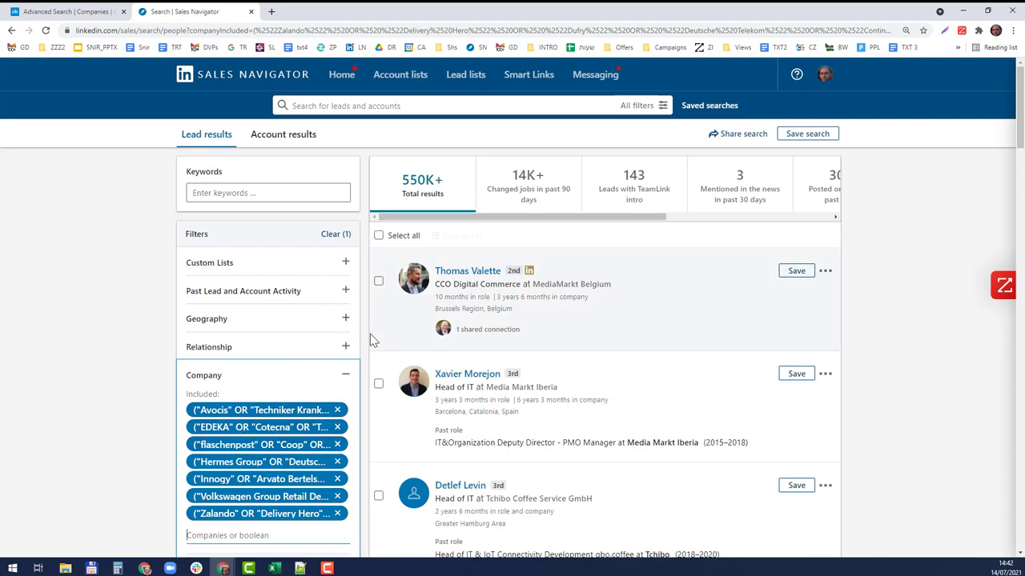
mouse_move(240, 319)
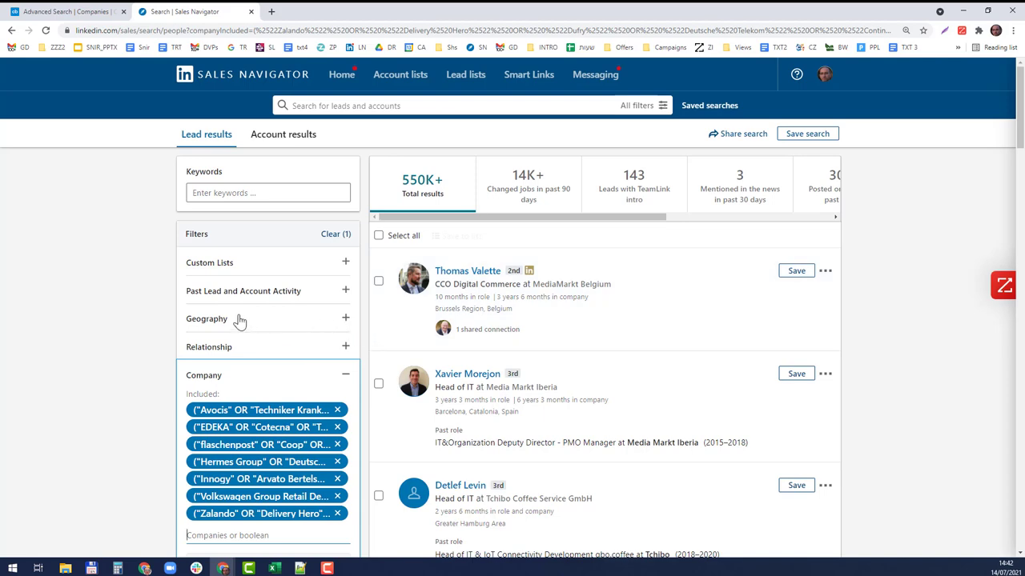
mouse_move(371, 323)
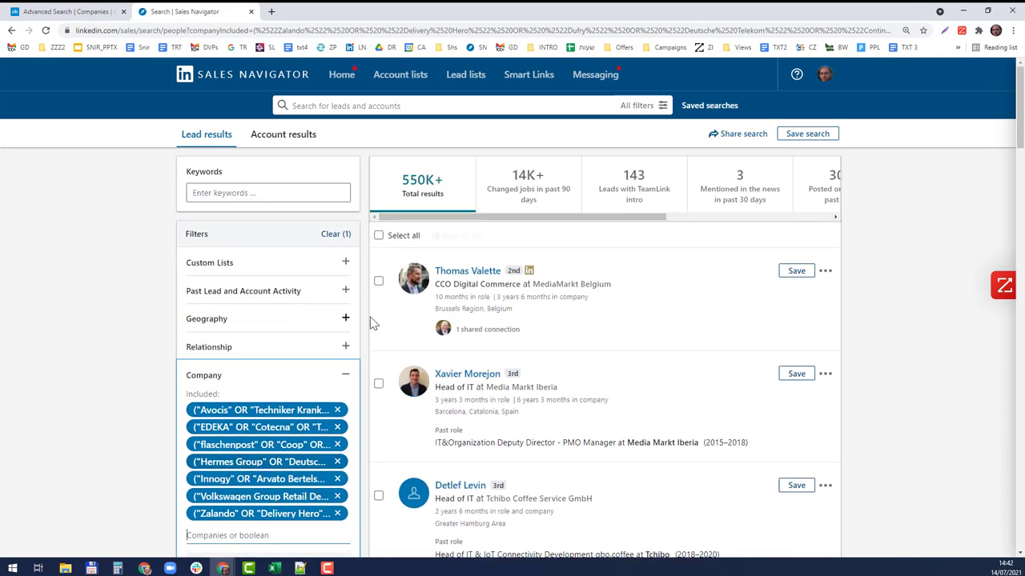
click(346, 318)
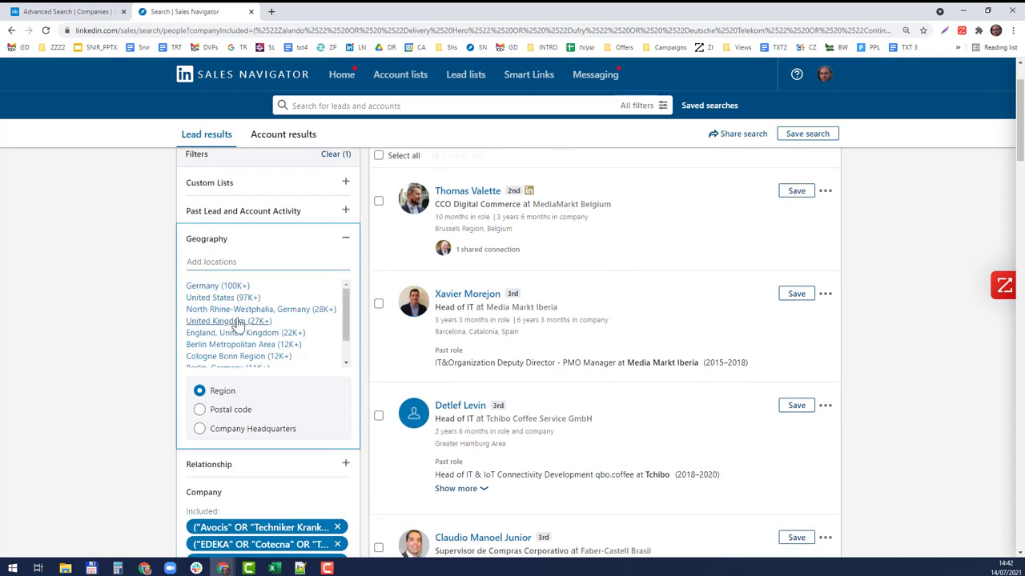
scroll(up, 3)
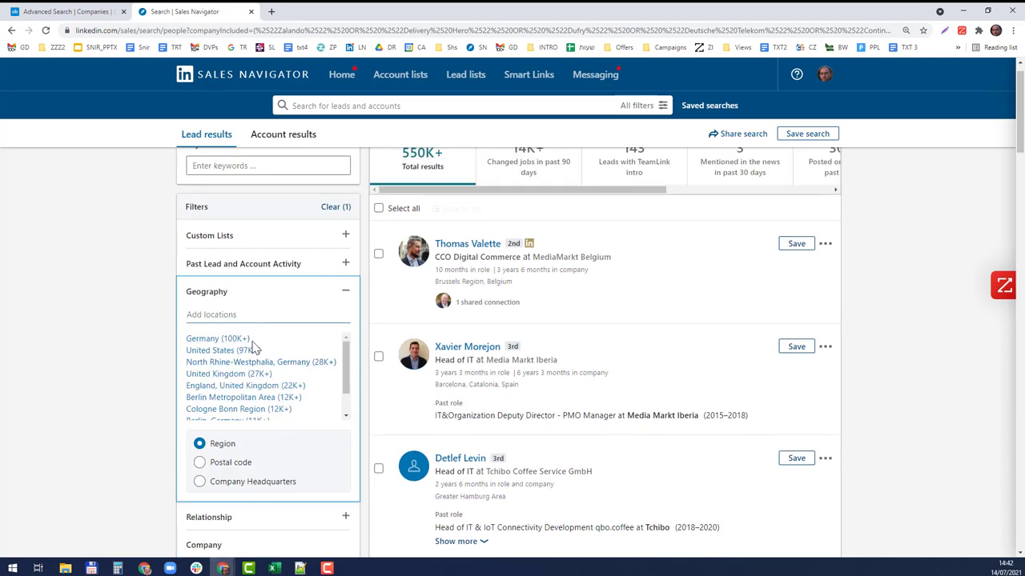
mouse_move(224, 351)
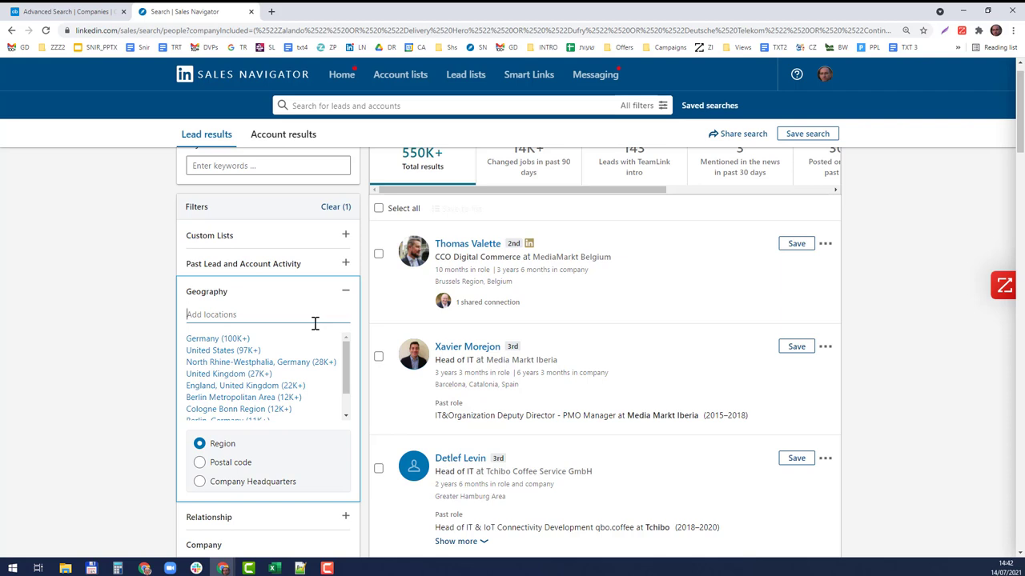
mouse_move(313, 328)
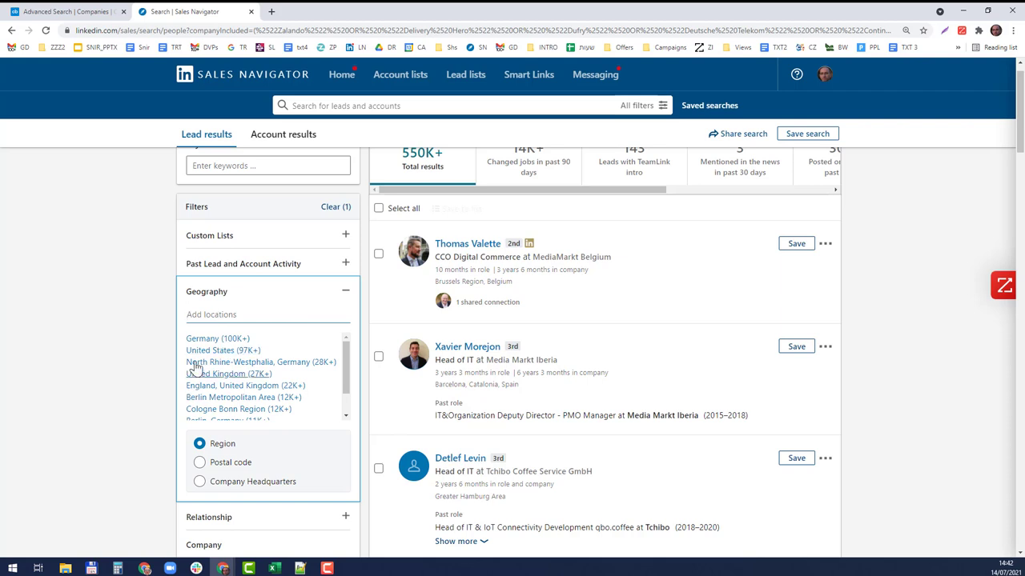
mouse_move(241, 390)
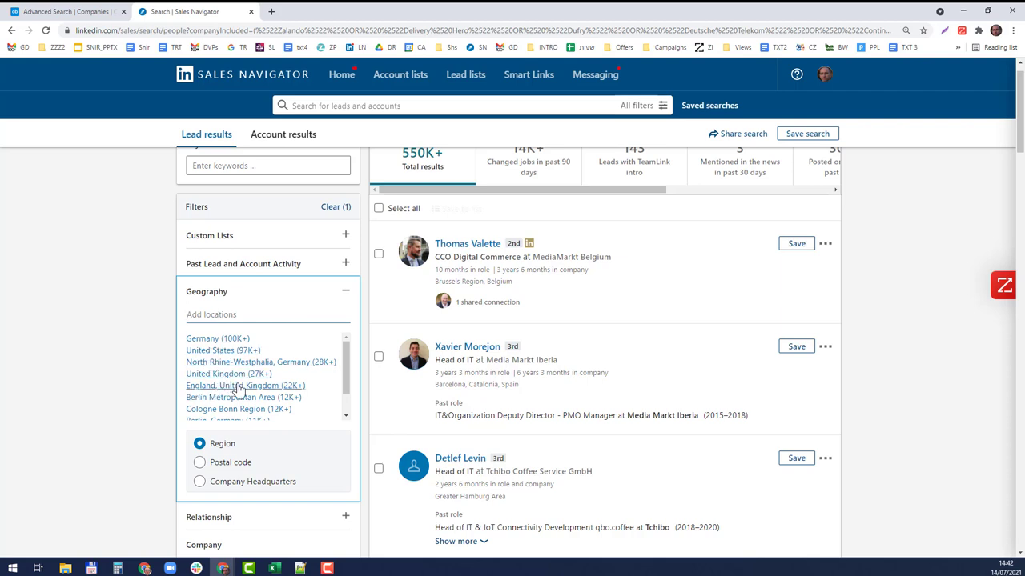
mouse_move(245, 385)
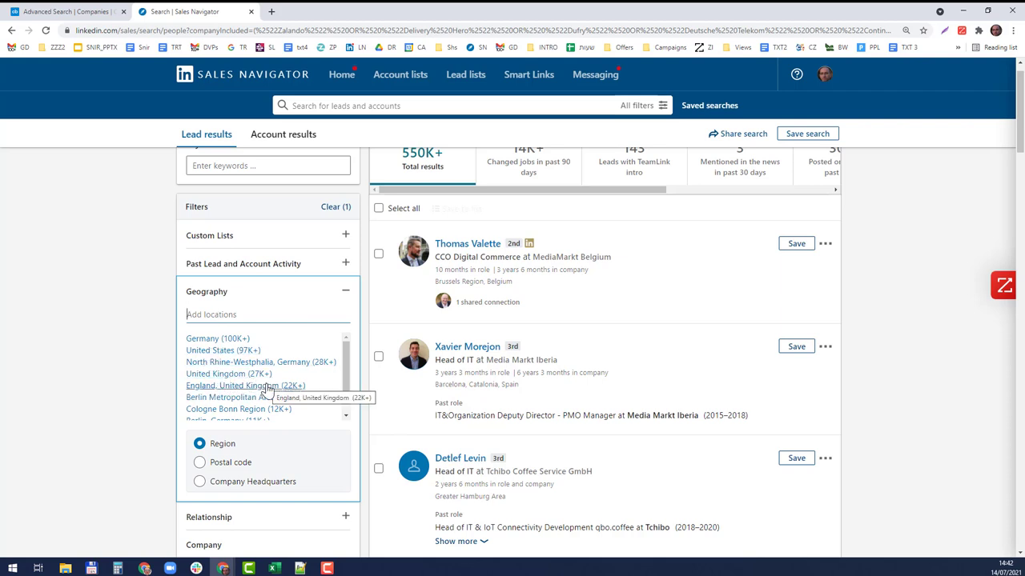
mouse_move(221, 375)
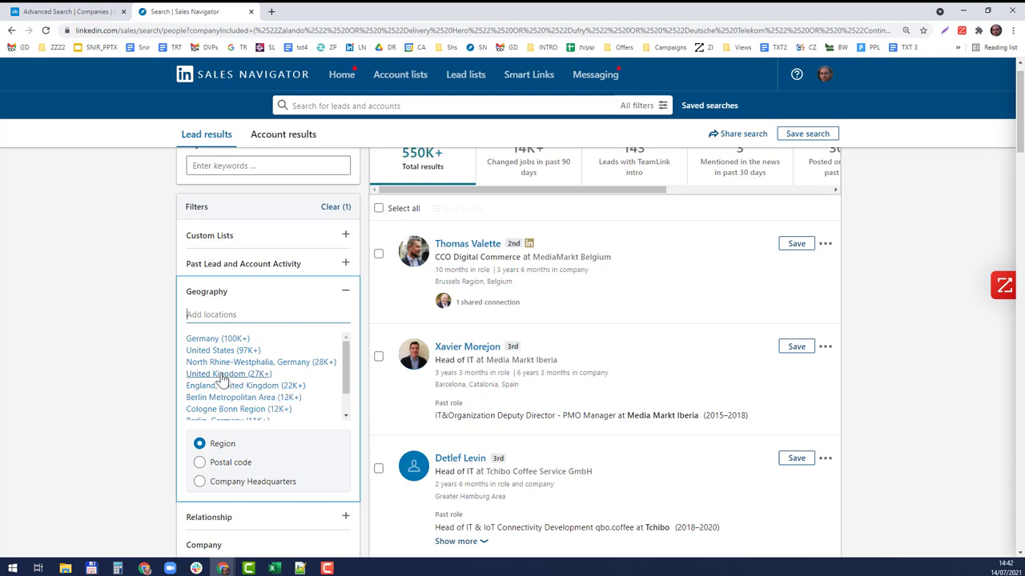
click(209, 348)
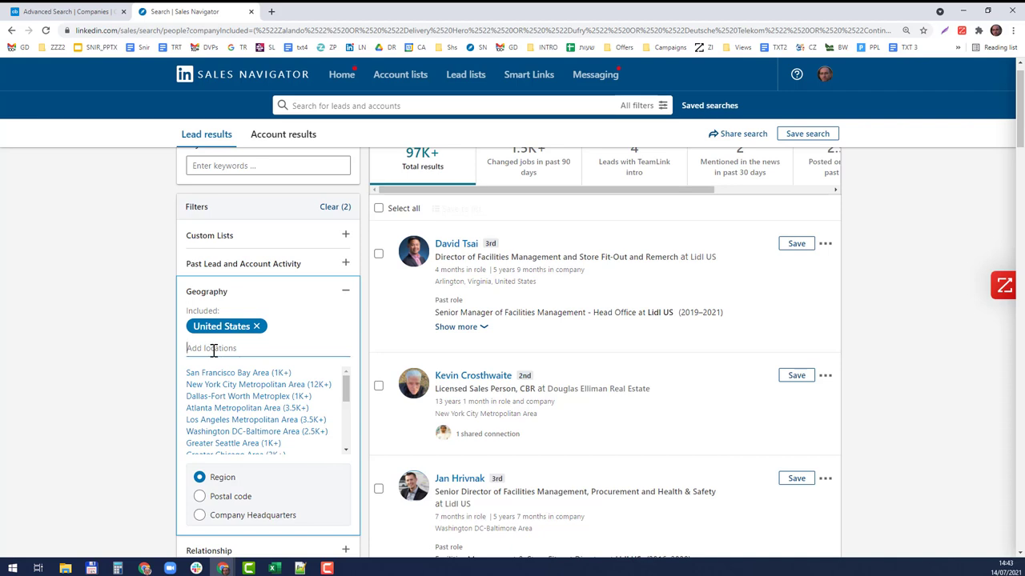
mouse_move(259, 340)
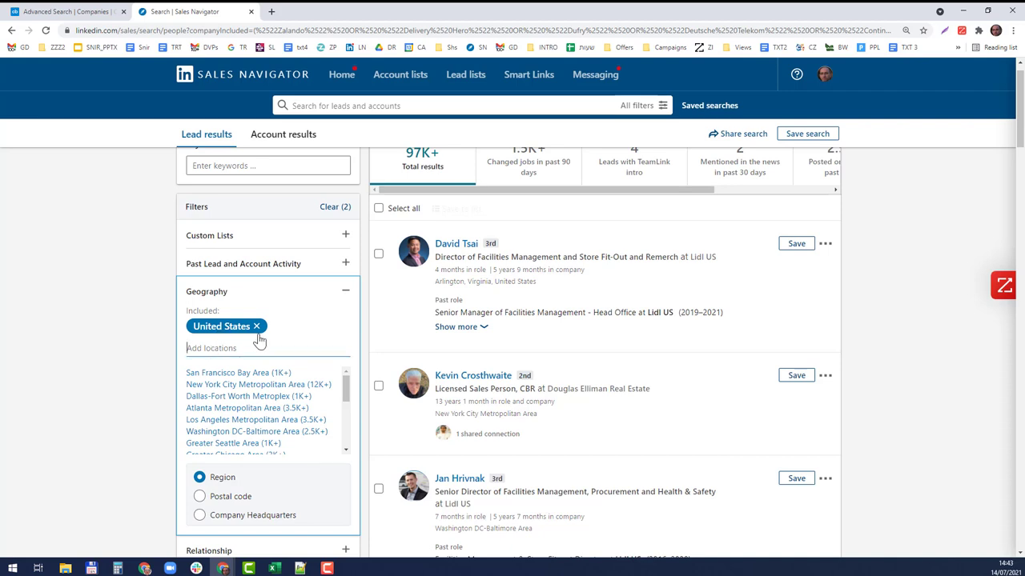
click(256, 327)
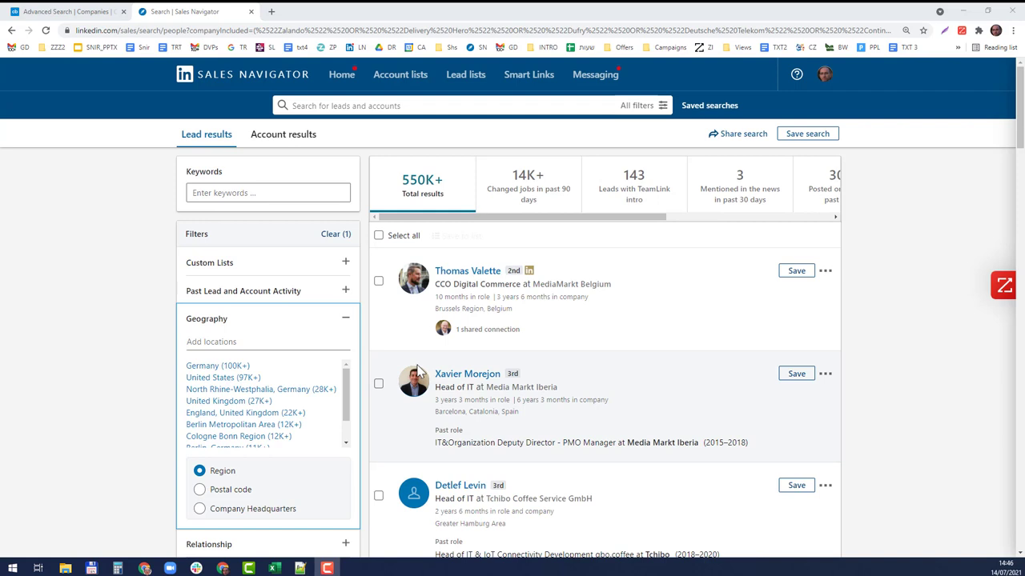
mouse_move(419, 371)
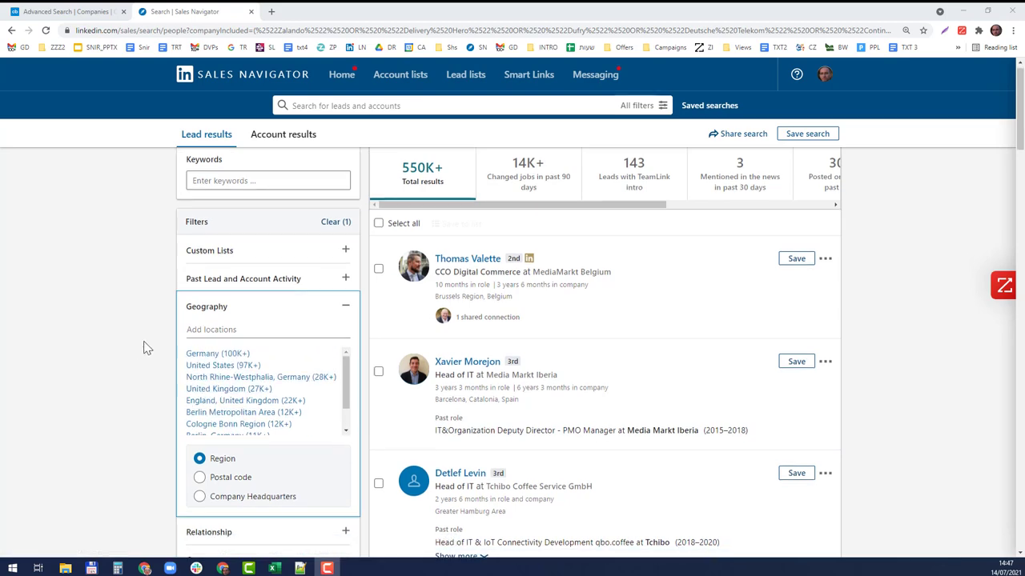
- Set Seniority level to CXO, VP, Director and Manager
scroll(down, 3)
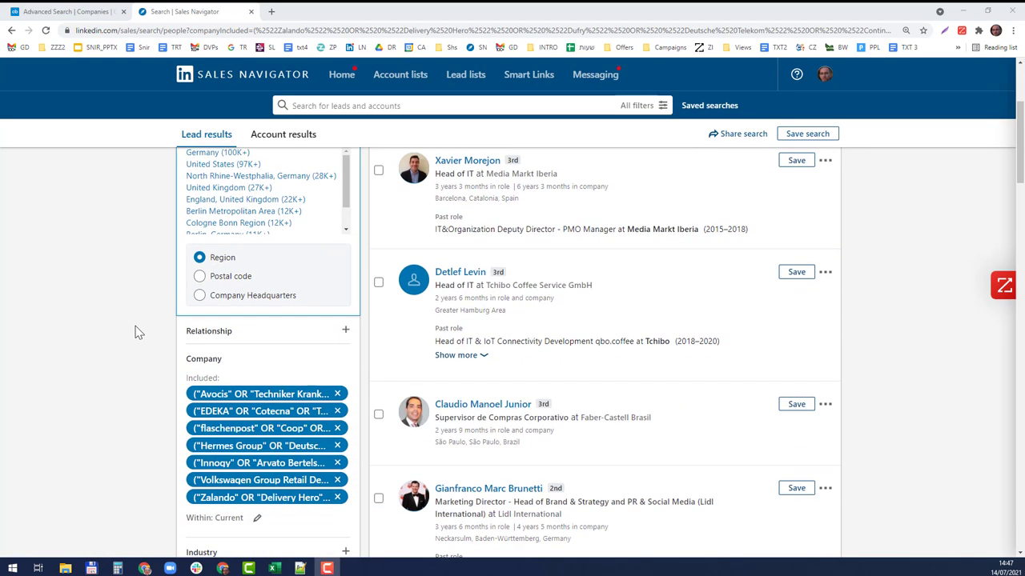
scroll(down, 3)
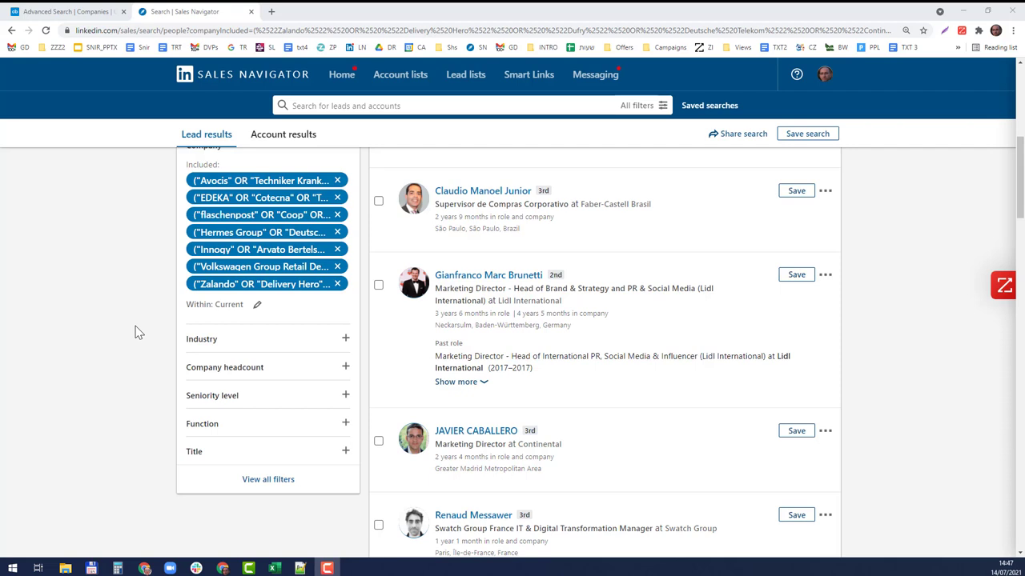
mouse_move(223, 374)
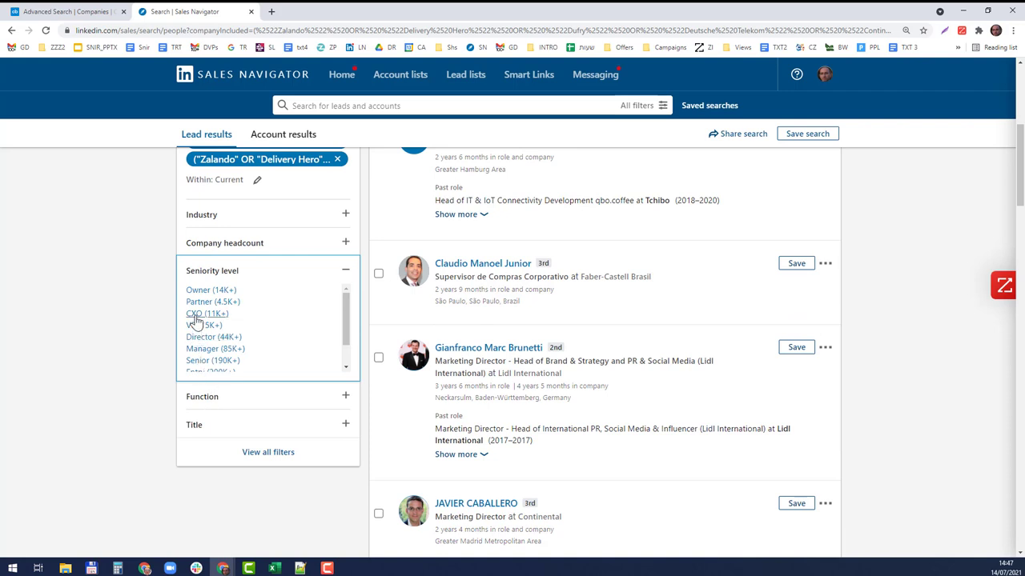
click(207, 312)
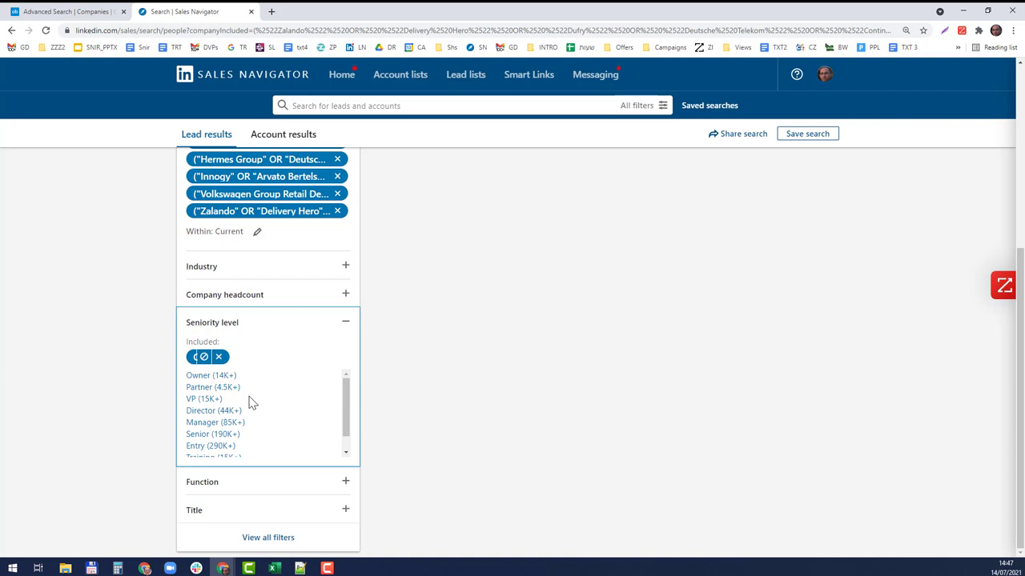
click(207, 355)
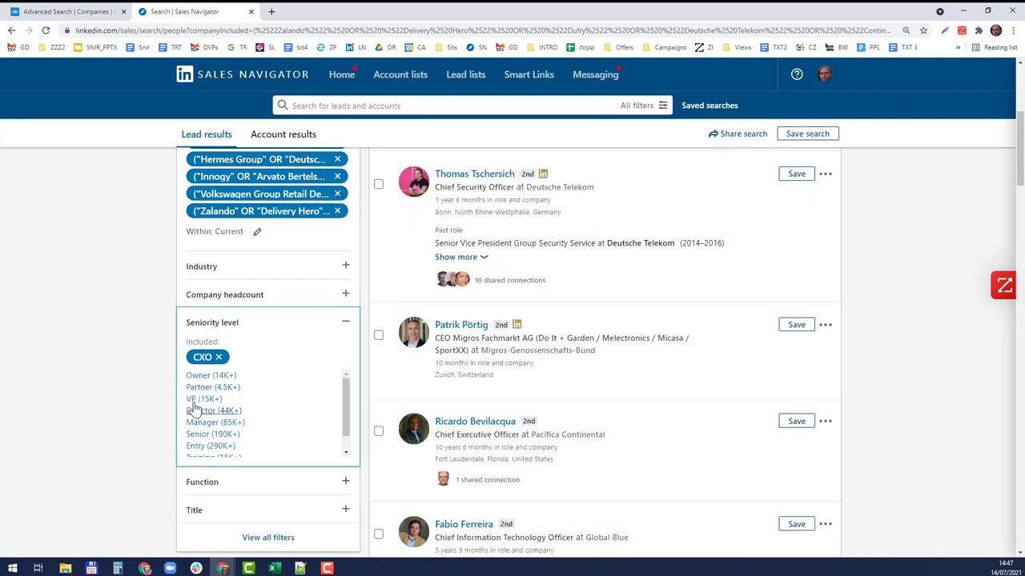
click(205, 398)
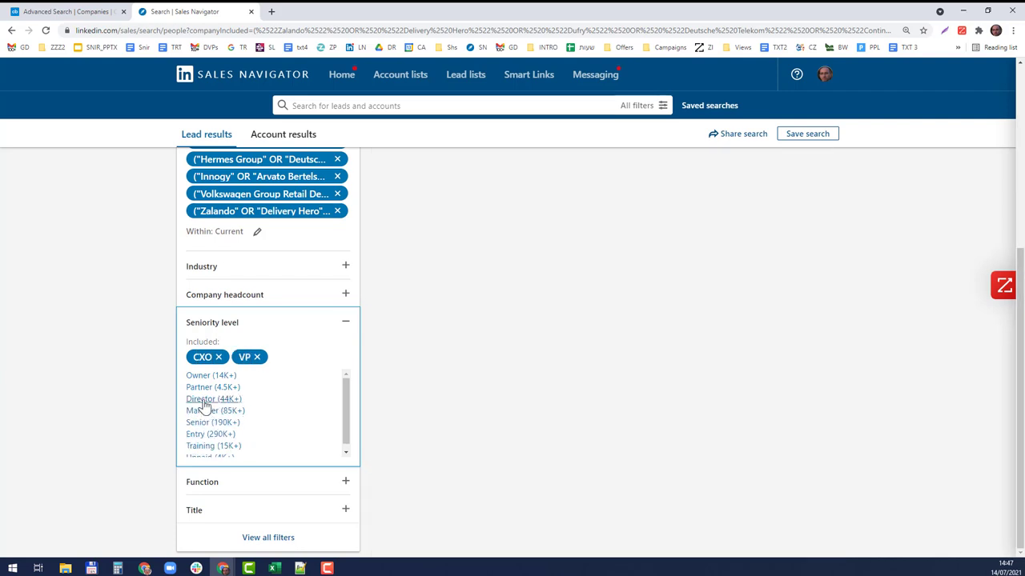
click(202, 399)
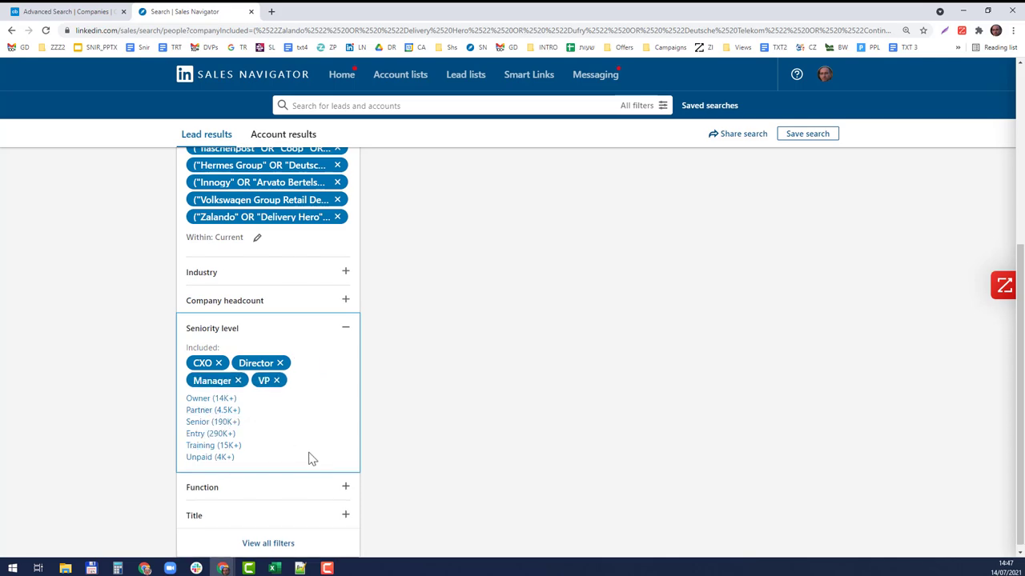
mouse_move(493, 451)
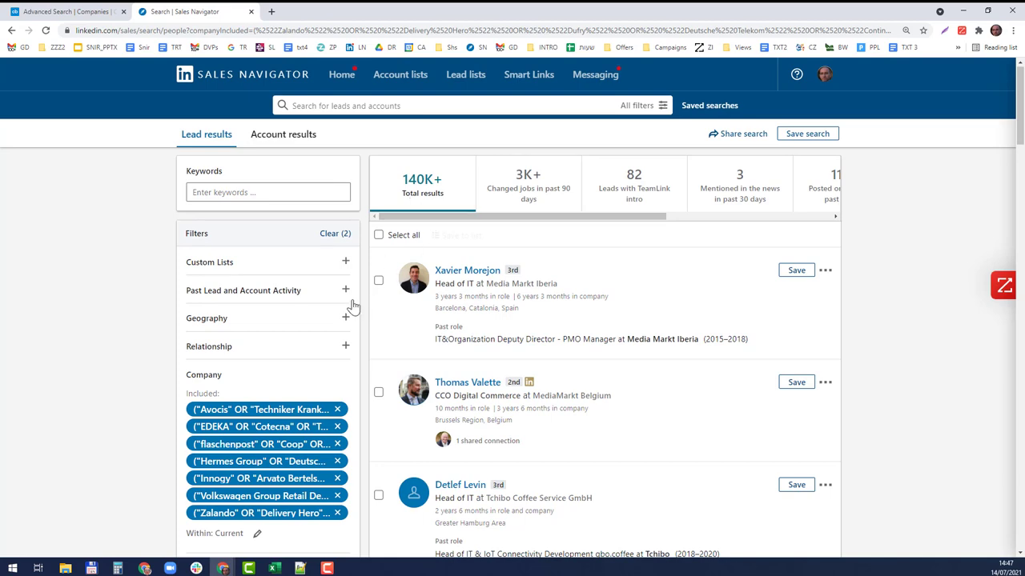
- Add Company headcount filters 5001-10,000 and 10,000+, narrowing results to 81K+
scroll(down, 3)
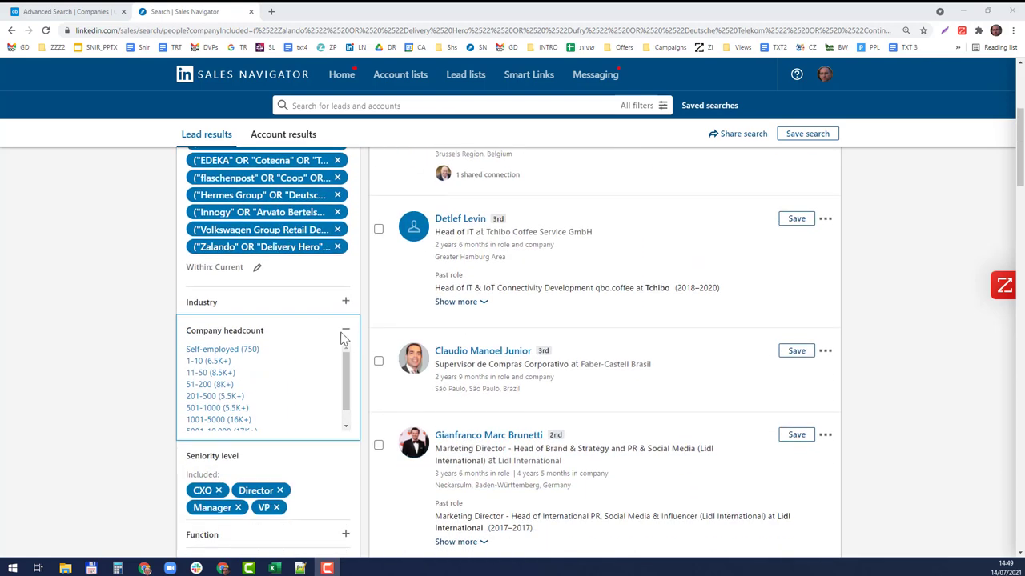
scroll(down, 3)
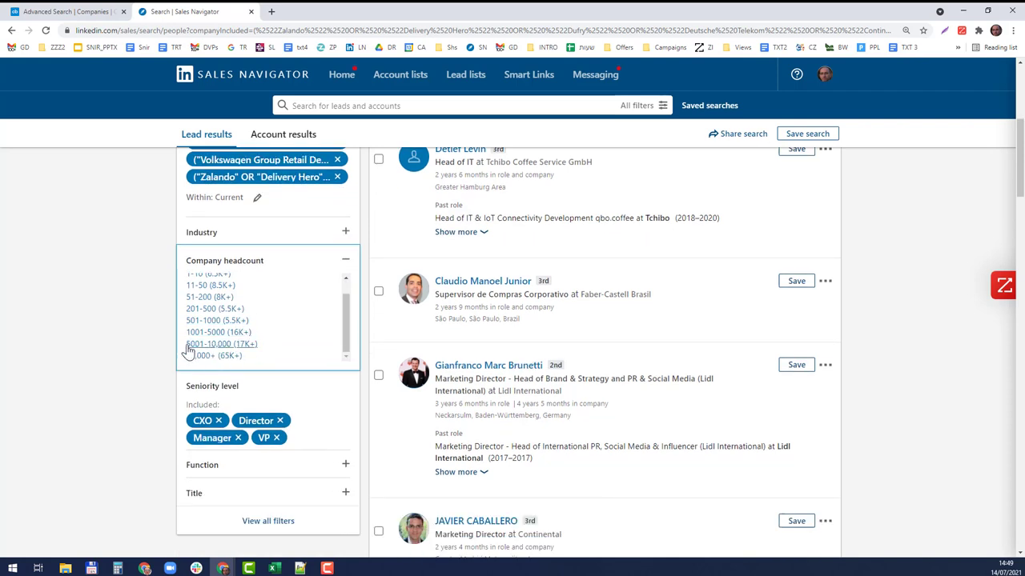
click(221, 342)
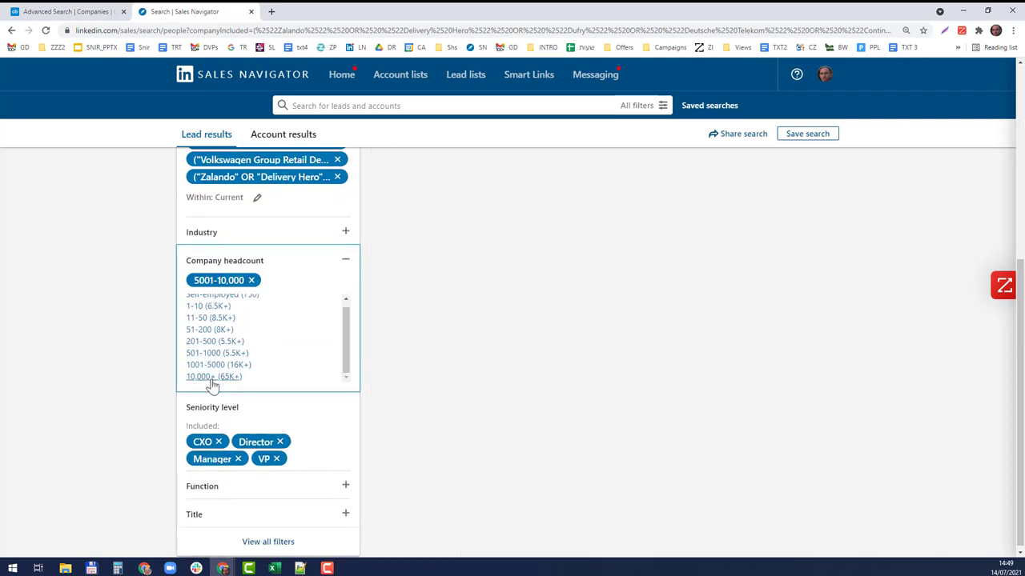
click(213, 377)
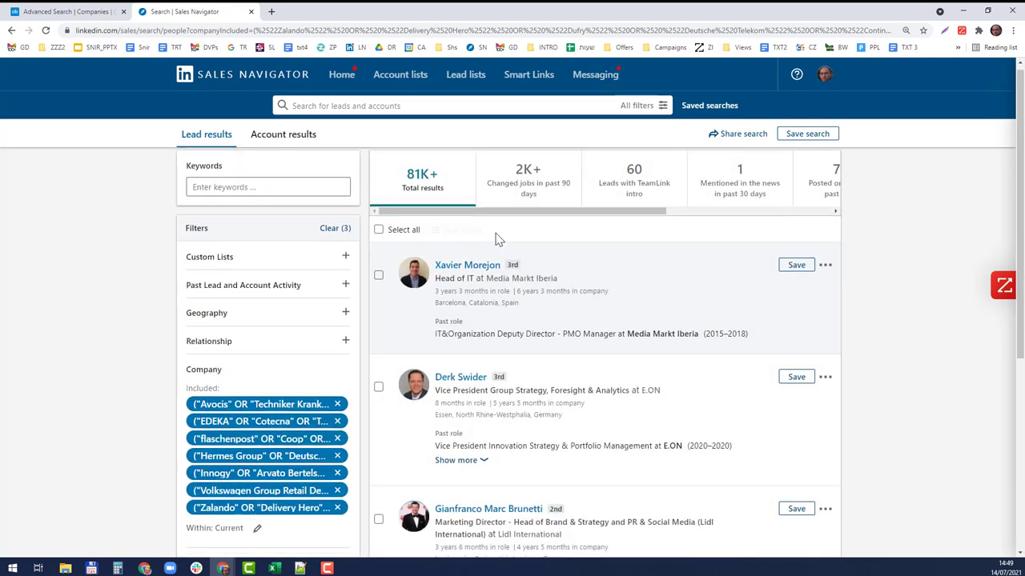
scroll(down, 3)
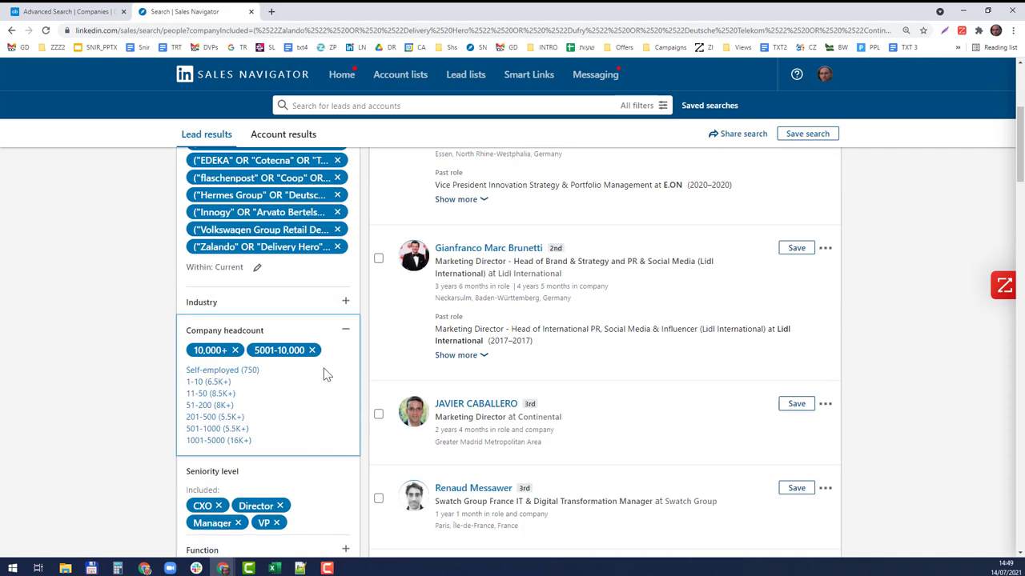
scroll(down, 3)
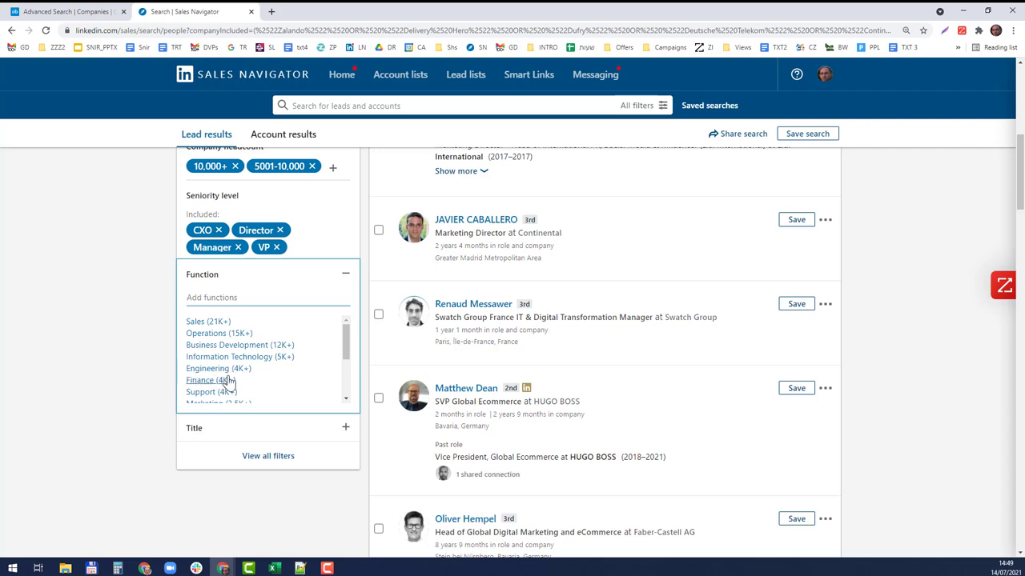
- Add Human Resources and Education to Function and switch both chips to excluded
scroll(down, 3)
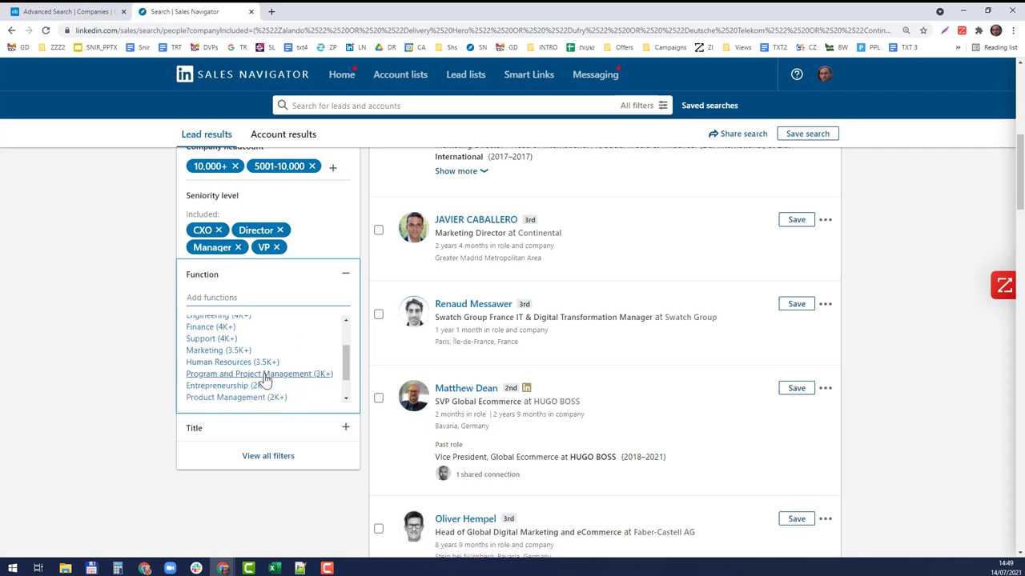
mouse_move(230, 362)
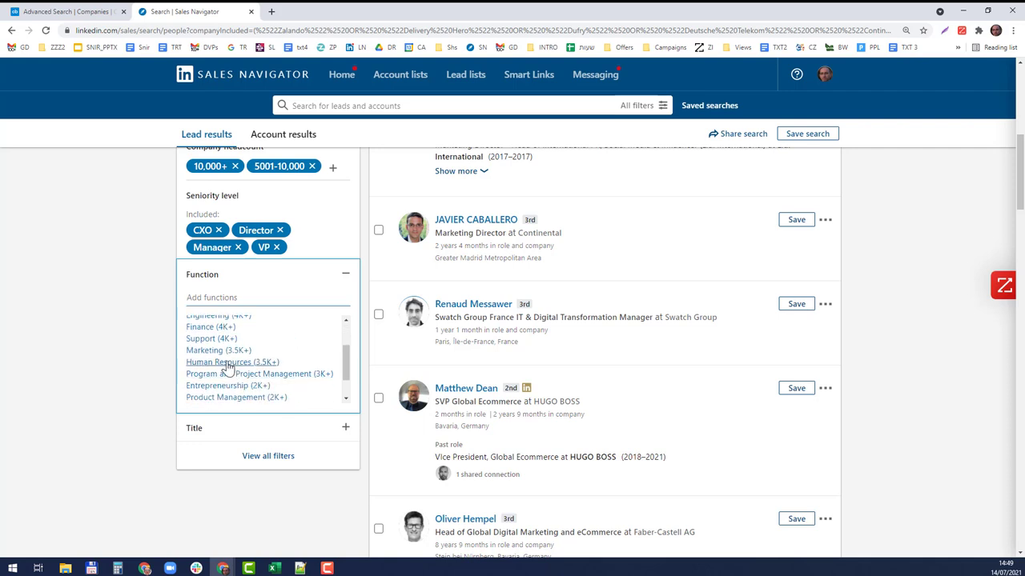
click(221, 362)
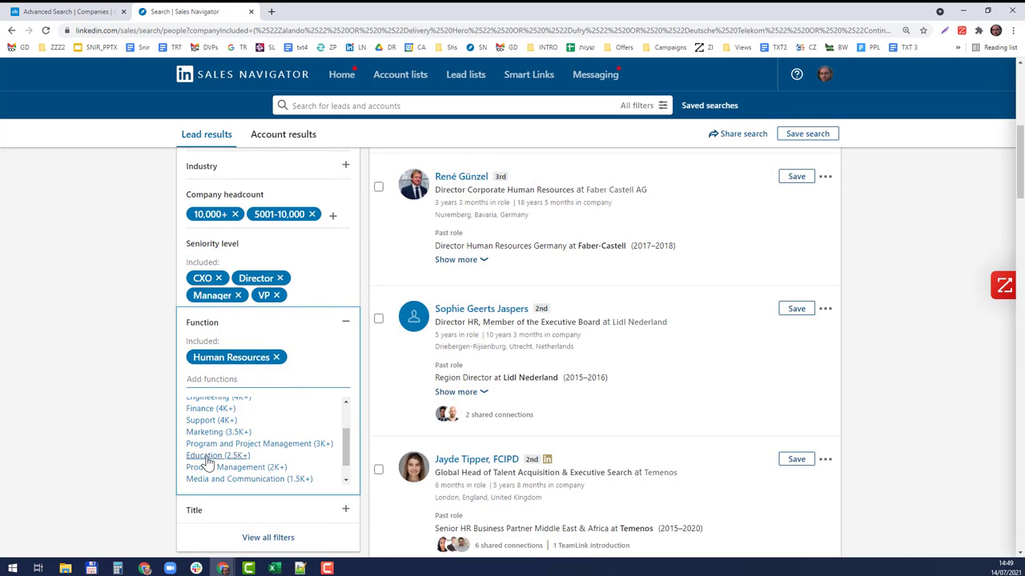
click(205, 455)
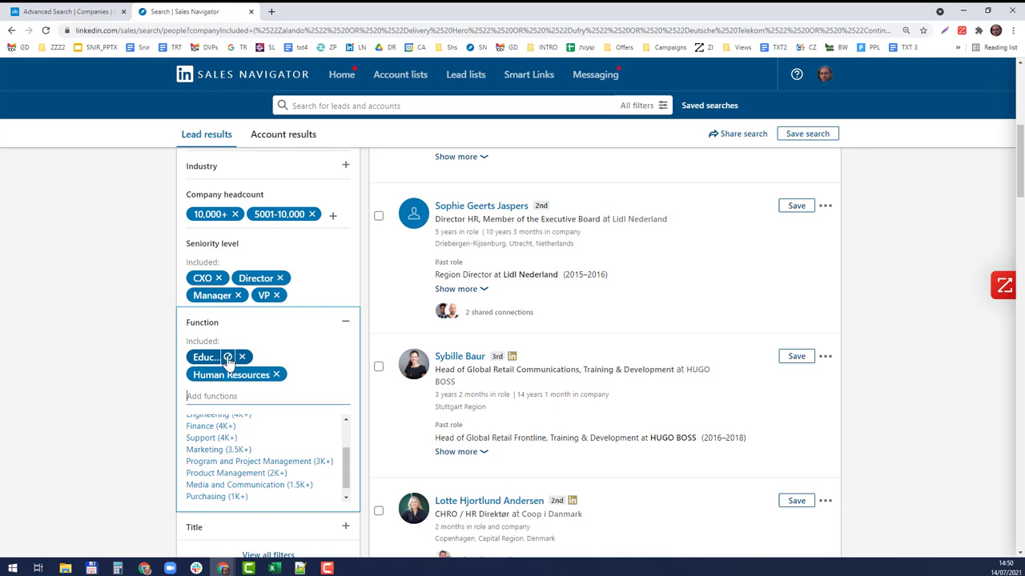
click(227, 357)
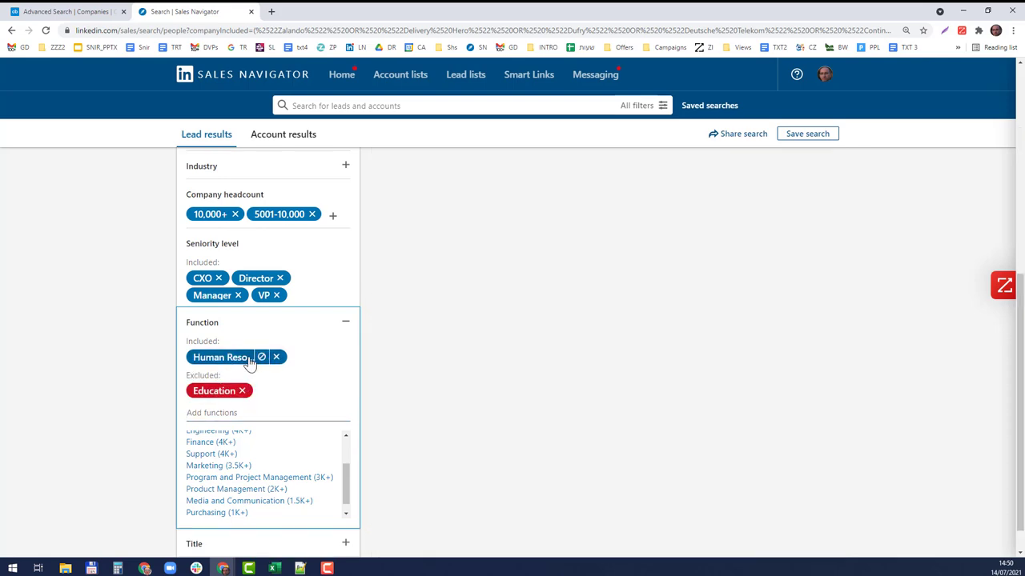
click(261, 357)
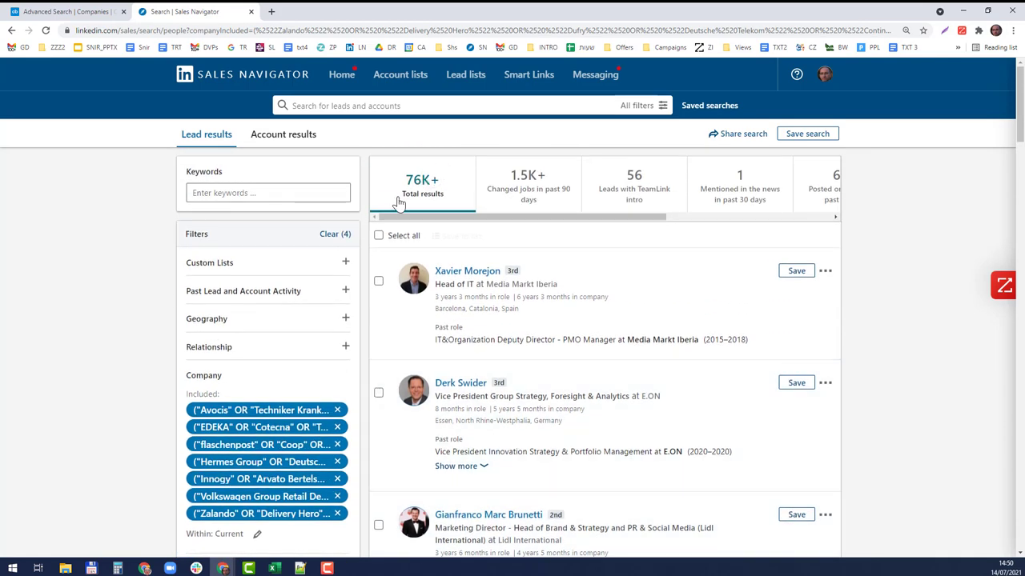
- Filter titles to Chief Information Security Officer and cio, cutting results to 106
scroll(down, 3)
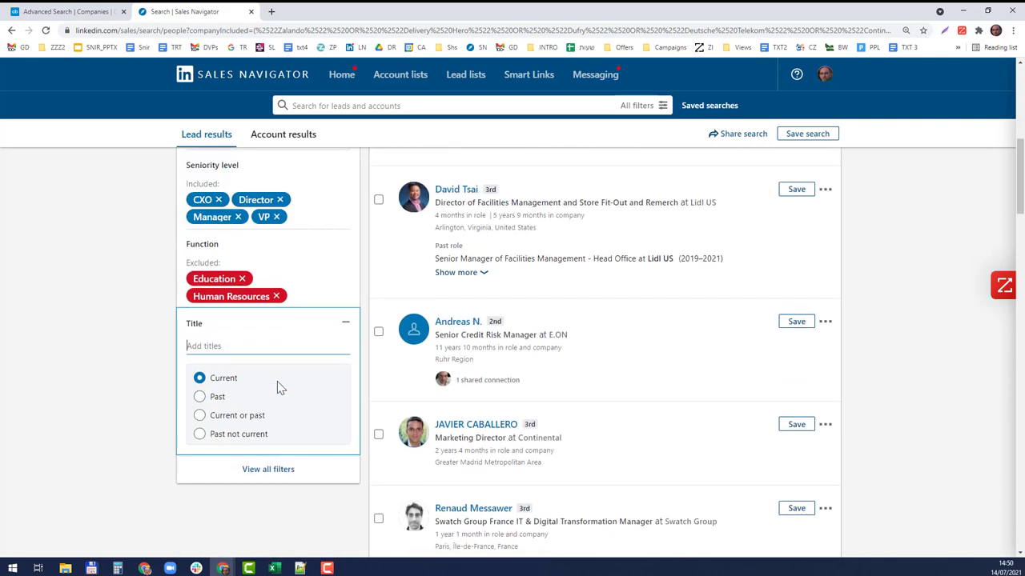
scroll(down, 3)
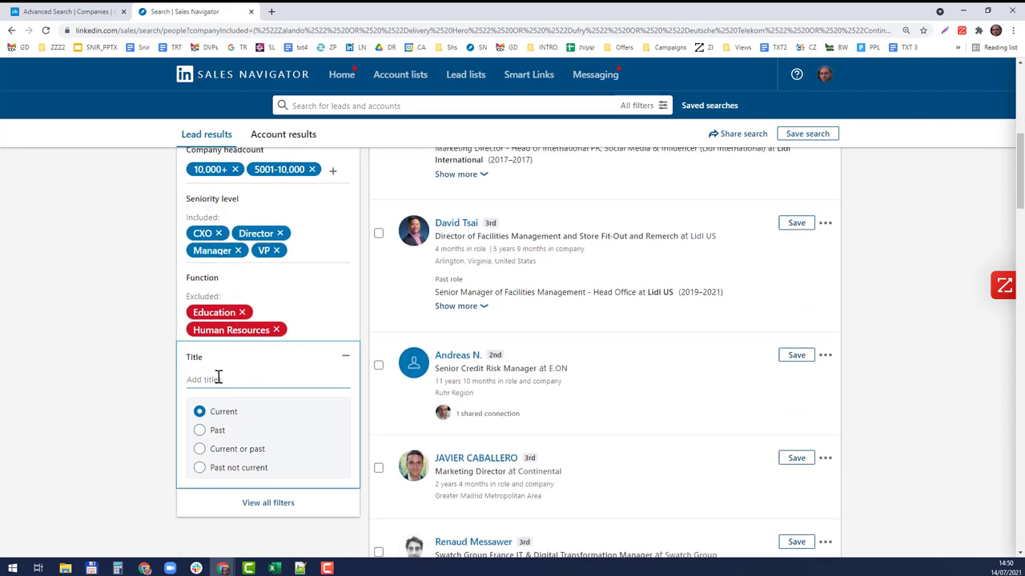
text(ciso)
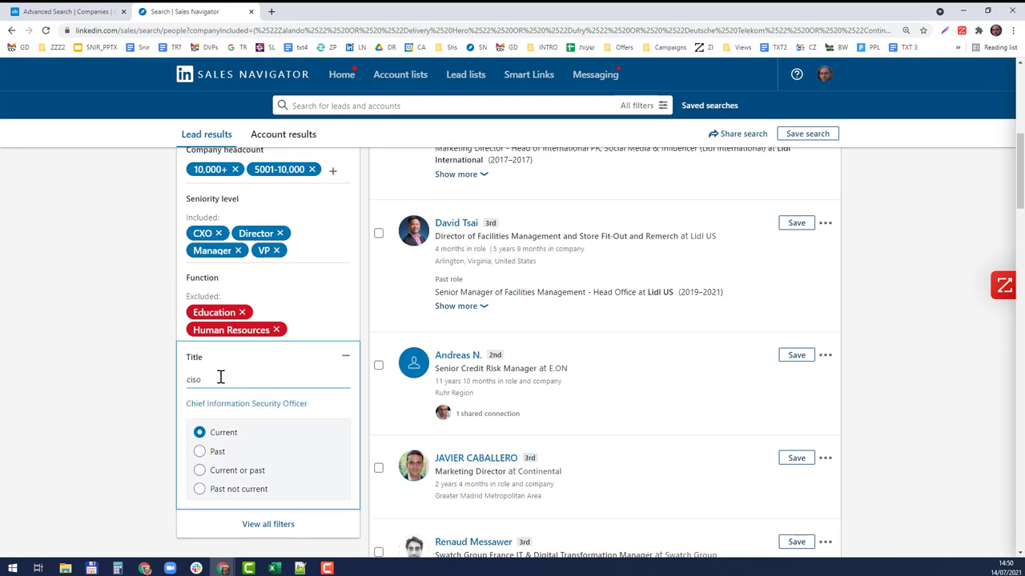
click(247, 404)
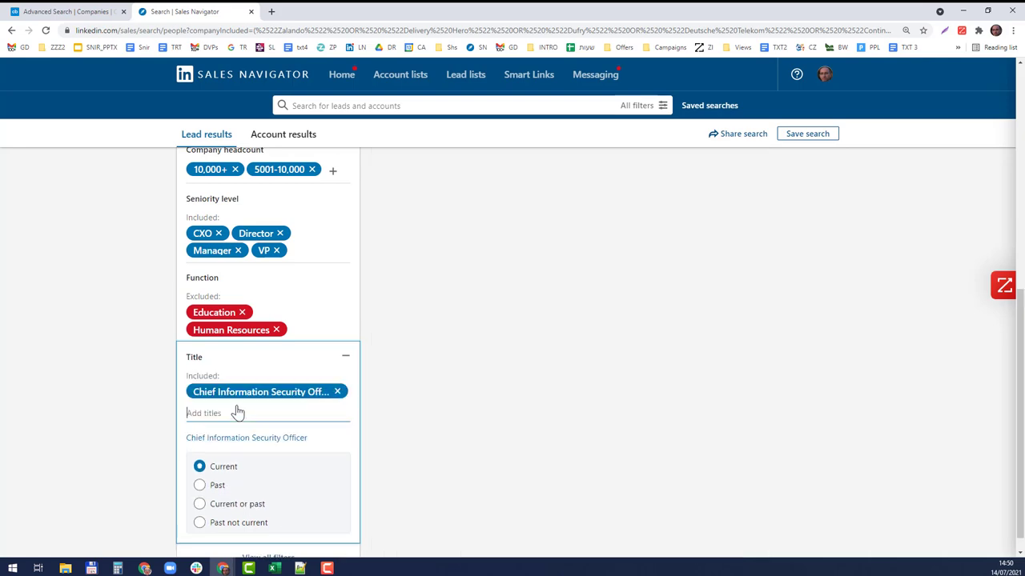
text(ciso)
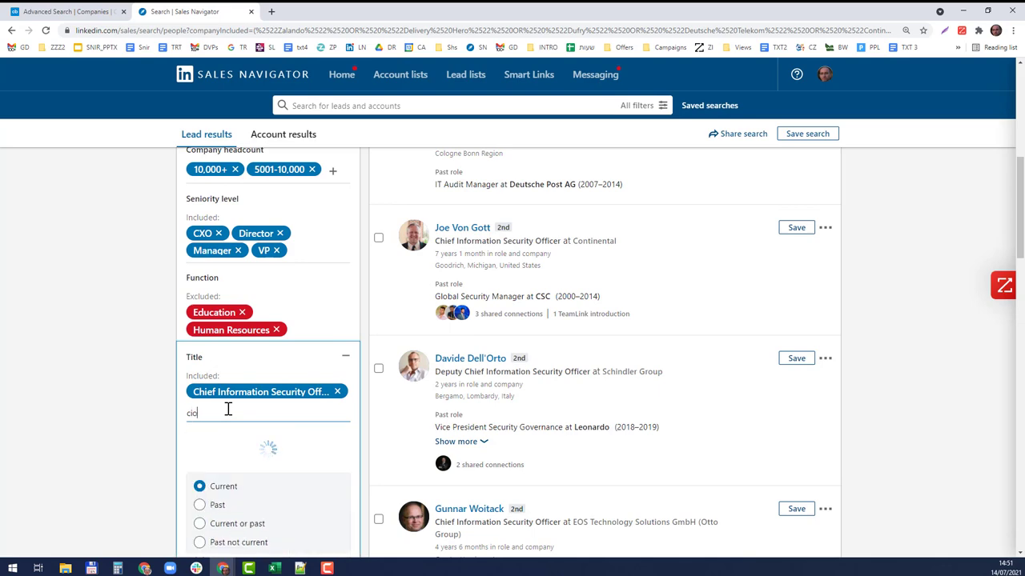
key(Return)
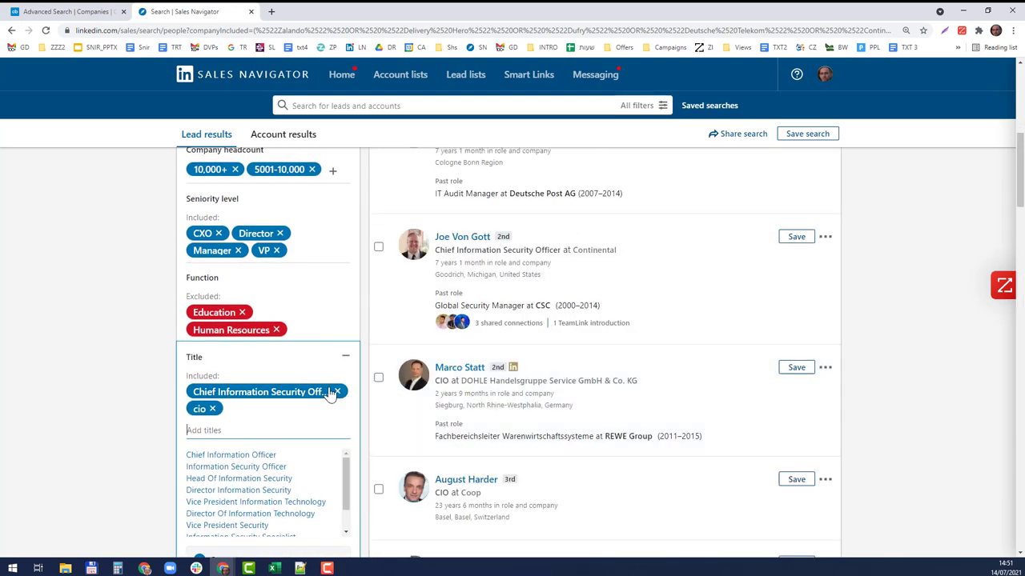
click(231, 454)
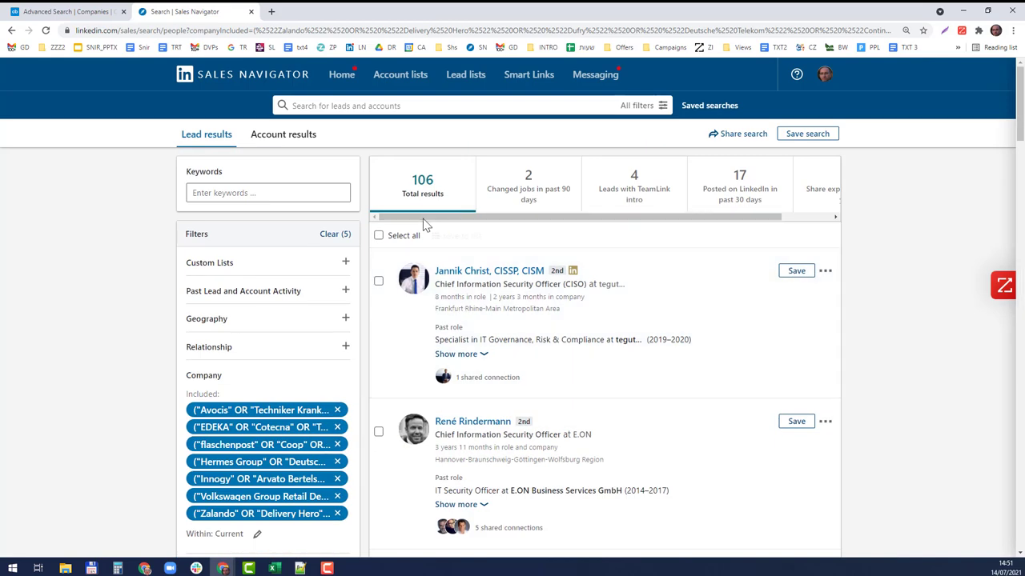
- Add the title boolean ("Fraud" OR "Loss" OR "Prevention"), raising results to 145
scroll(down, 3)
text((")
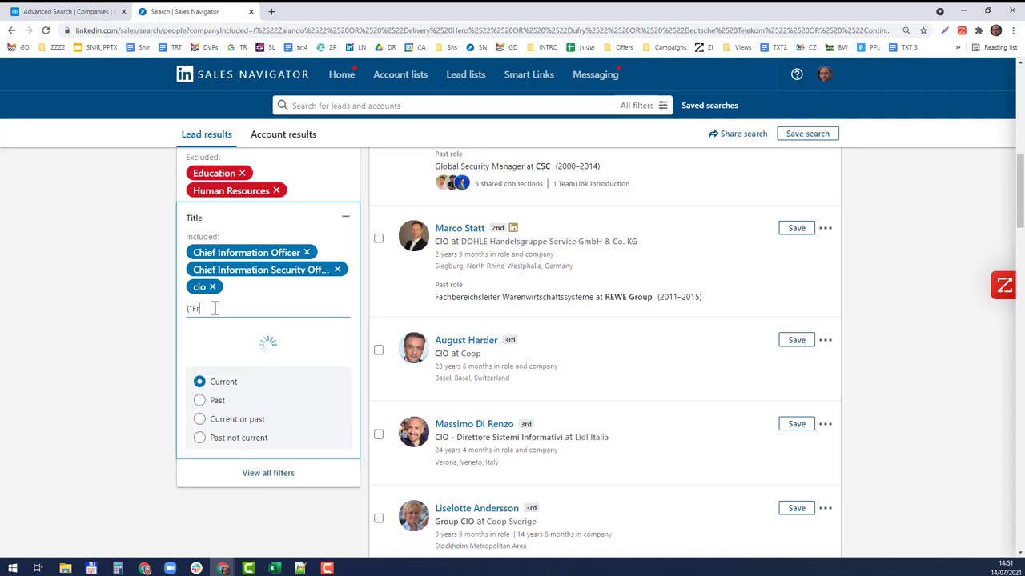
text(Frau)
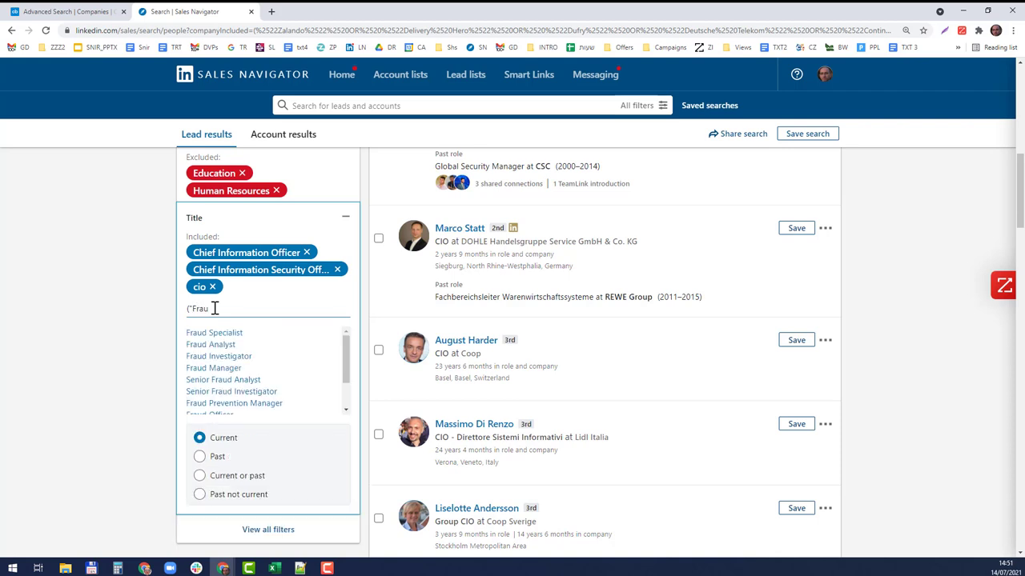
text(d" OR)
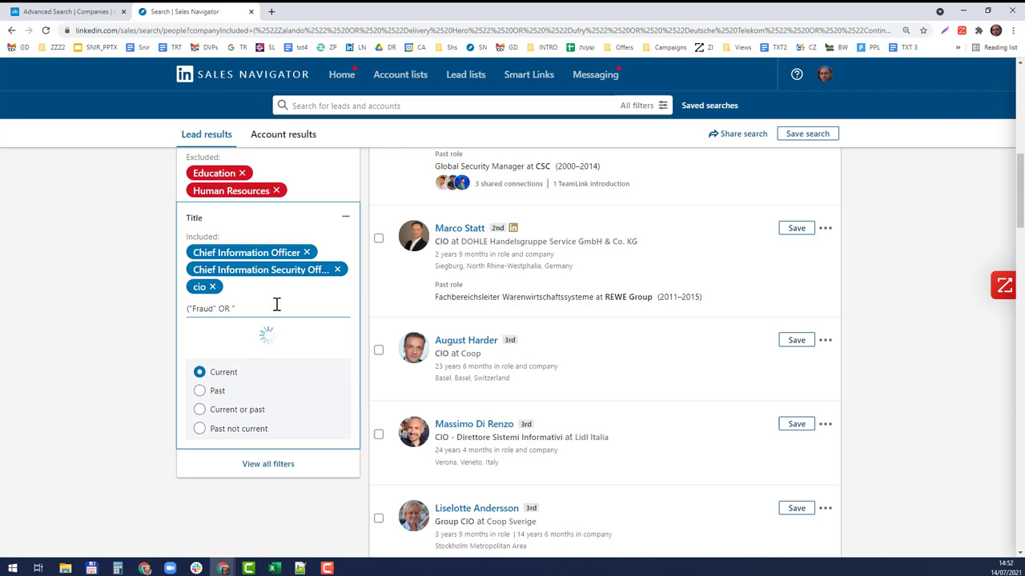
text(Lo)
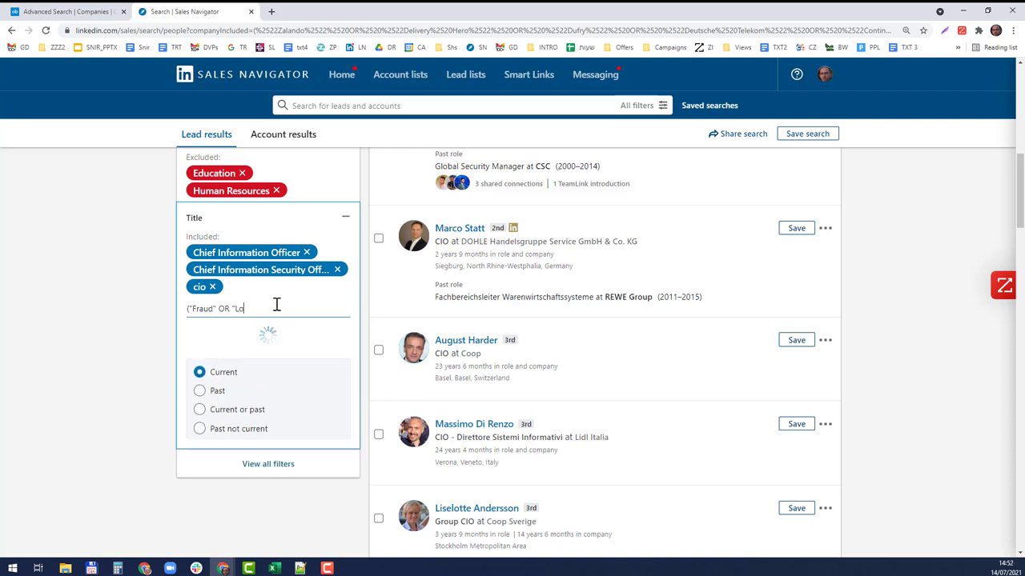
text(ss")
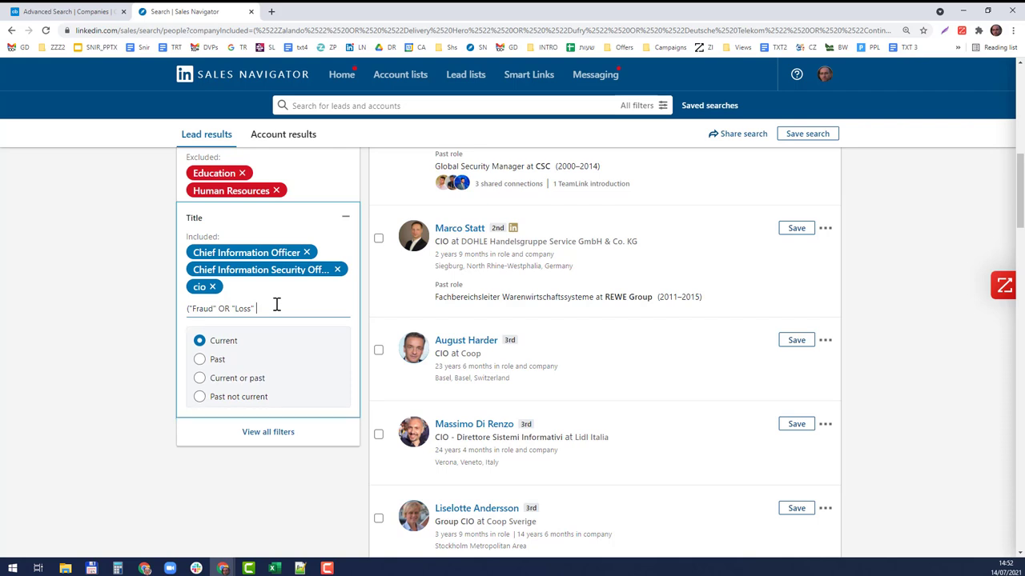
text(OR "Prevention"))
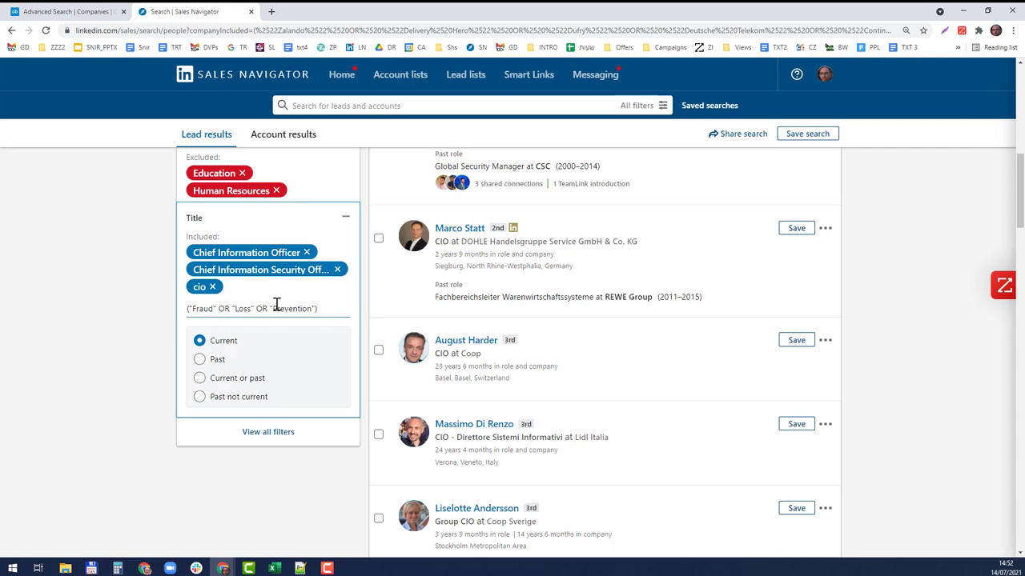
click(269, 307)
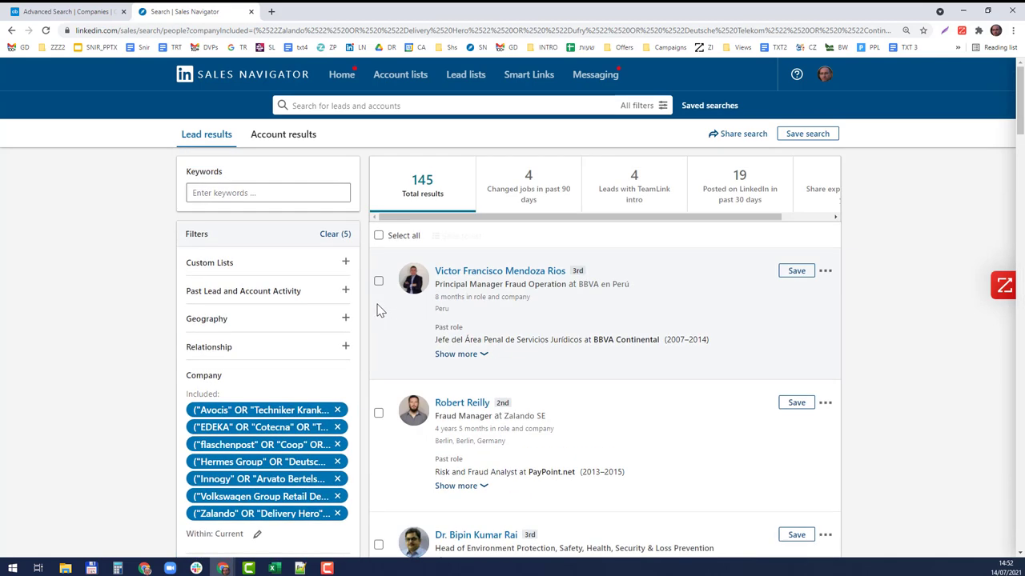
- Add Security as an included title chip, raising results to 497
scroll(down, 3)
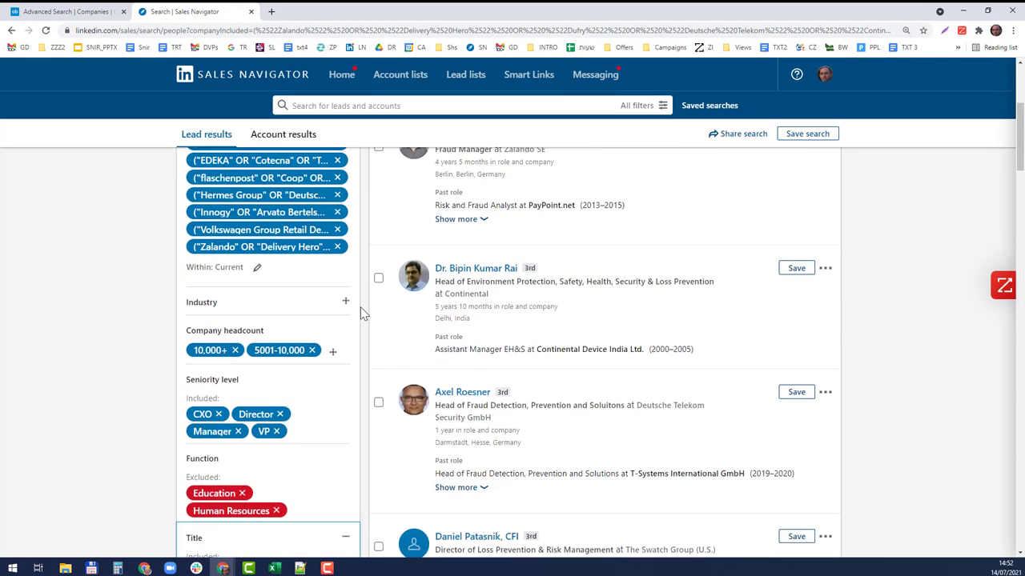
text(Se)
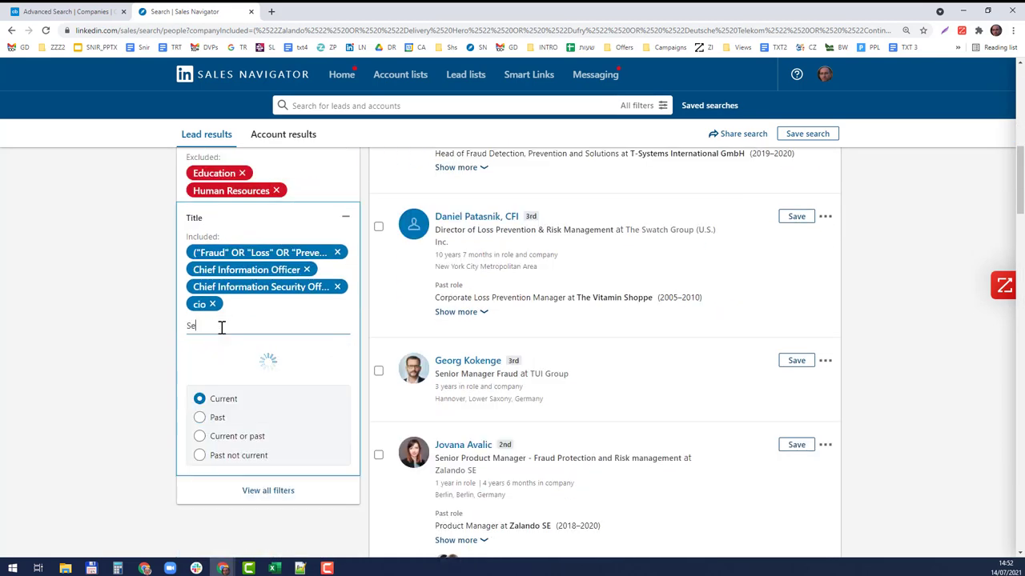
text(Security)
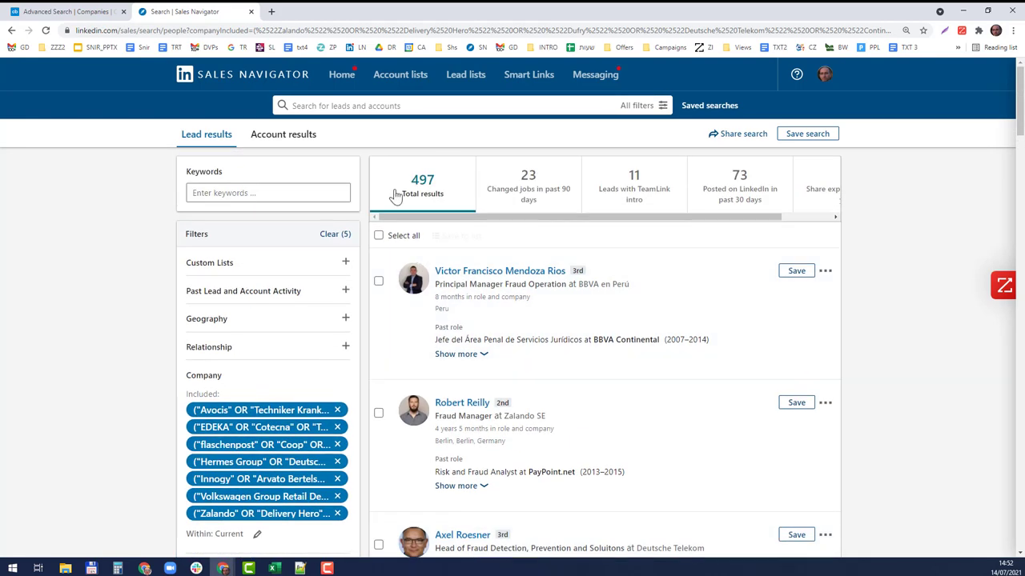
mouse_move(400, 316)
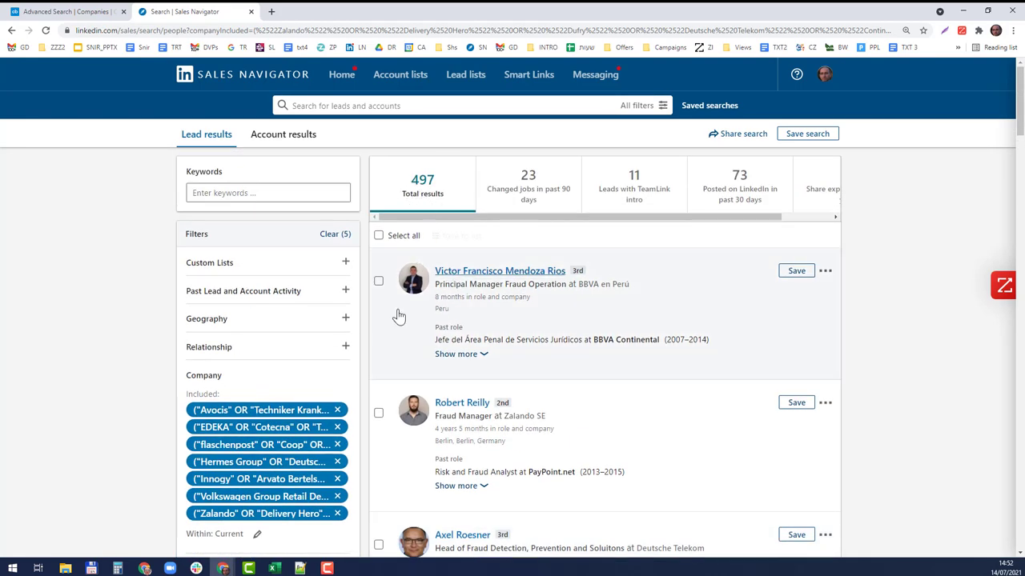
scroll(down, 3)
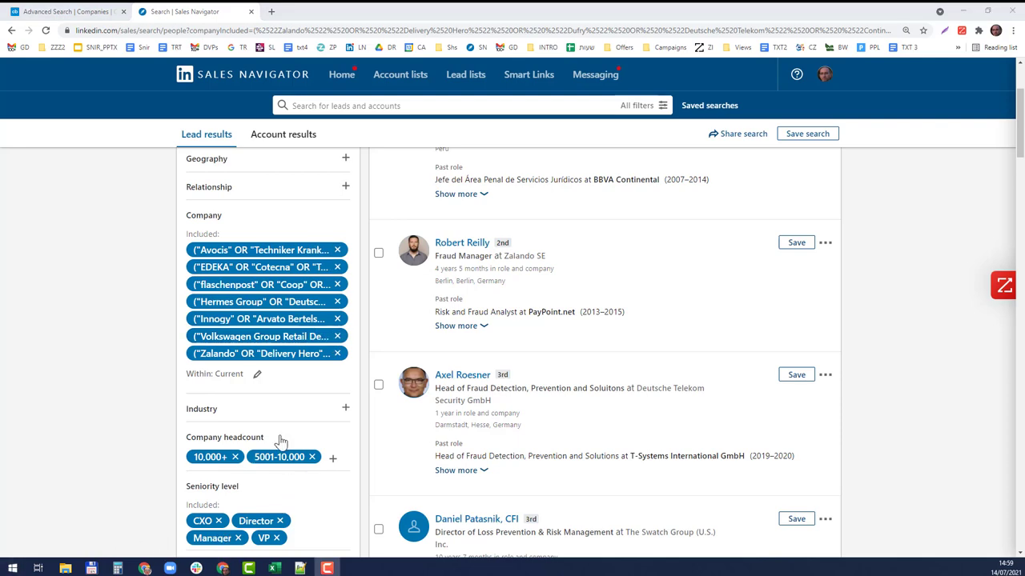
scroll(down, 3)
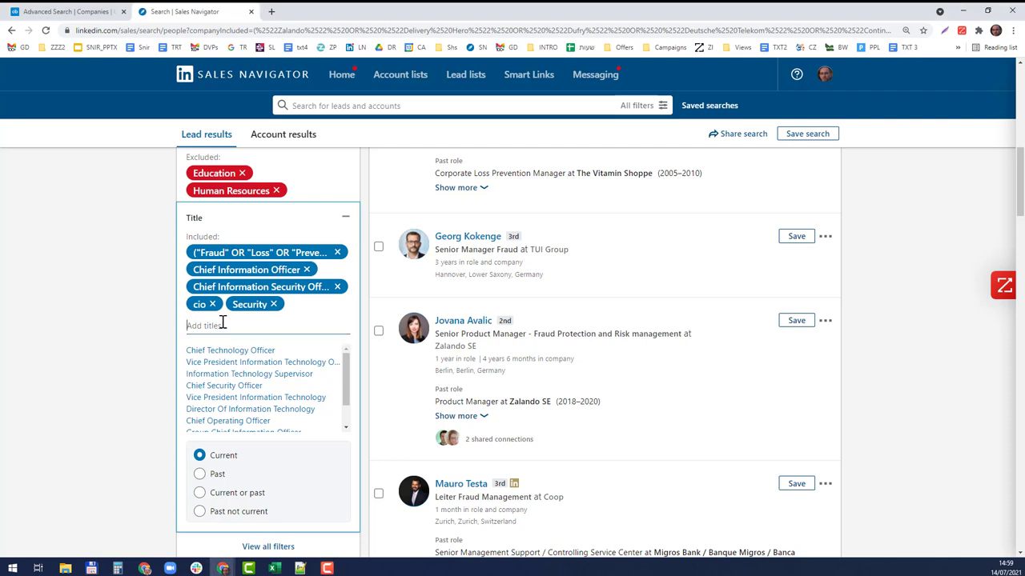
- Add Loyalty and mitigation as title chips, then include the Chief Technology Officer suggestion
text(L)
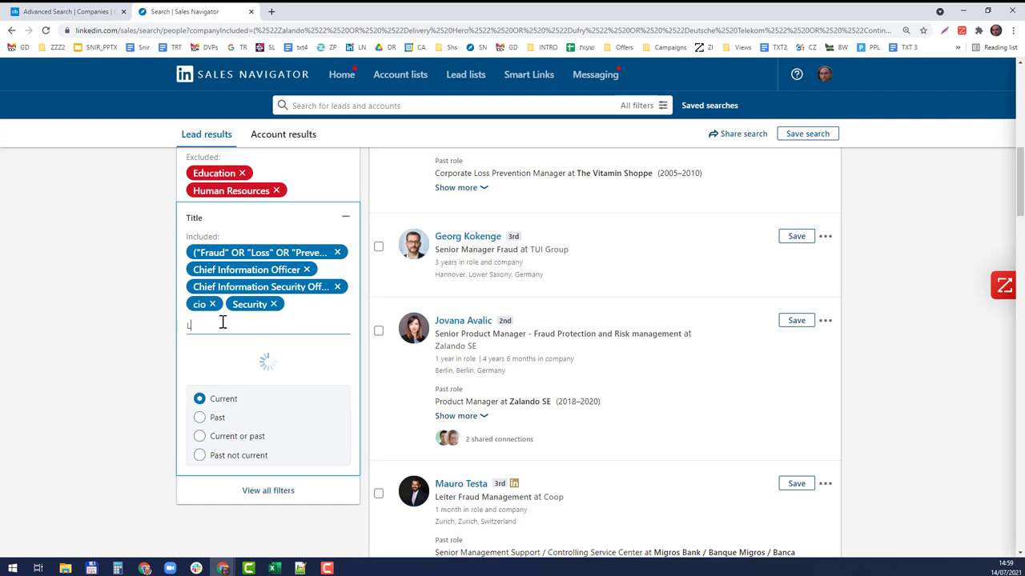
text(oyal)
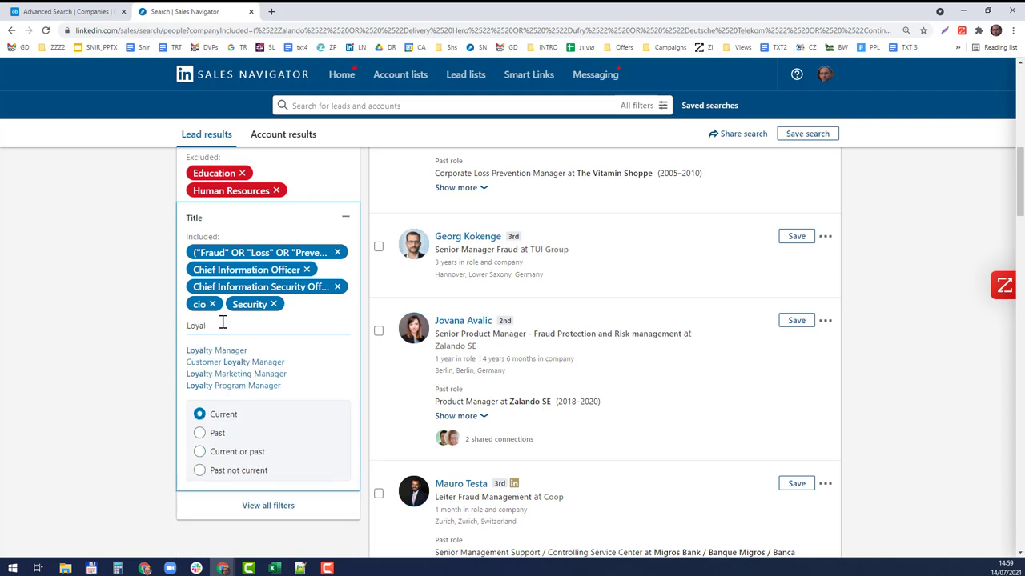
text(ty)
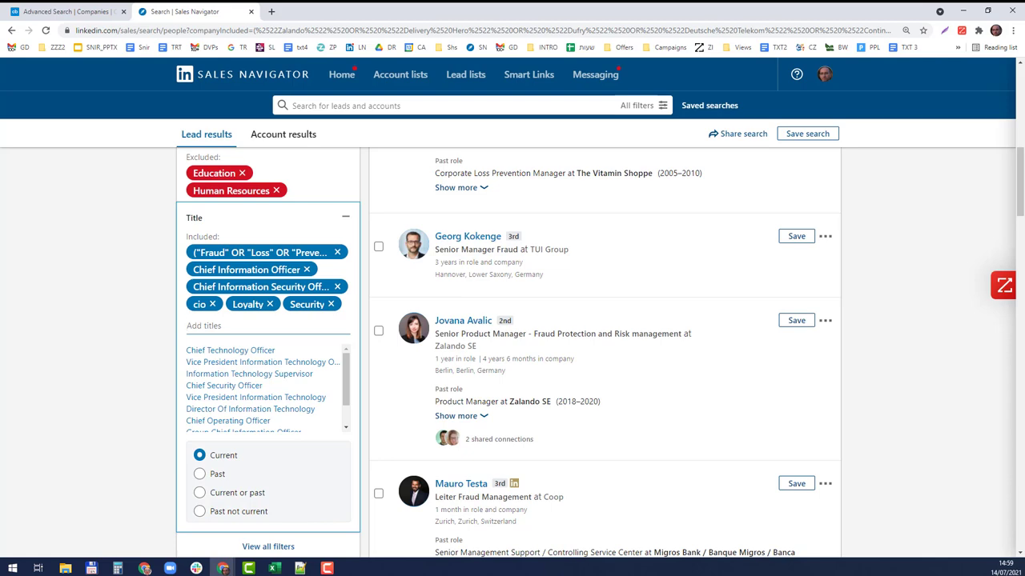
text(mitigatio)
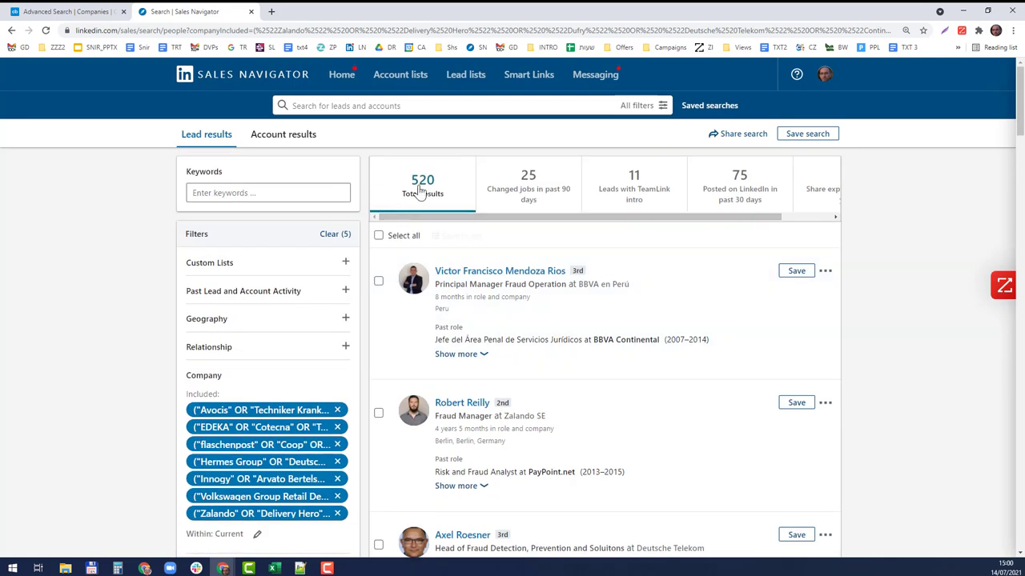
mouse_move(615, 389)
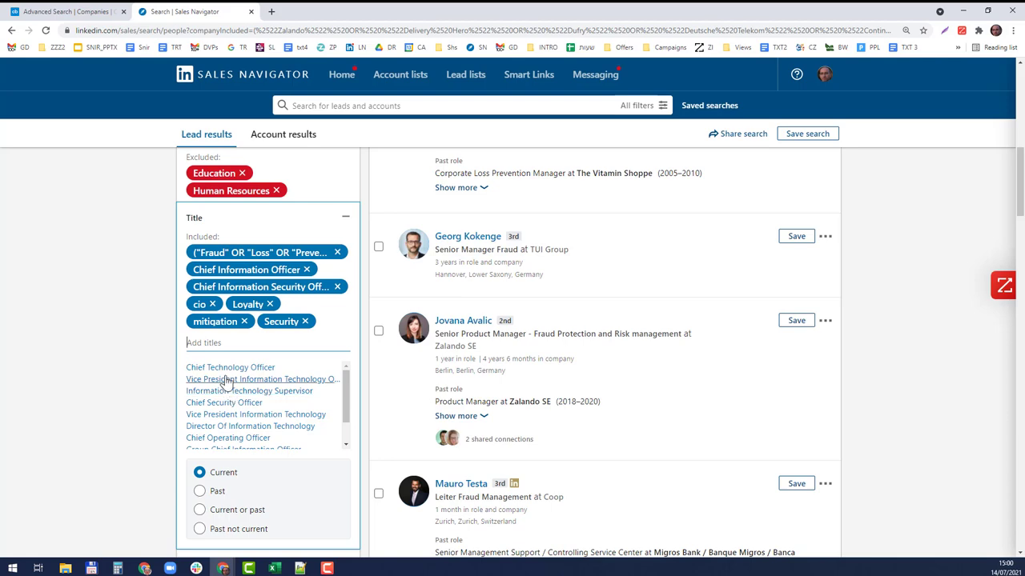
click(231, 366)
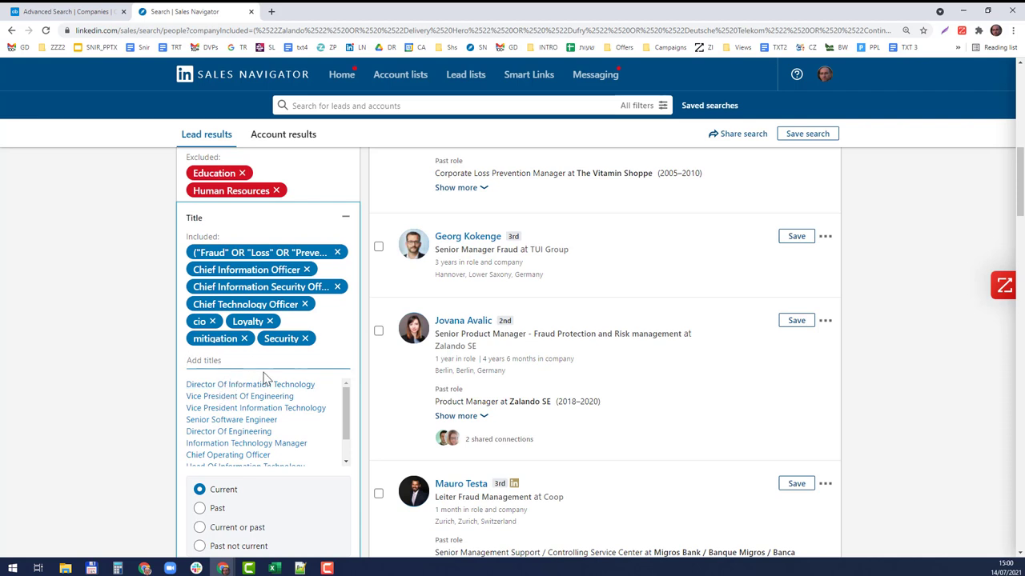
mouse_move(253, 91)
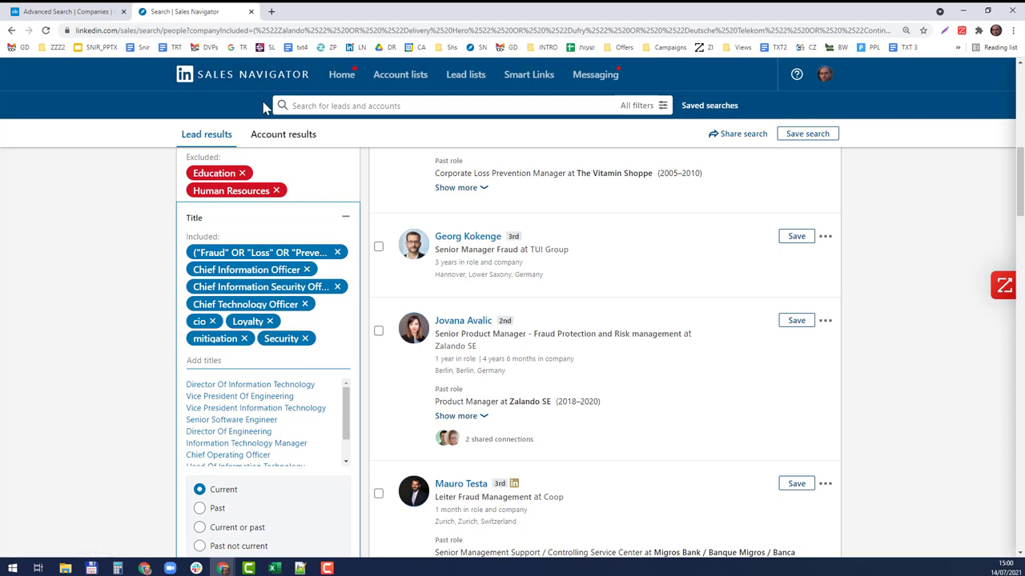
- Add commerce and CSO as included title chips, keeping the seven company lists applied
text(com)
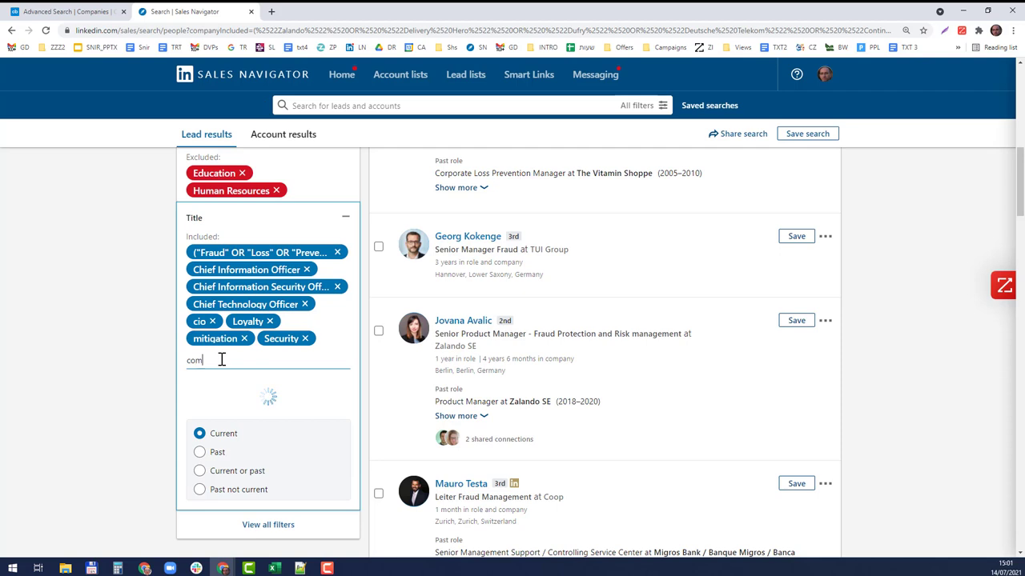
text(merce)
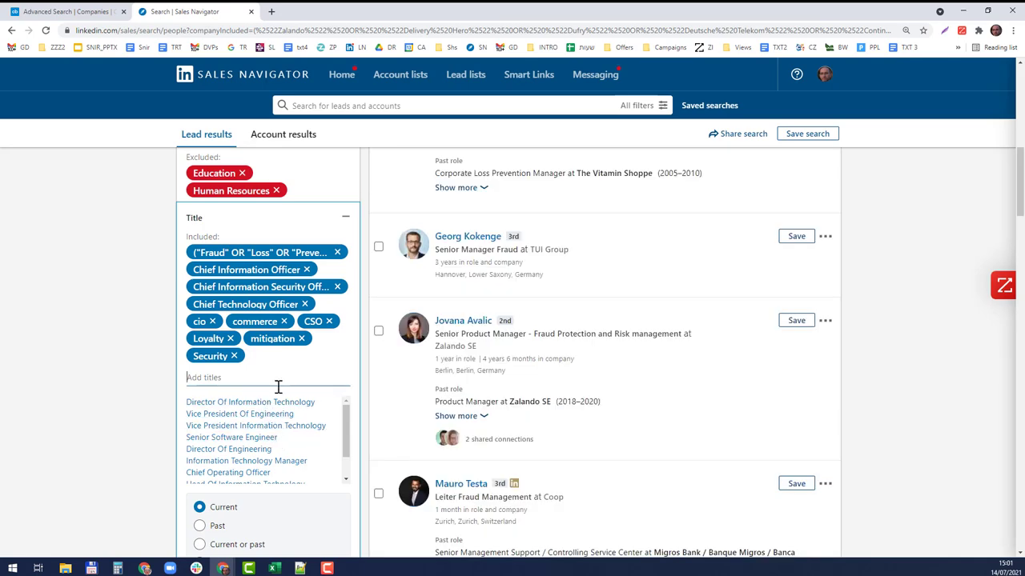
scroll(down, 3)
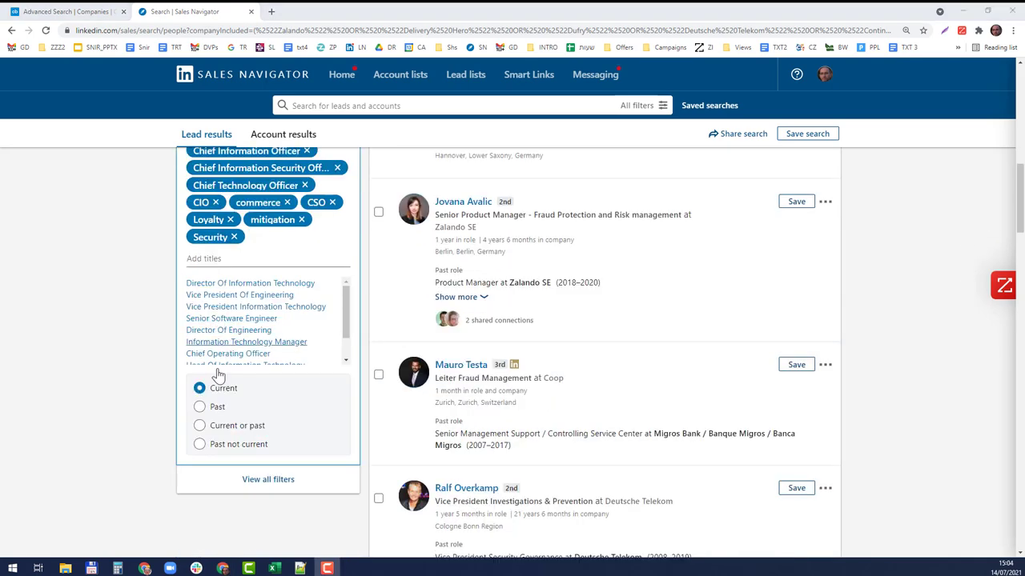
mouse_move(231, 397)
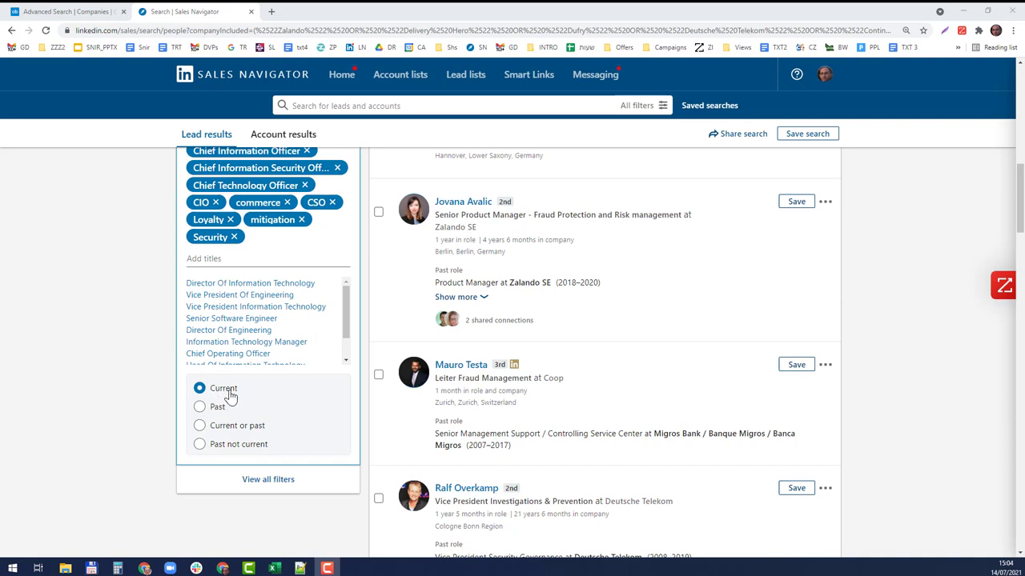
mouse_move(200, 426)
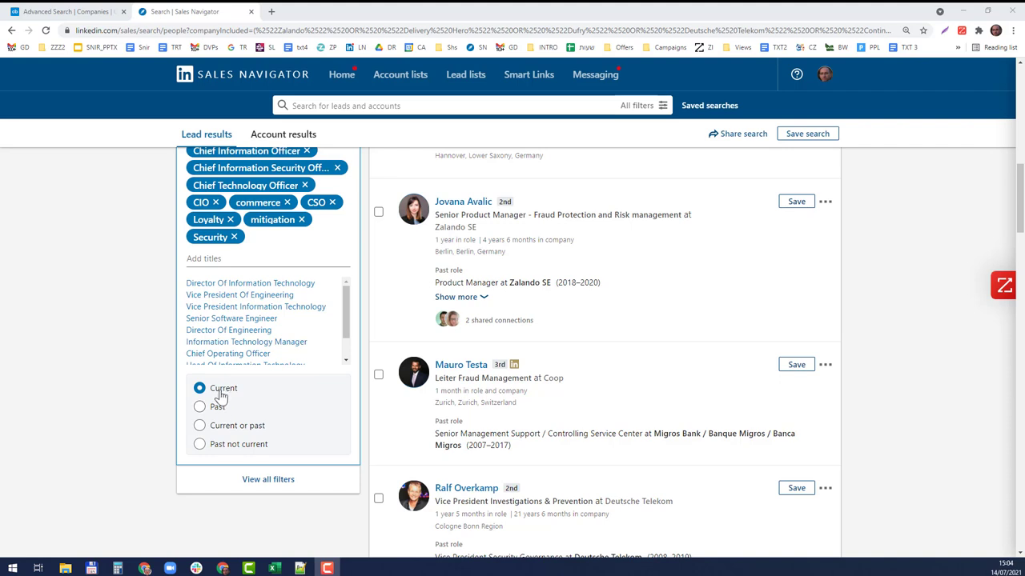
scroll(up, 3)
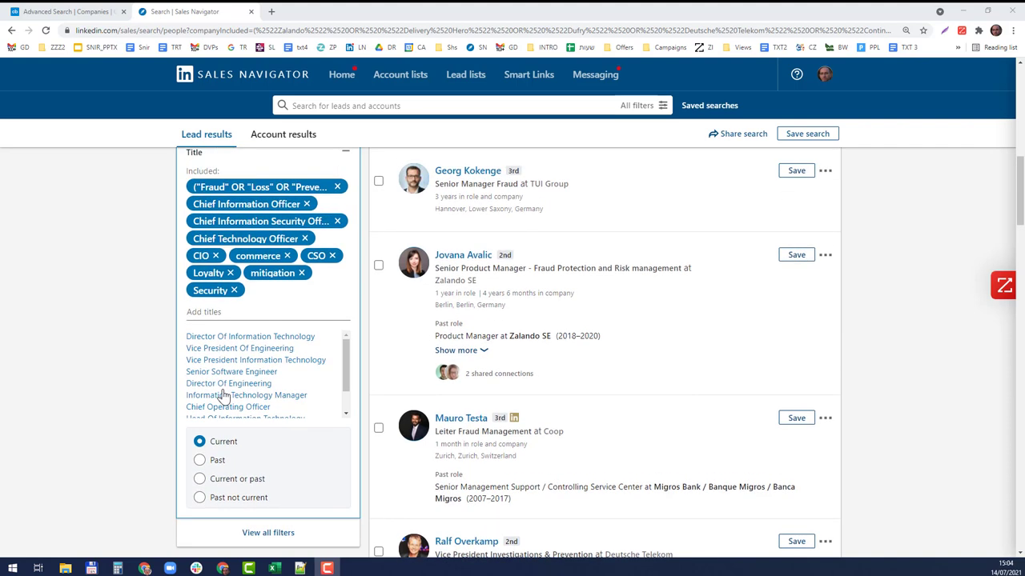
mouse_move(221, 416)
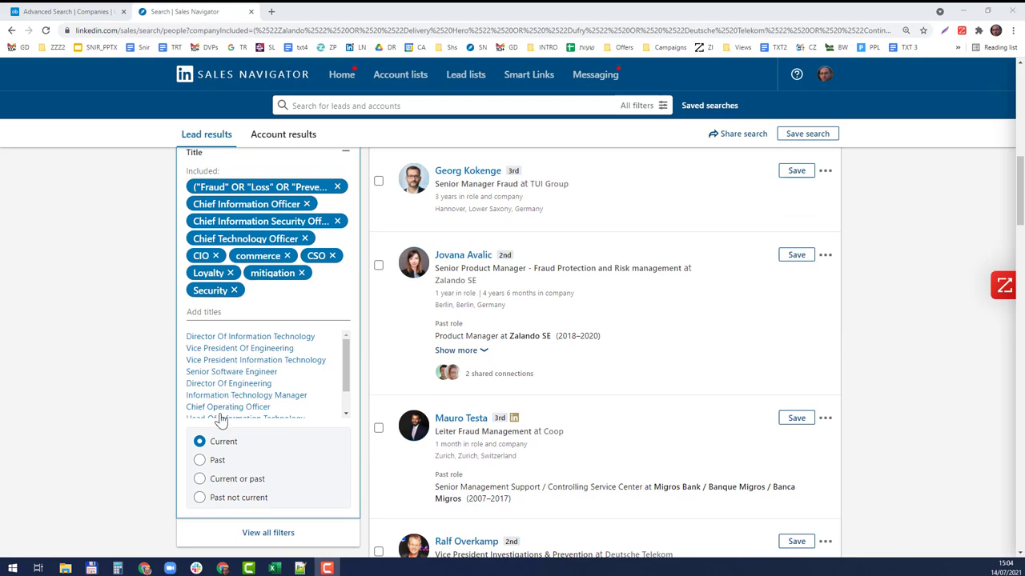
scroll(up, 3)
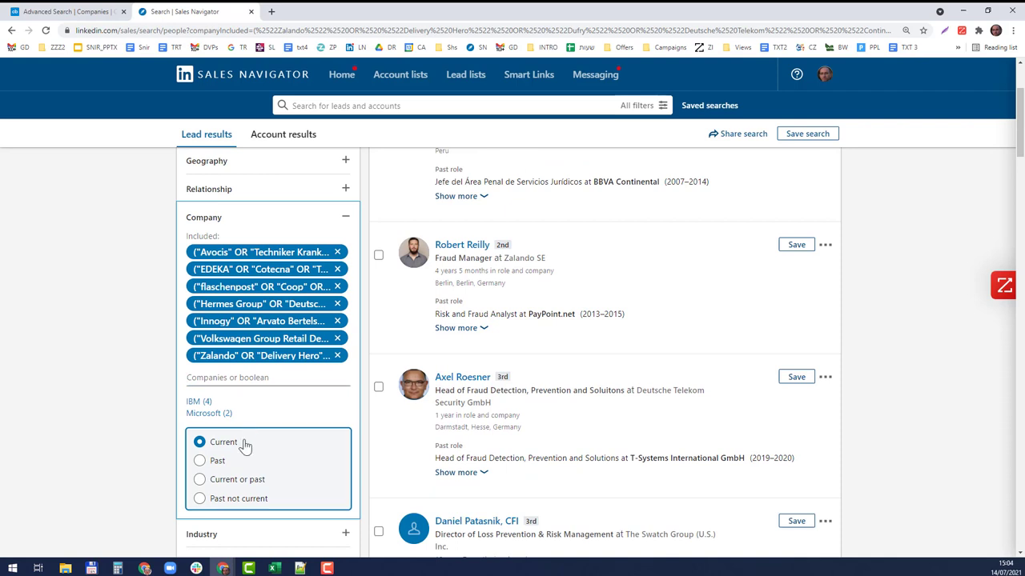
mouse_move(250, 484)
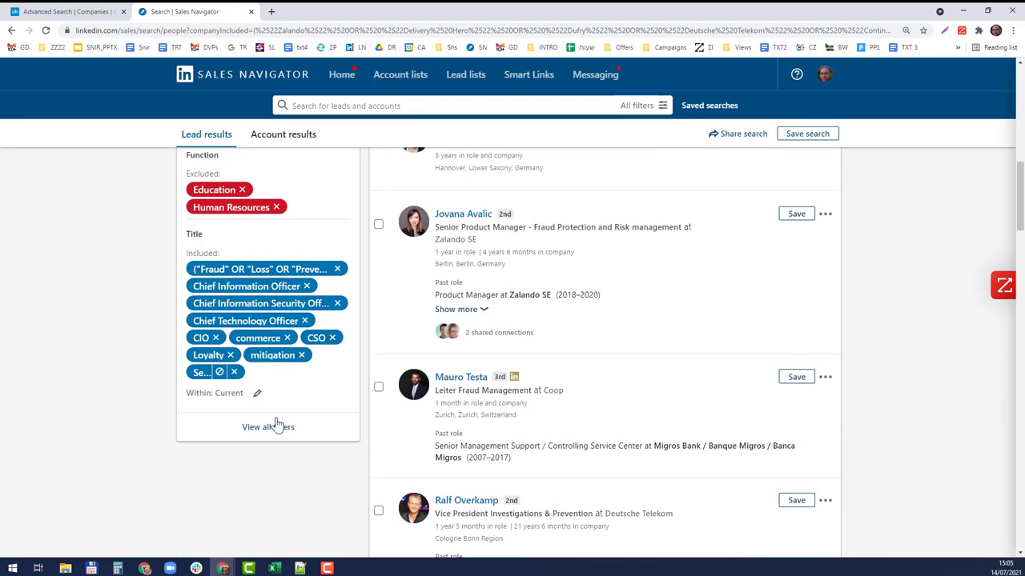
mouse_move(400, 352)
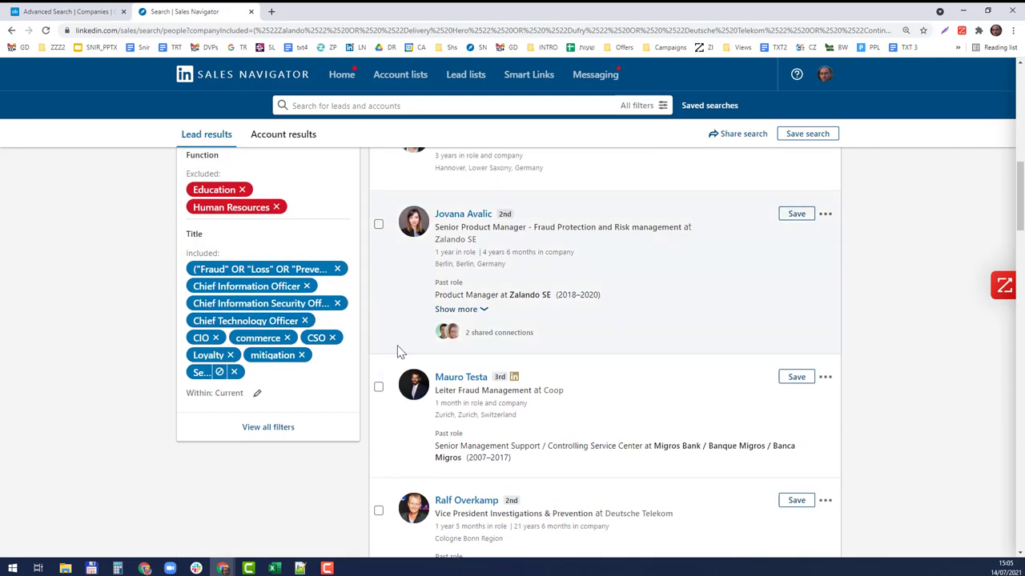
- Keep titles matched to Current roles and confirm the search shows 771 total results
scroll(up, 3)
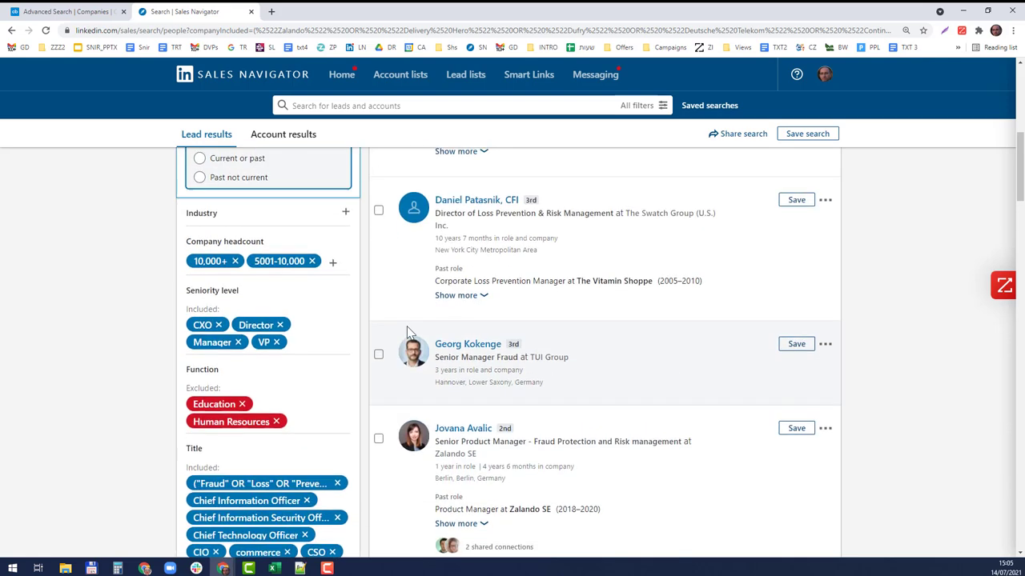
scroll(up, 3)
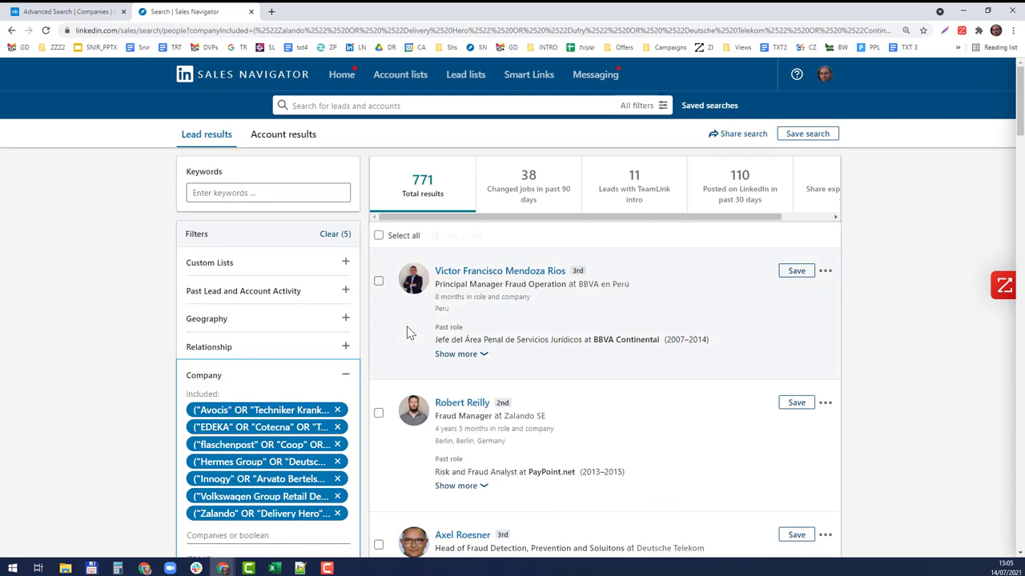
mouse_move(413, 269)
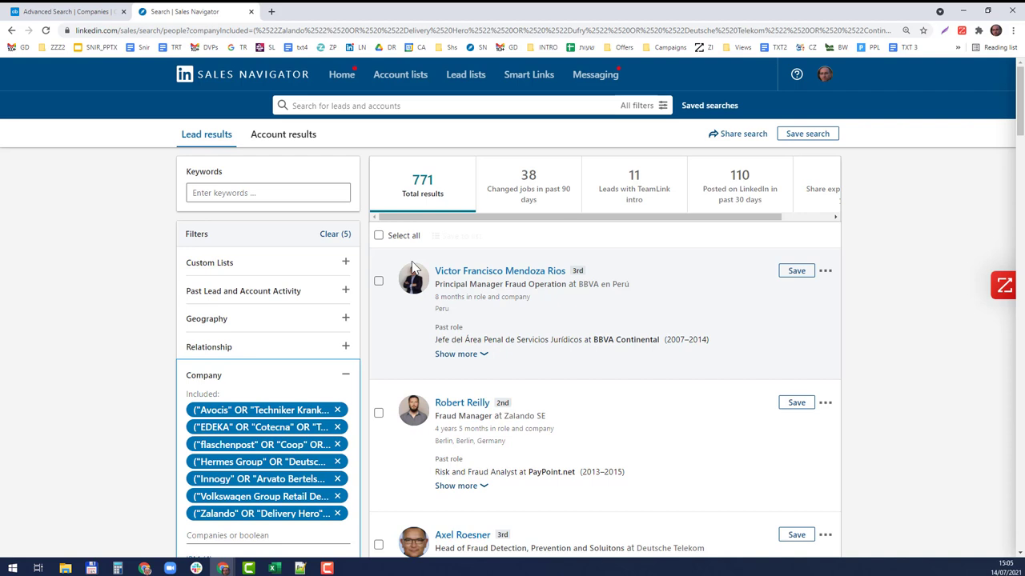
mouse_move(397, 291)
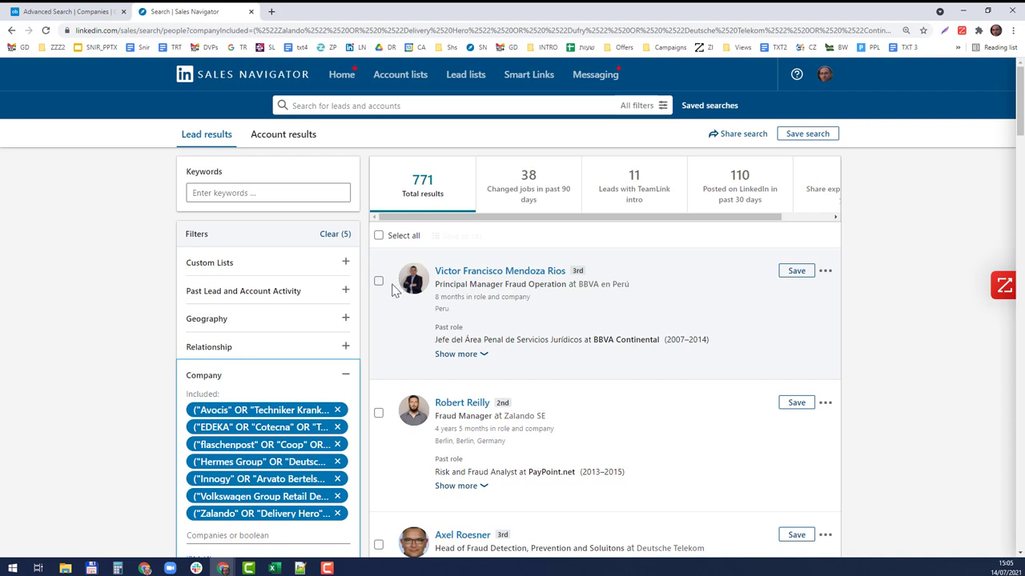
mouse_move(422, 184)
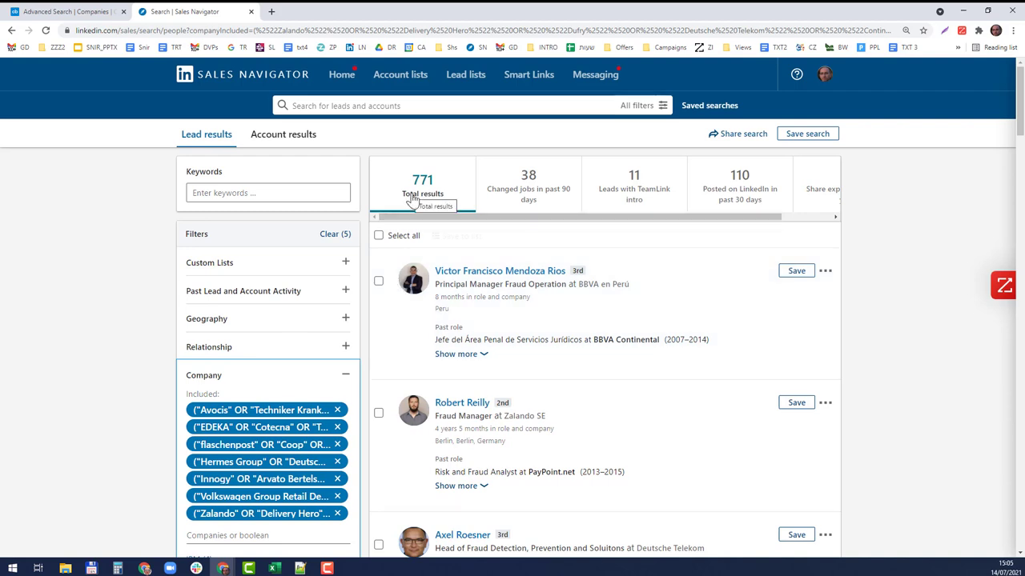